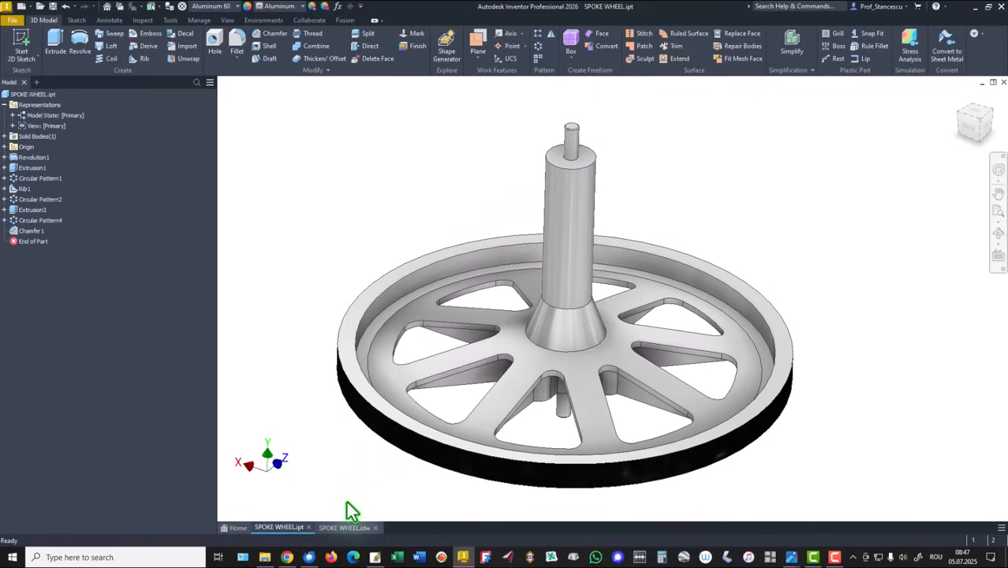
Step: Review the SPOKE WHEEL.idw drawing with its section views and 17342,292 mm^3 volume note
{"action": "left_click", "coordinate": [347, 527]}
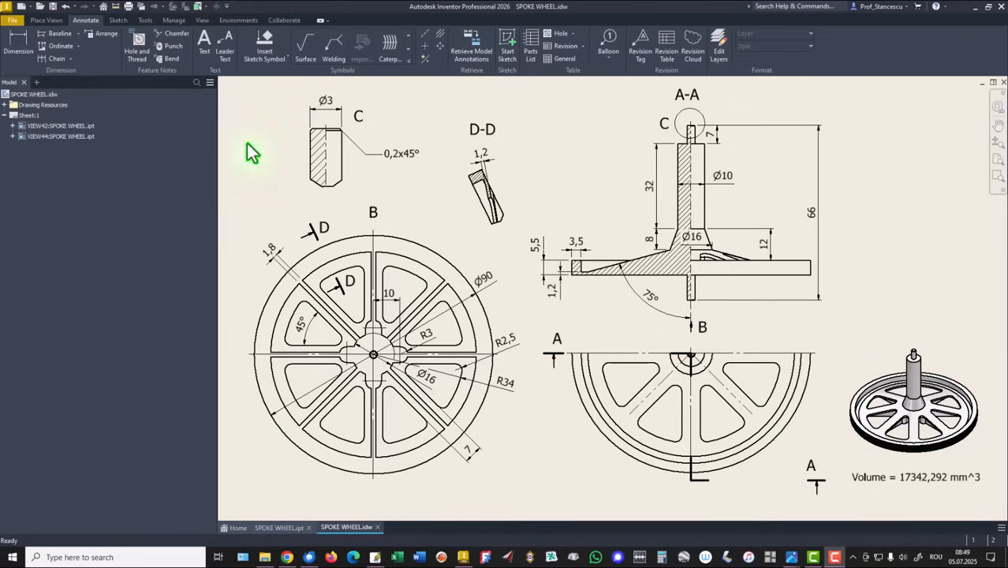
{"action": "mouse_move", "coordinate": [22, 41]}
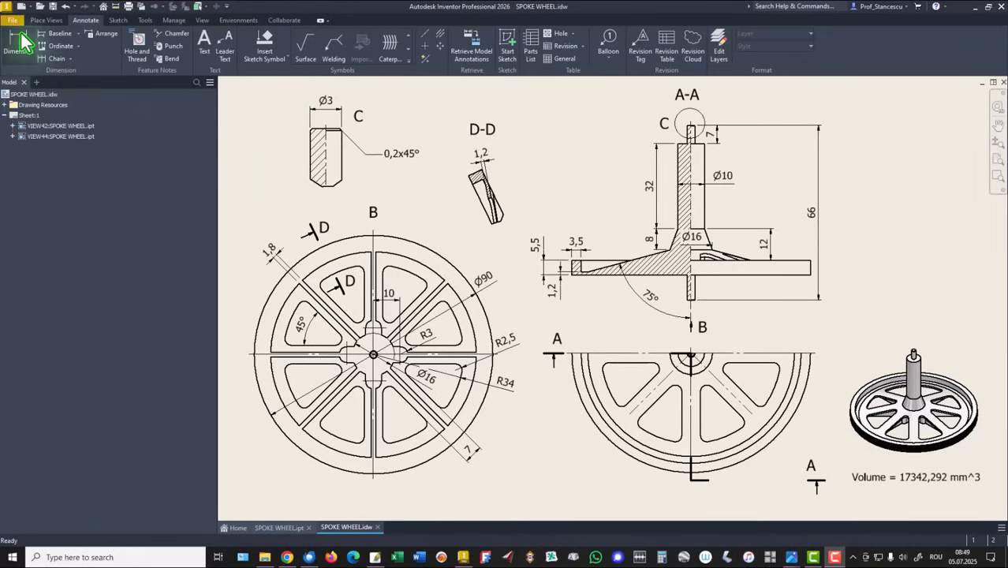
Step: Create a new Standard (mm) part and start a 2D sketch on the XY plane
{"action": "left_click", "coordinate": [12, 20]}
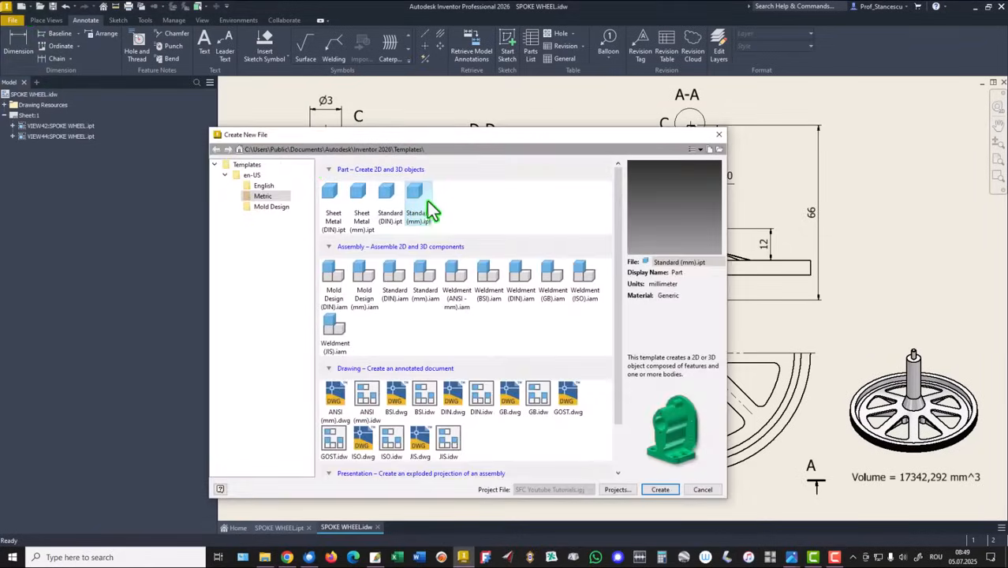
{"action": "left_click", "coordinate": [660, 489]}
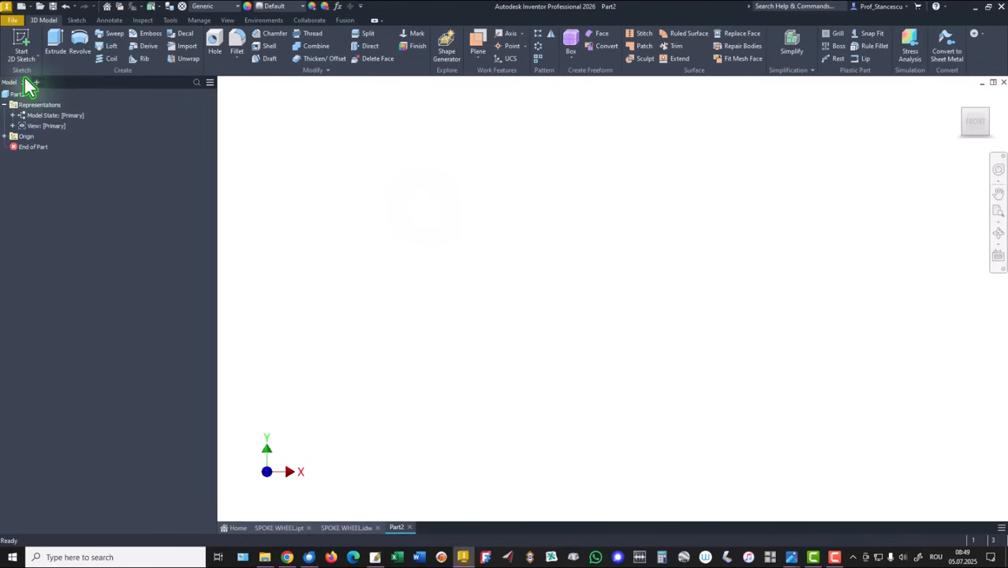
{"action": "left_click", "coordinate": [21, 46]}
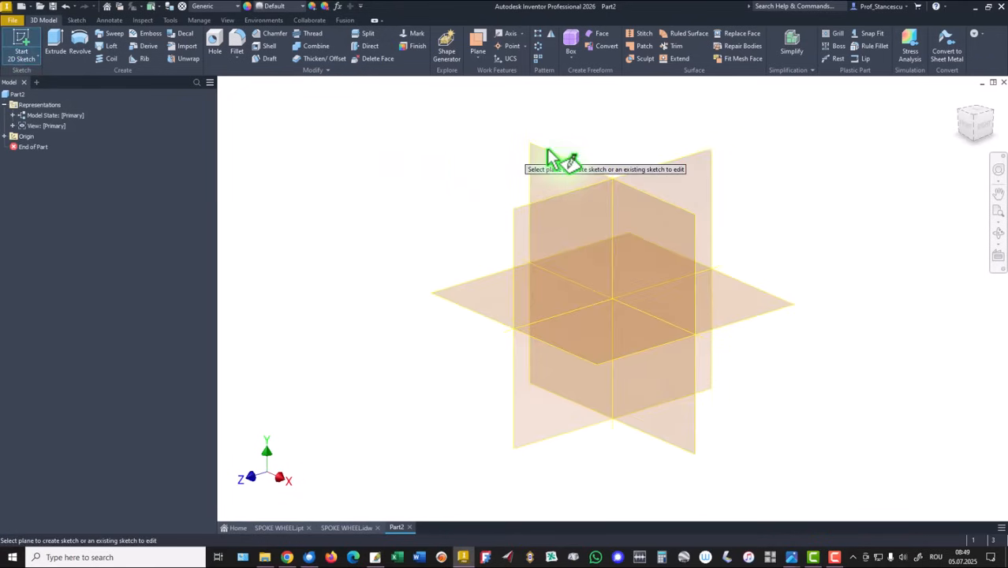
{"action": "left_click", "coordinate": [560, 154]}
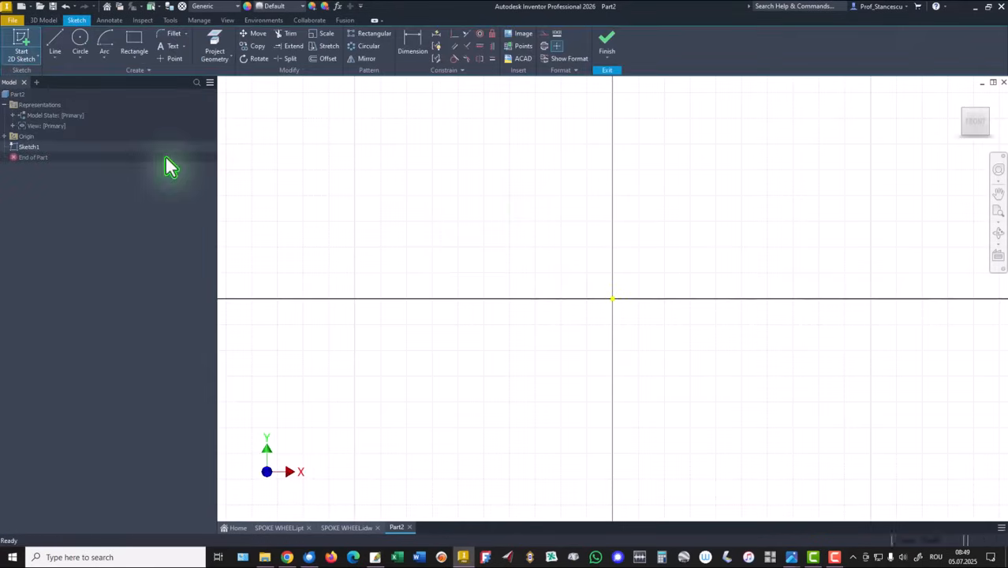
Step: Draw the closed line outline of pin, hub, sloped spoke and rim half-section
{"action": "left_click", "coordinate": [55, 45]}
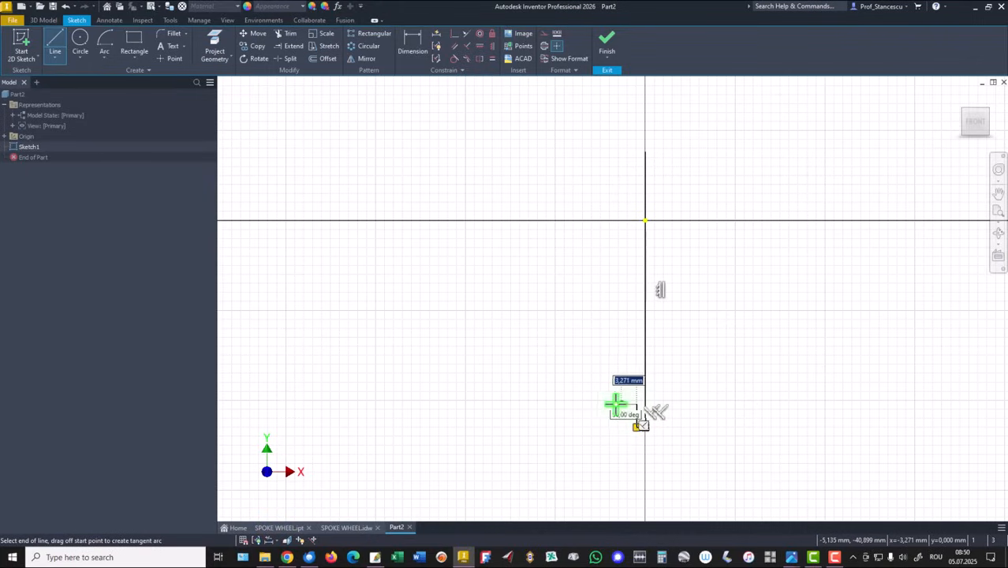
{"action": "mouse_move", "coordinate": [609, 369]}
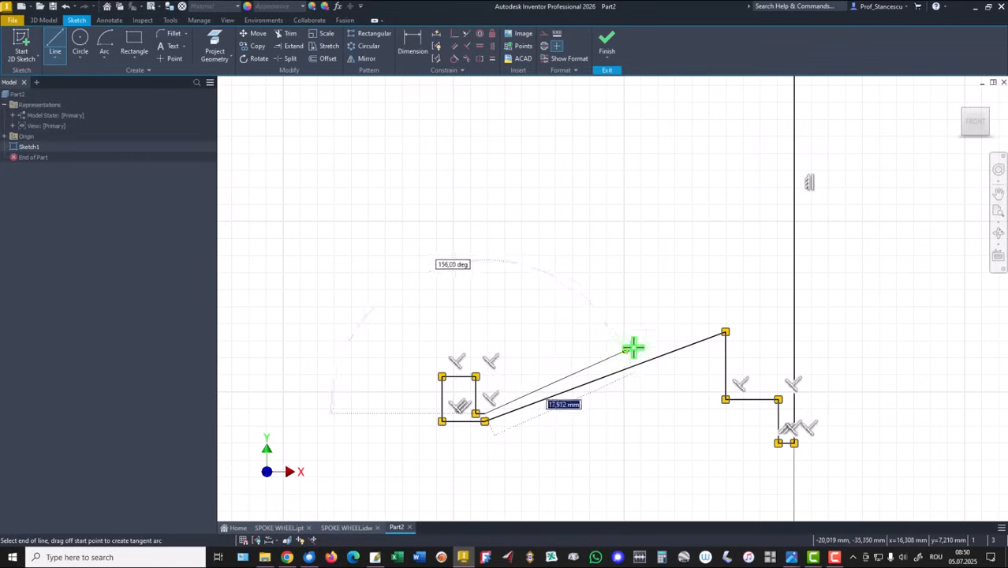
{"action": "left_click_drag", "start_coordinate": [633, 347], "coordinate": [725, 318]}
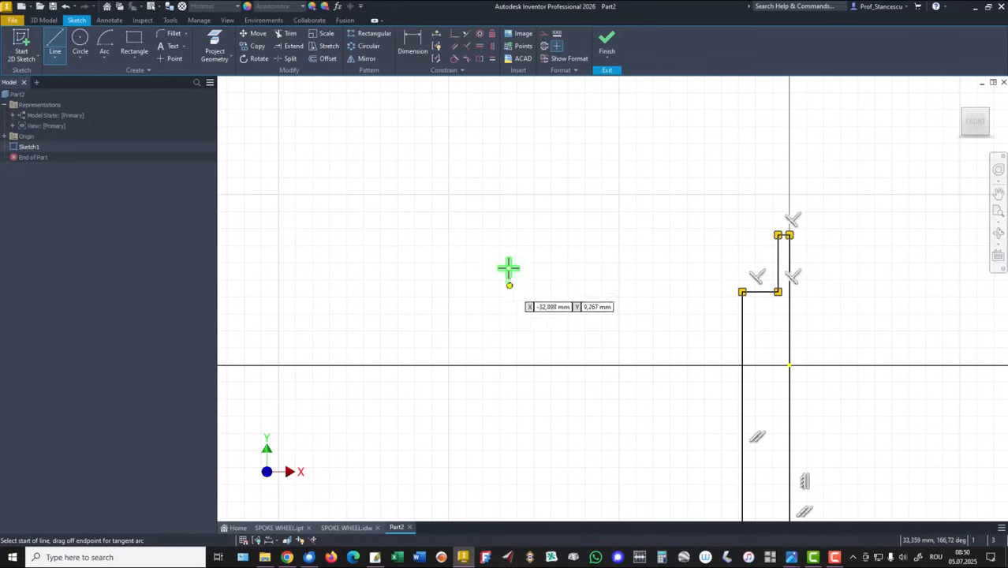
{"action": "mouse_move", "coordinate": [389, 172]}
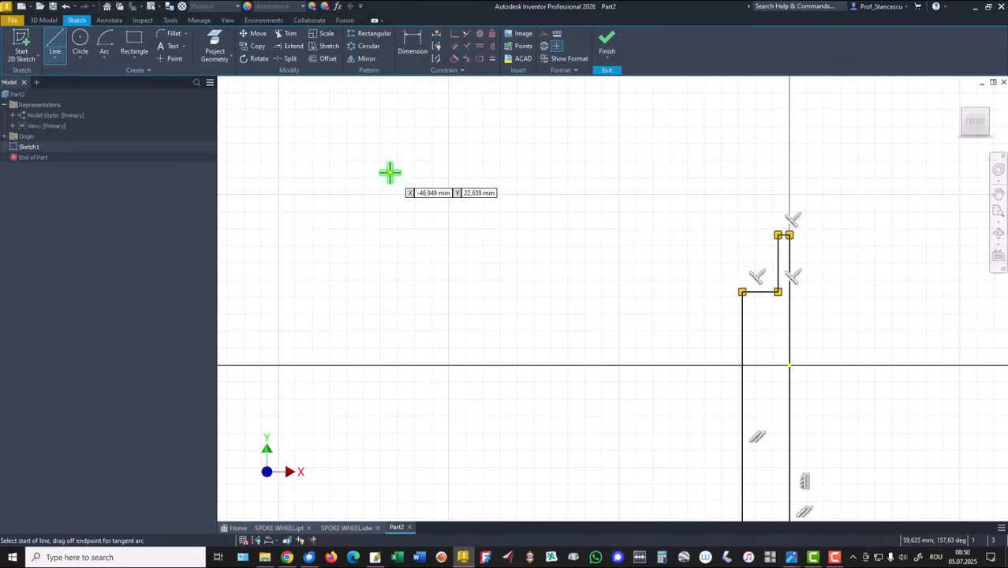
{"action": "mouse_move", "coordinate": [393, 174]}
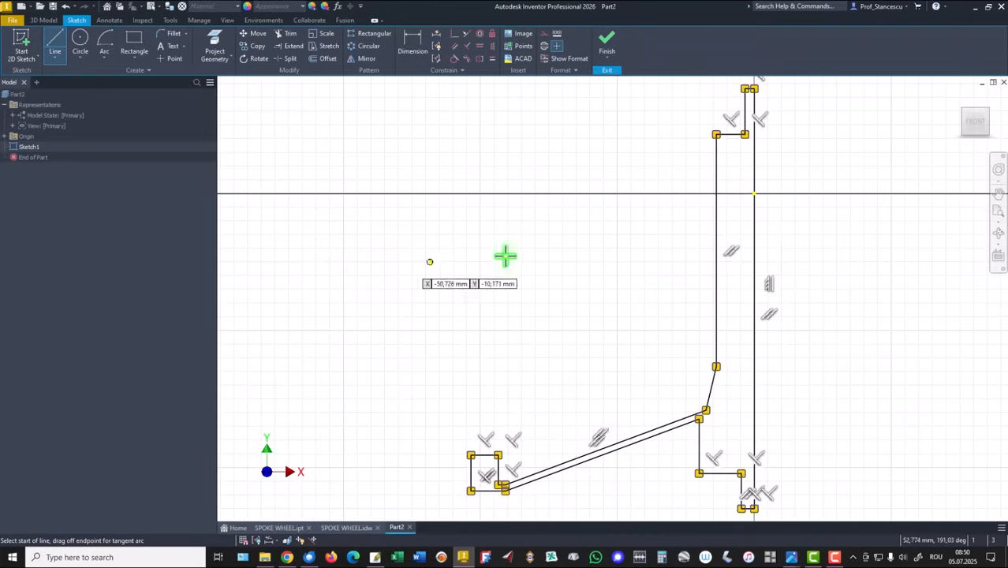
{"action": "mouse_move", "coordinate": [564, 262]}
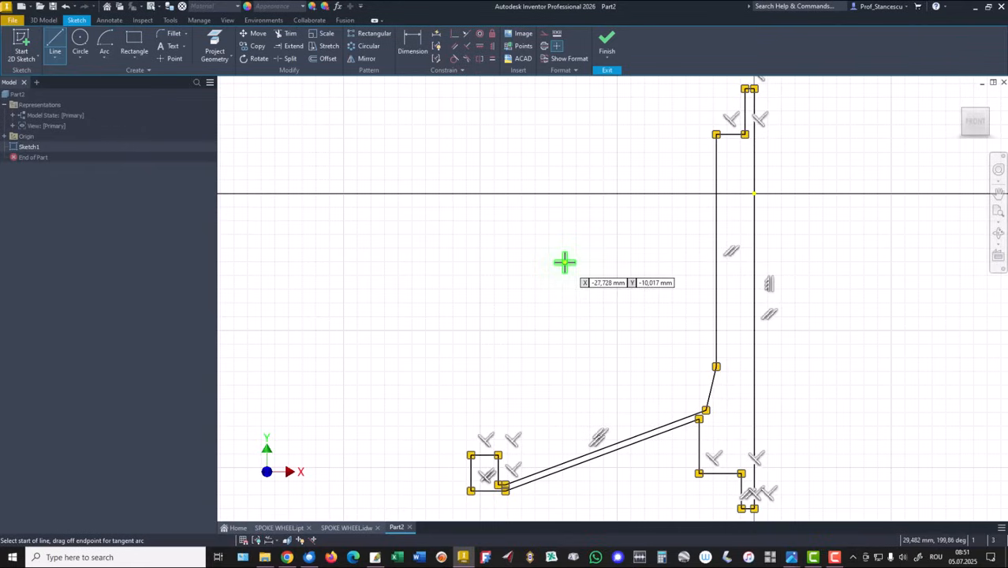
{"action": "right_click", "coordinate": [564, 262]}
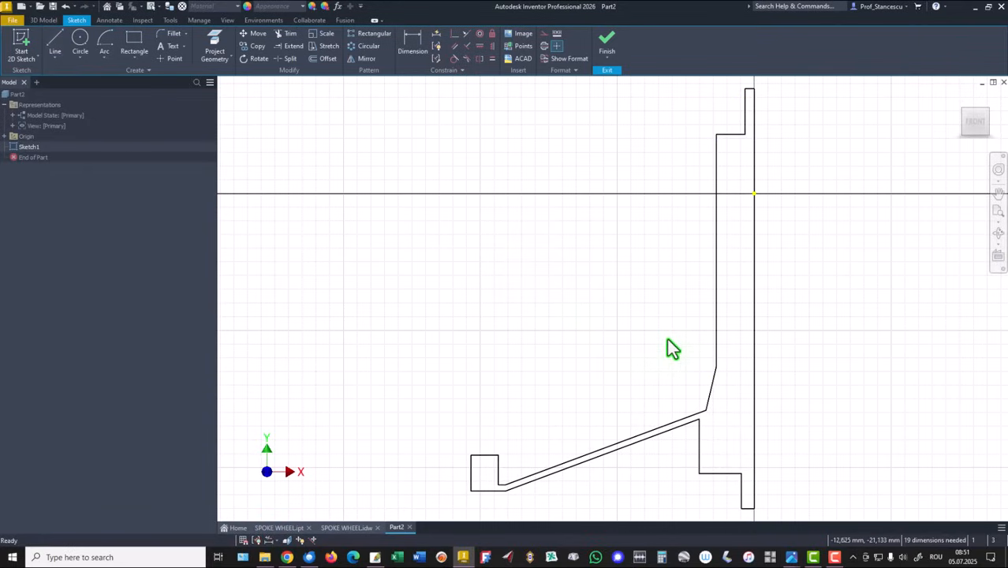
{"action": "mouse_move", "coordinate": [667, 239]}
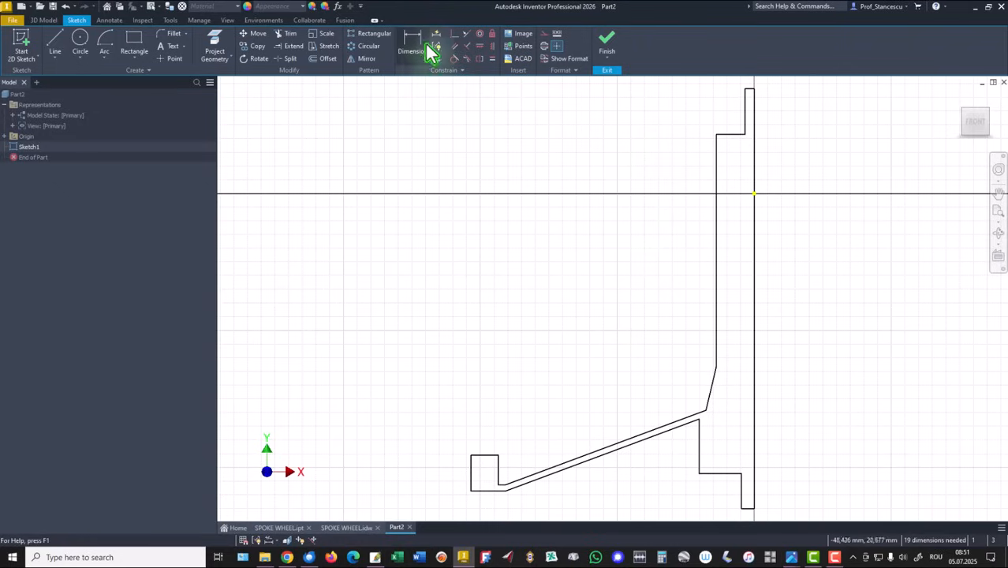
Step: Apply horizontal/vertical constraints, aligning the hub's lower corner with the sketch origin
{"action": "left_click", "coordinate": [412, 45]}
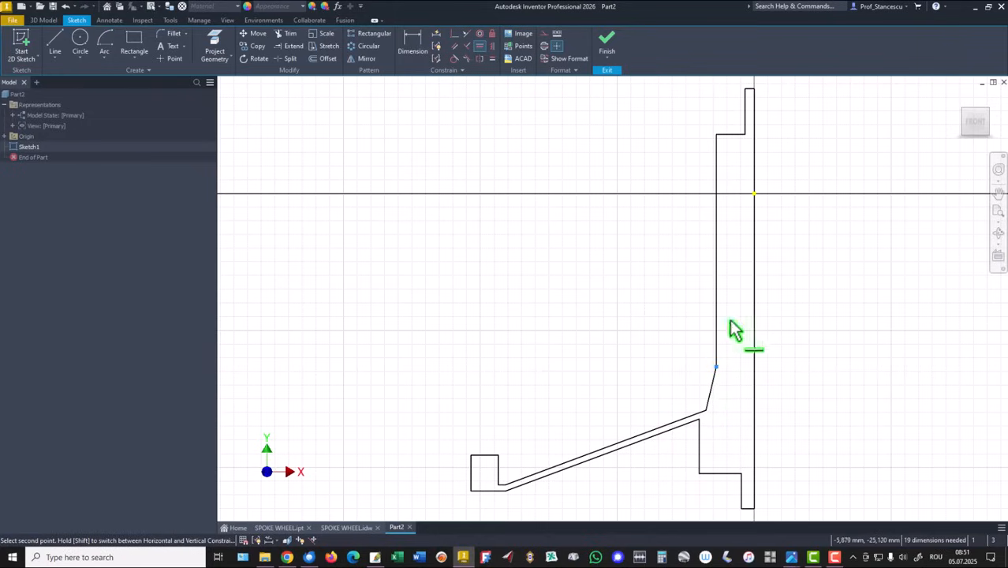
{"action": "mouse_move", "coordinate": [755, 201]}
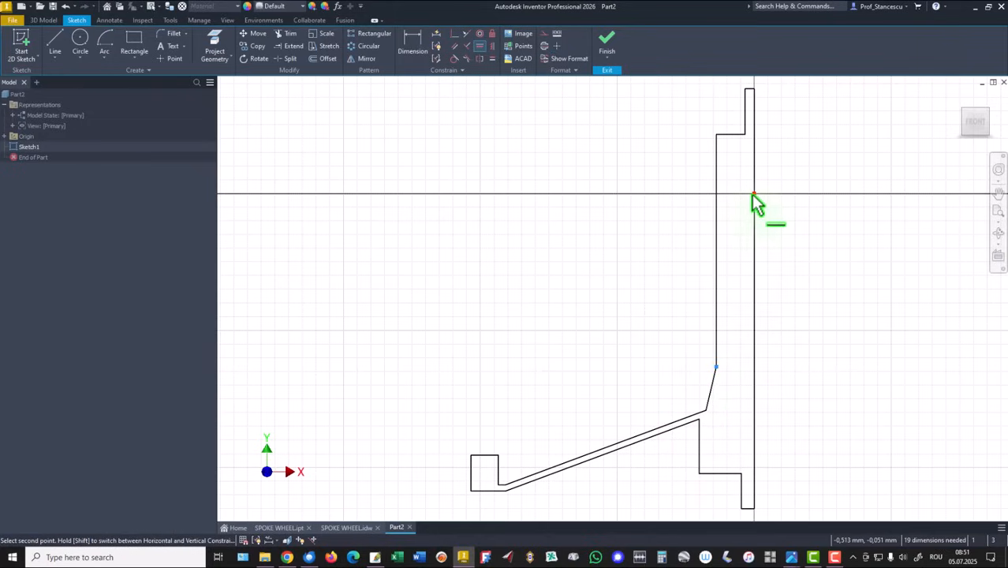
{"action": "left_click_drag", "start_coordinate": [749, 201], "coordinate": [596, 481]}
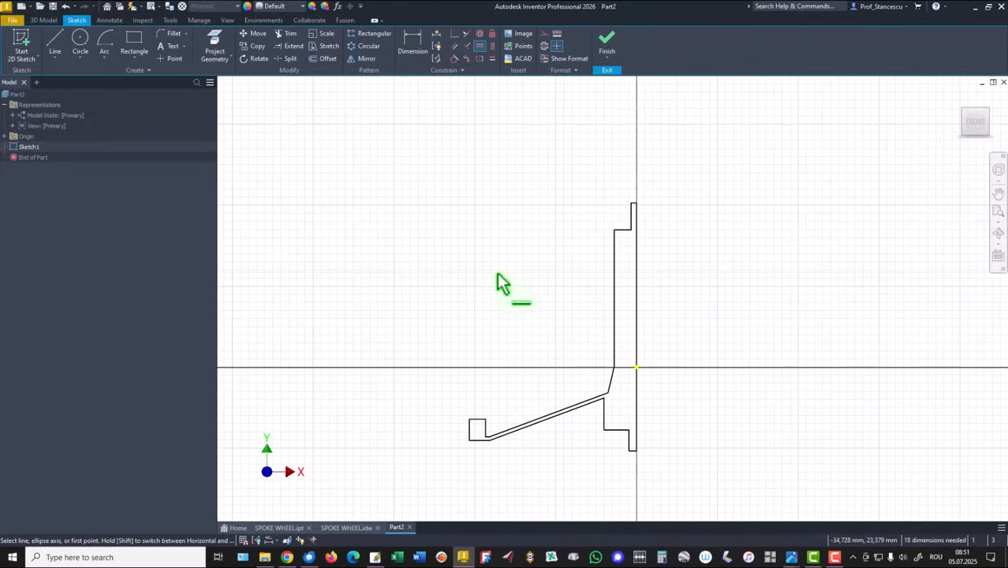
{"action": "mouse_move", "coordinate": [536, 336]}
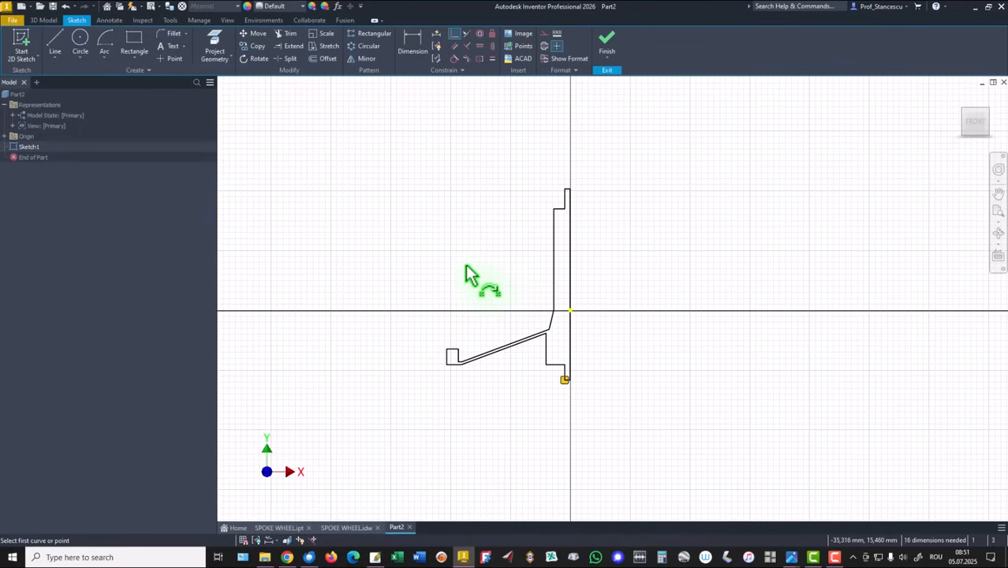
{"action": "mouse_move", "coordinate": [450, 217]}
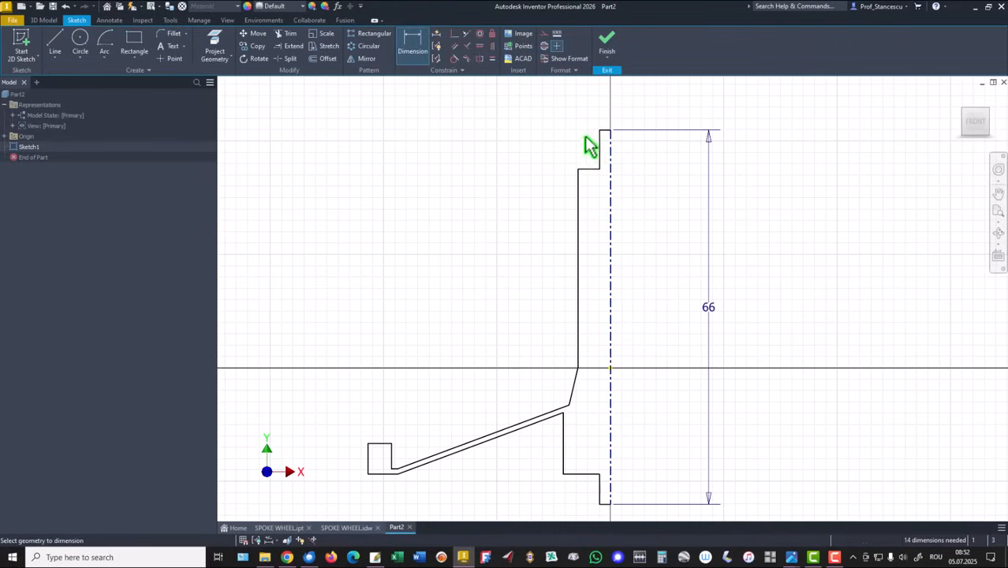
{"action": "mouse_move", "coordinate": [607, 154]}
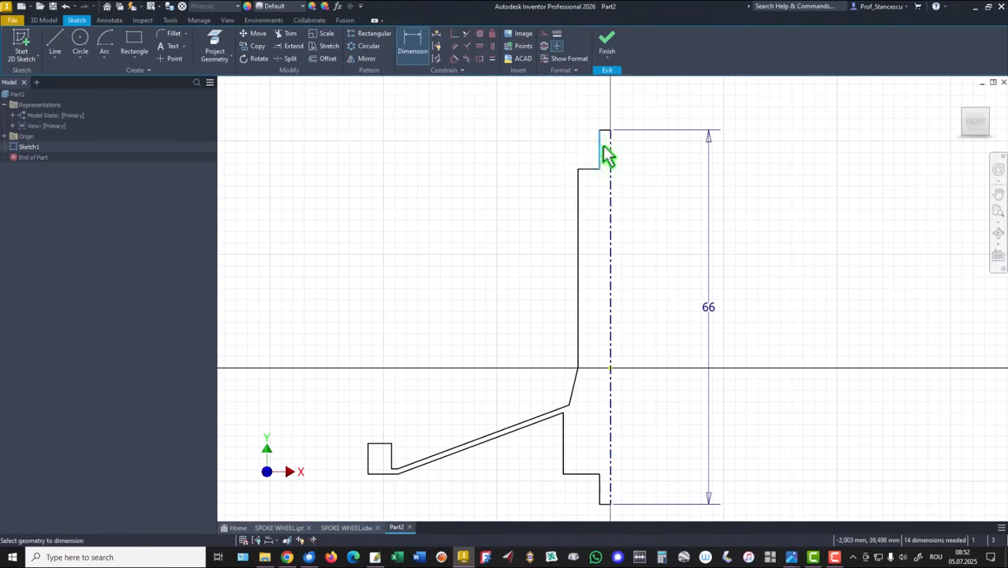
Step: Dimension the pin and hub: Ø3, Ø10, heights 7, 32, 8 and 75° spoke angle
{"action": "left_click", "coordinate": [608, 149]}
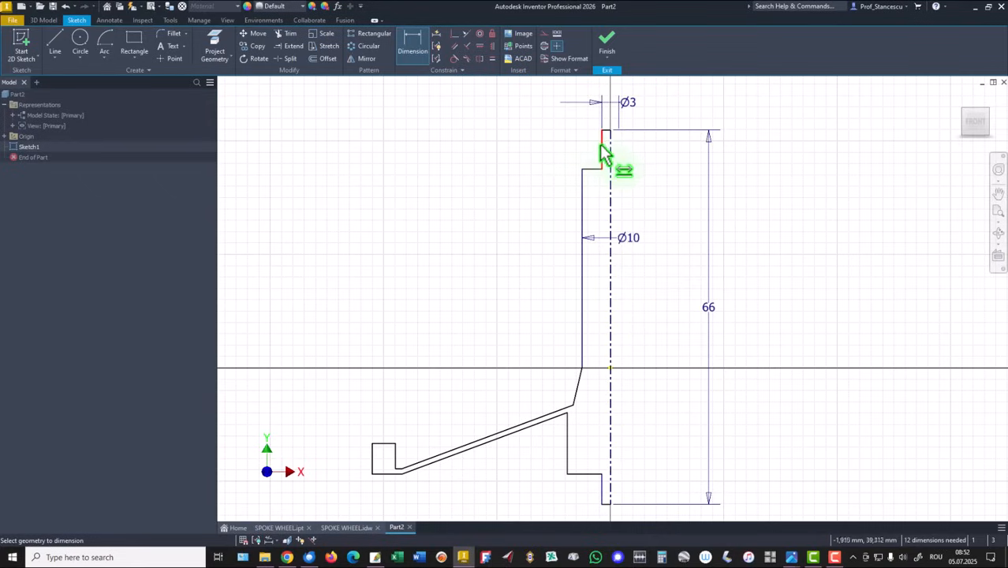
{"action": "left_click", "coordinate": [605, 150]}
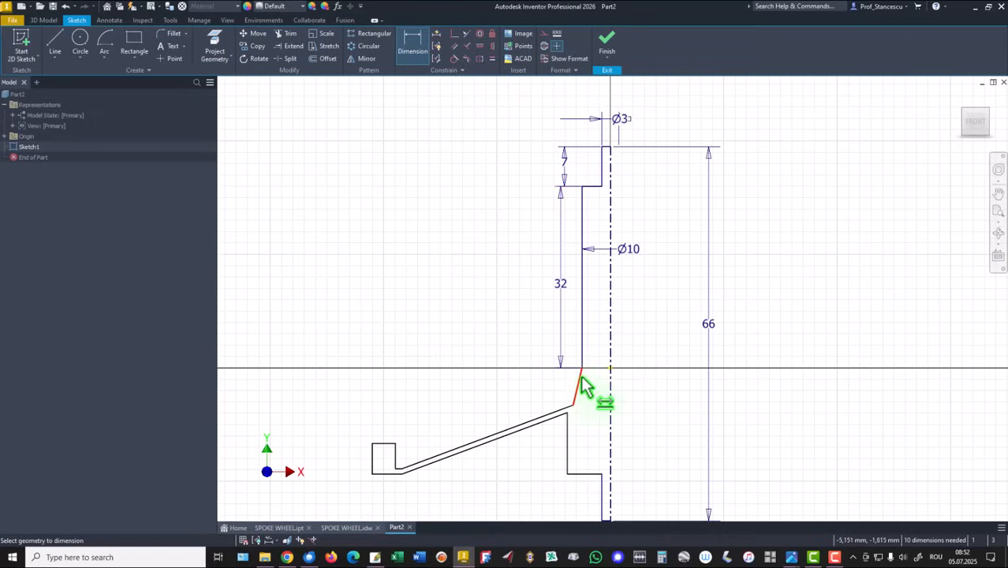
{"action": "left_click", "coordinate": [568, 383]}
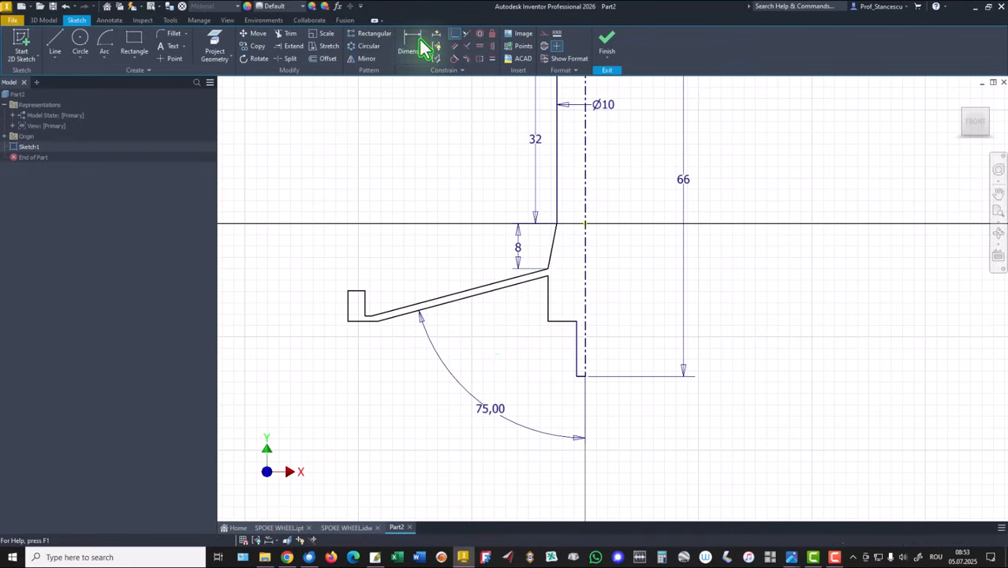
Step: Add the hub diameter and rim lip dimensions 3.5 and 5.5
{"action": "left_click", "coordinate": [412, 39]}
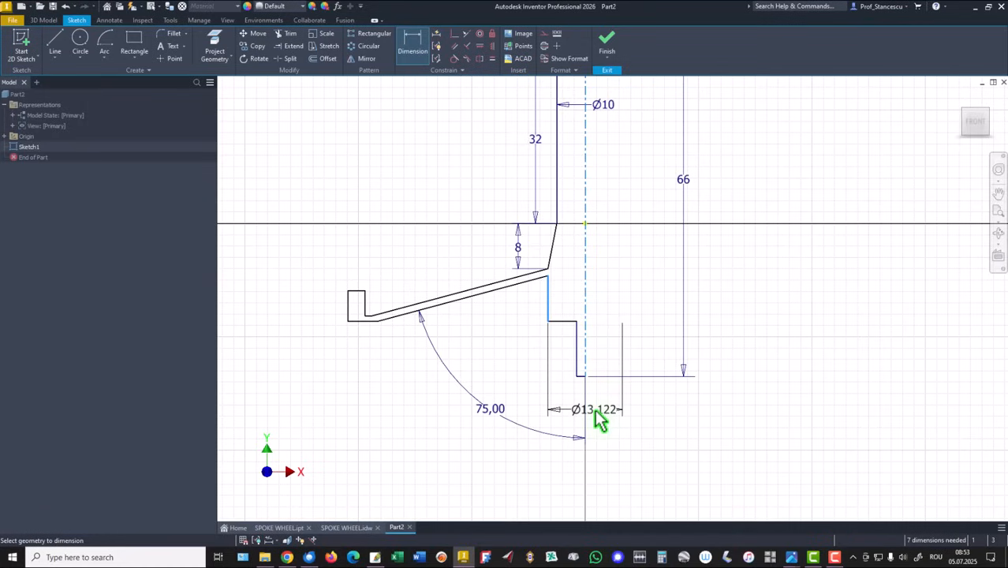
{"action": "left_click", "coordinate": [588, 410]}
{"action": "type", "text": "Ø16"}
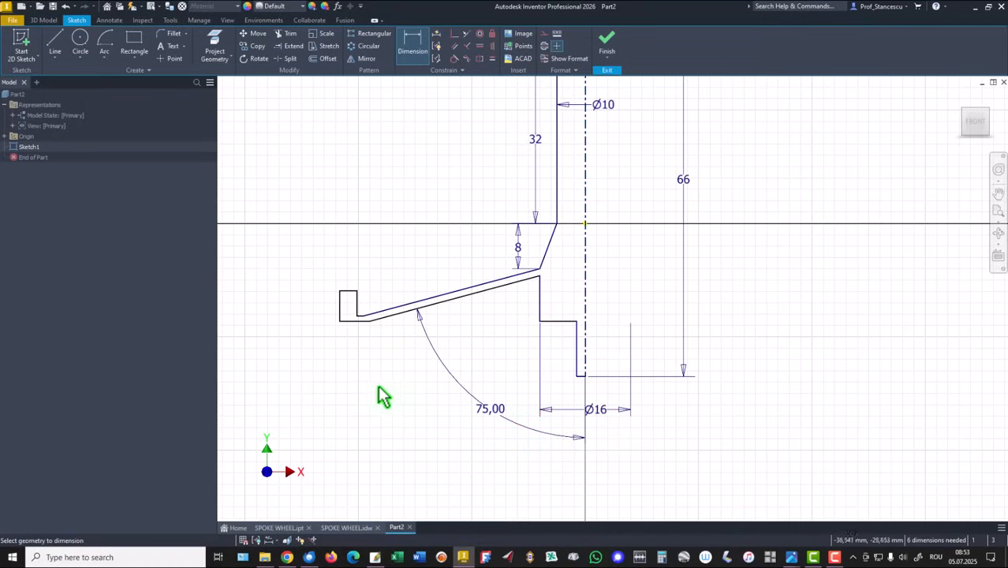
{"action": "mouse_move", "coordinate": [320, 308]}
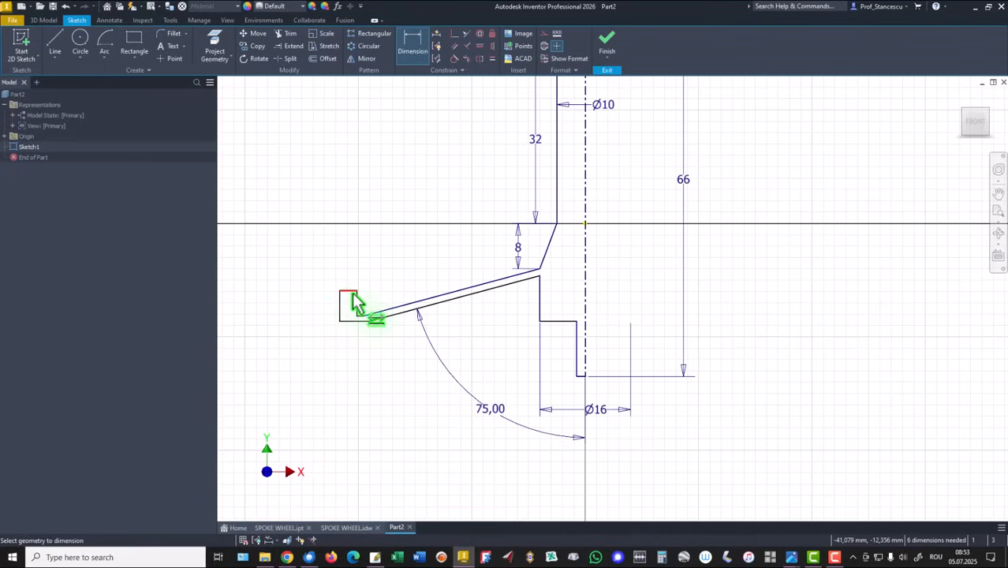
{"action": "left_click", "coordinate": [350, 307]}
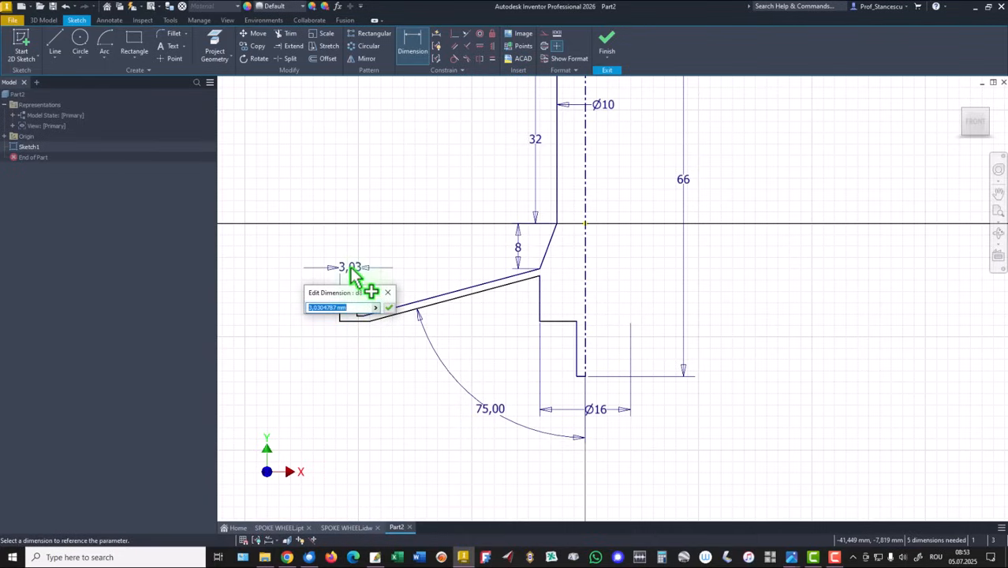
{"action": "type", "text": "3,5"}
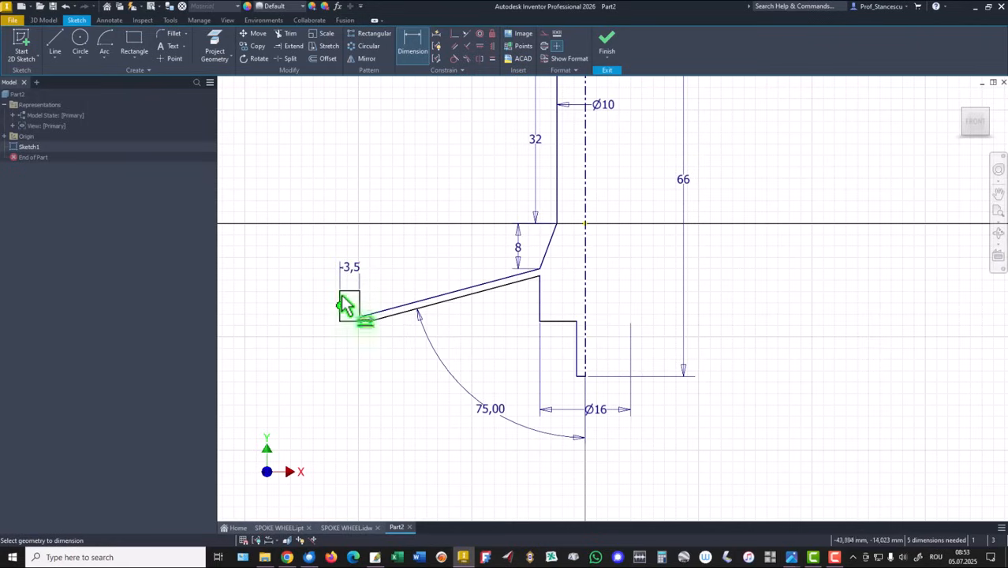
{"action": "left_click", "coordinate": [352, 308]}
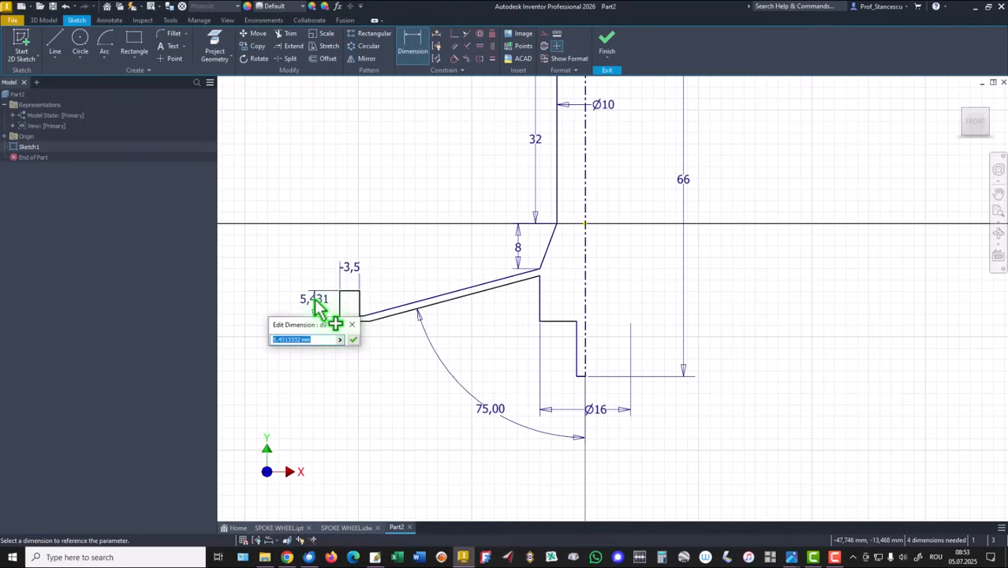
{"action": "type", "text": "5,"}
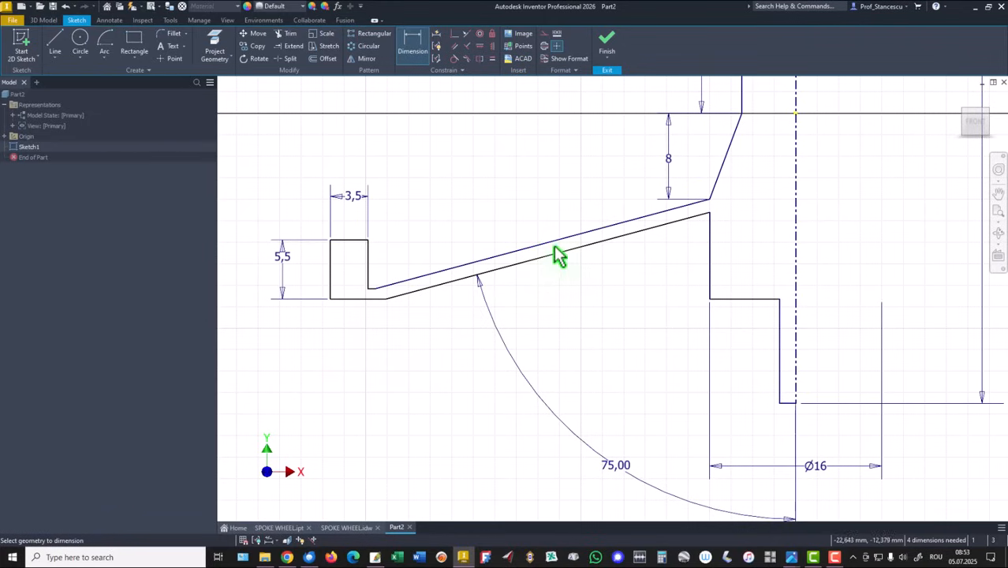
Step: Add 1.2 web and rim thicknesses, 12 drop and Ø90 outer diameter
{"action": "left_click", "coordinate": [556, 249]}
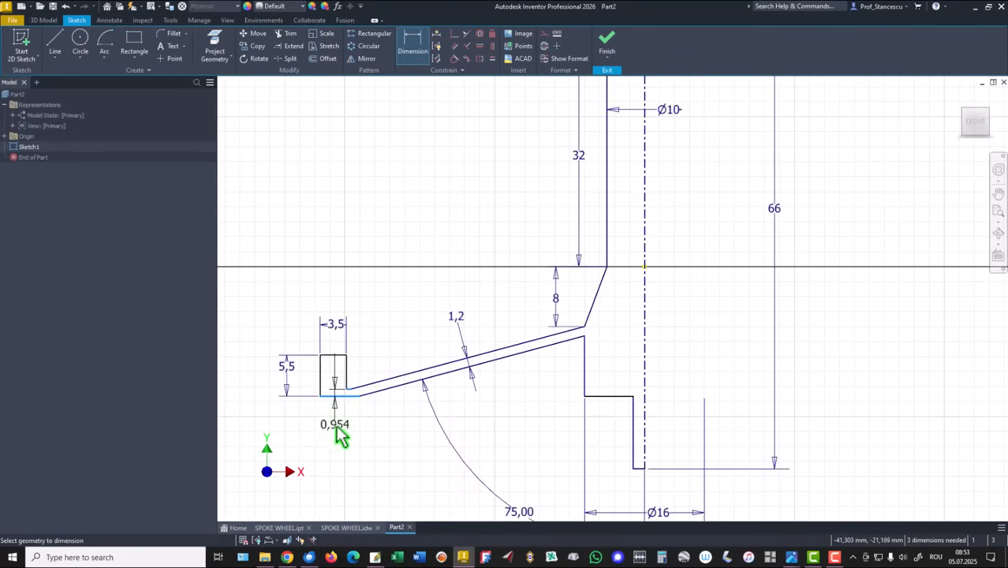
{"action": "left_click", "coordinate": [334, 427]}
{"action": "type", "text": "1,2"}
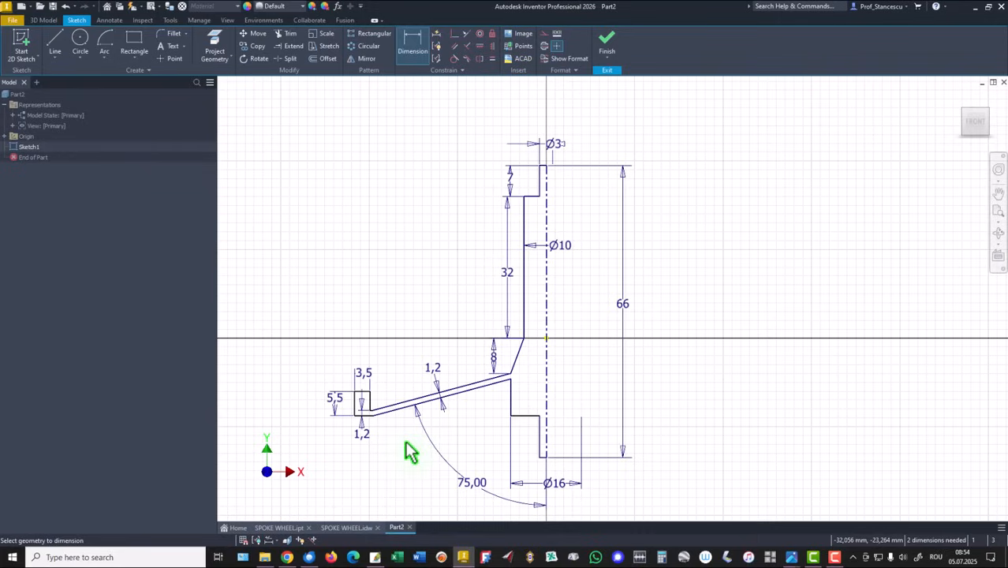
{"action": "mouse_move", "coordinate": [410, 454]}
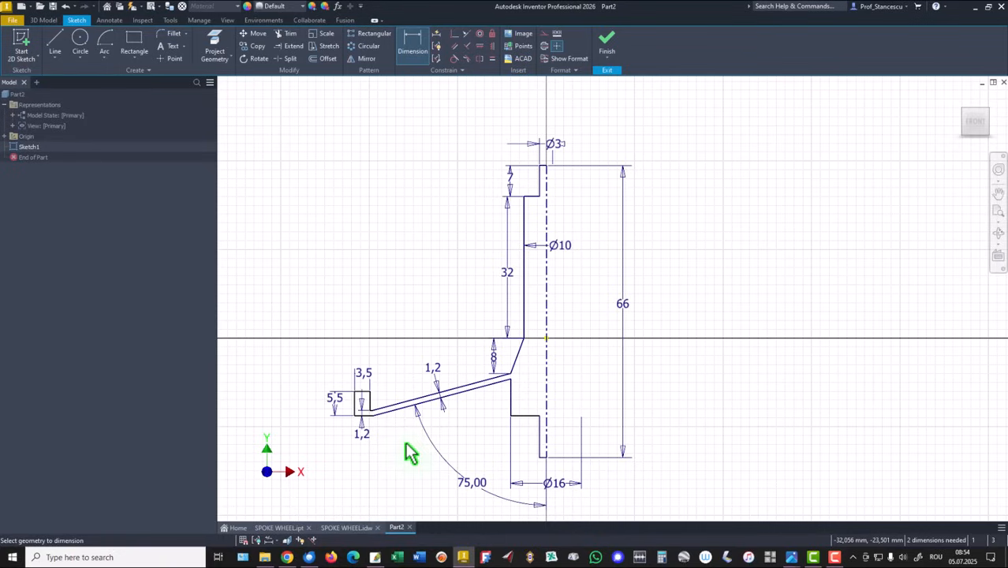
{"action": "mouse_move", "coordinate": [439, 332]}
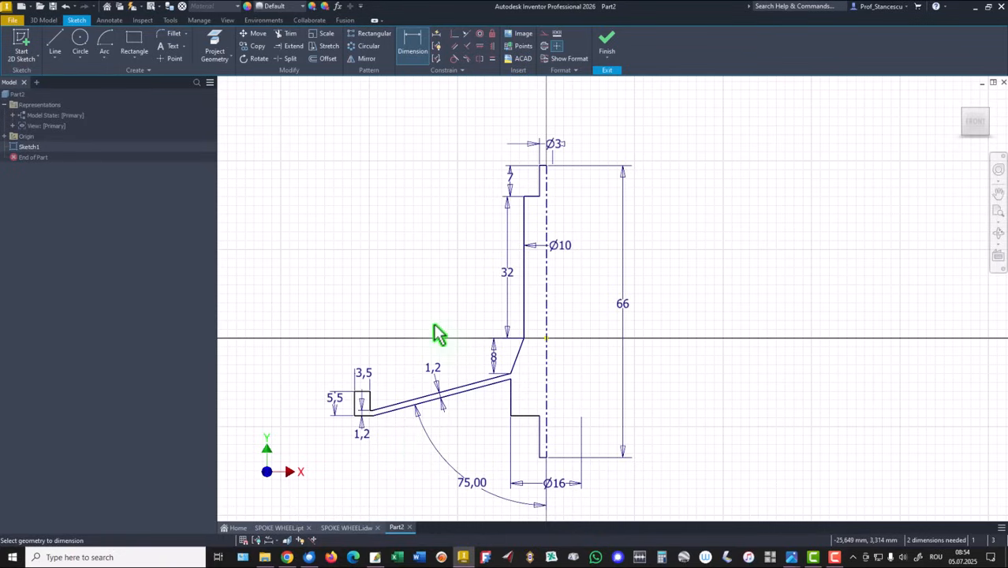
{"action": "mouse_move", "coordinate": [433, 340]}
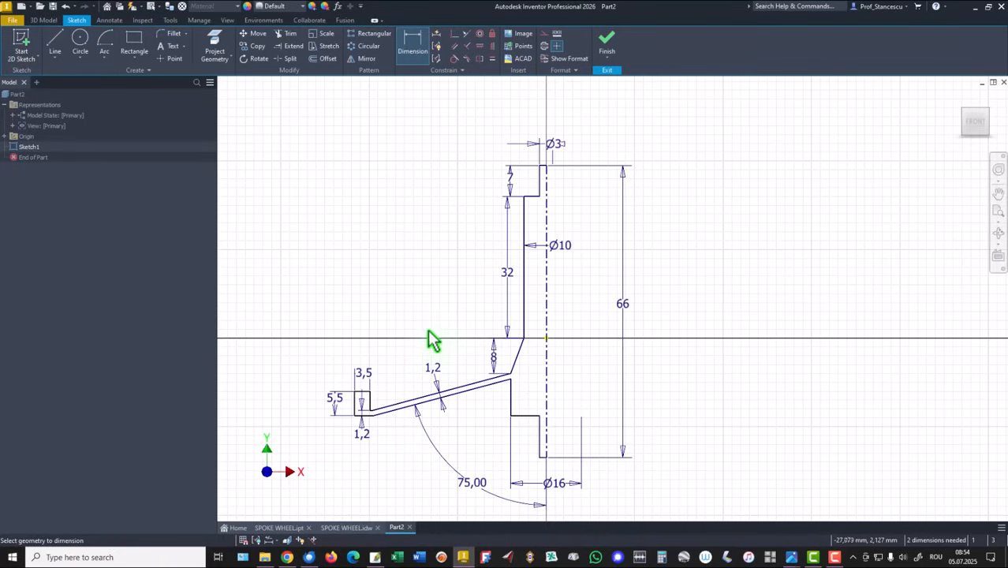
{"action": "mouse_move", "coordinate": [550, 348]}
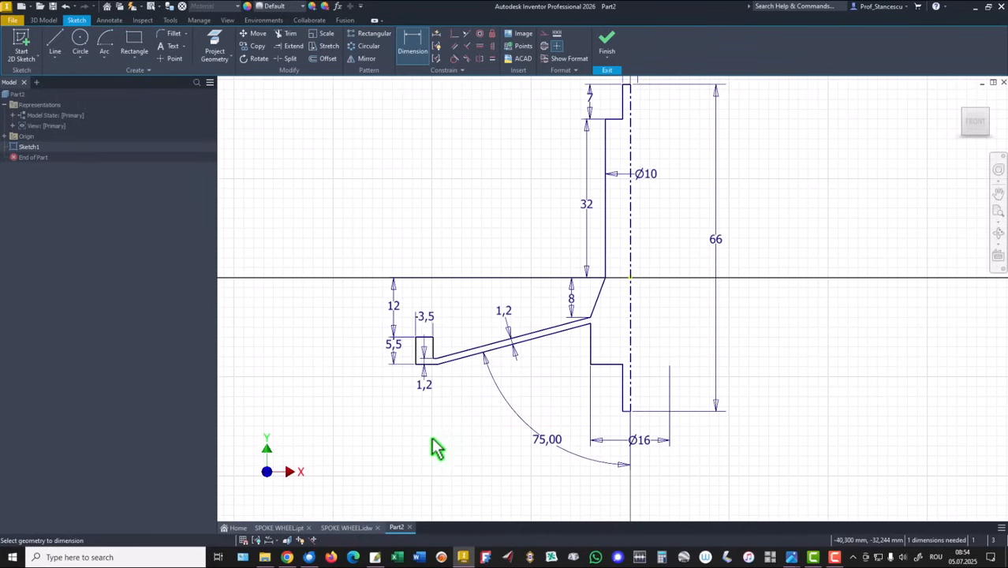
{"action": "mouse_move", "coordinate": [452, 442]}
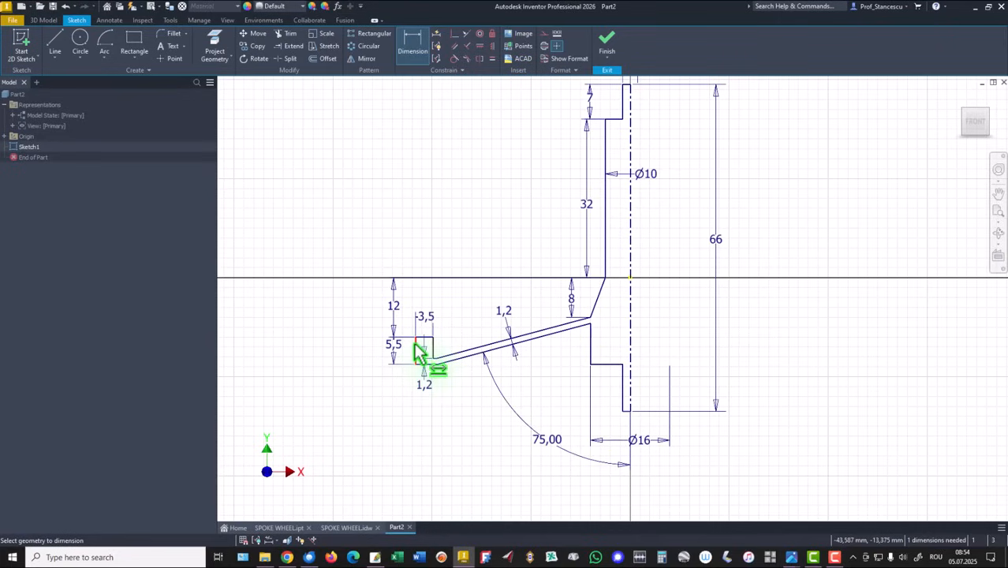
{"action": "mouse_move", "coordinate": [639, 374]}
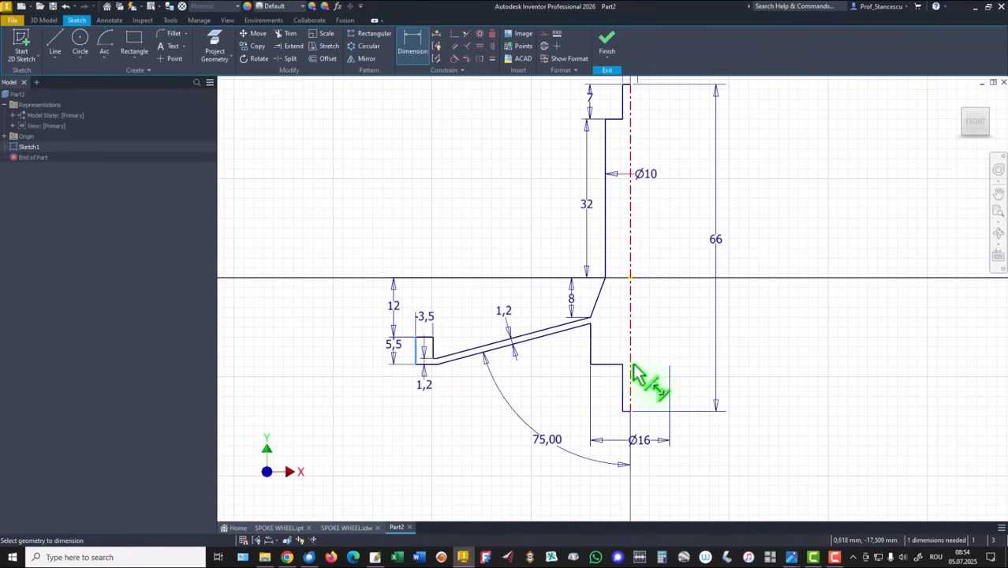
{"action": "left_click", "coordinate": [647, 387]}
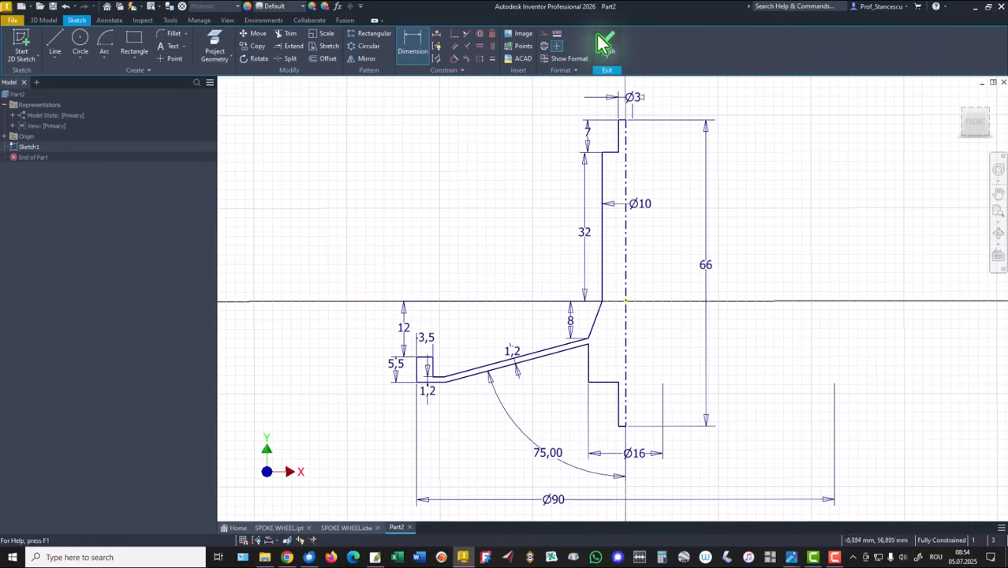
Step: Finish the sketch and revolve the profile into the solid wheel Revolution1
{"action": "left_click", "coordinate": [606, 43]}
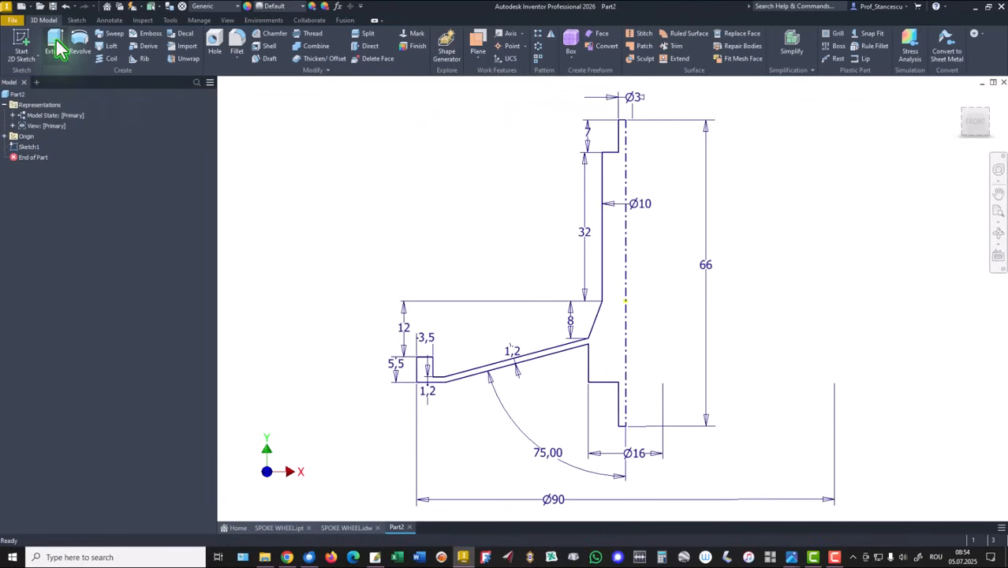
{"action": "left_click", "coordinate": [80, 43]}
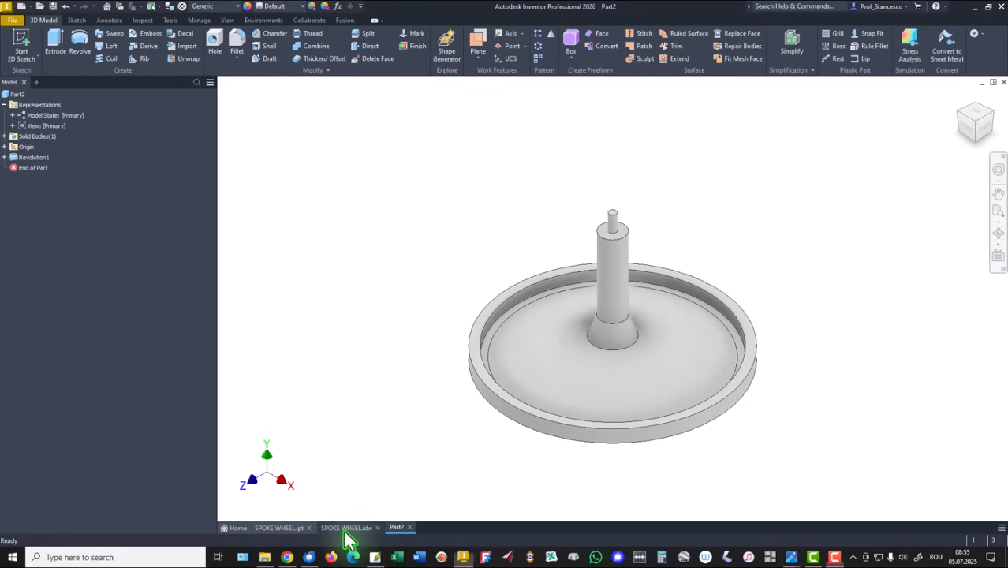
Step: Check detail C on the drawing, then chamfer the pin's top edge by 0.1
{"action": "left_click", "coordinate": [347, 527]}
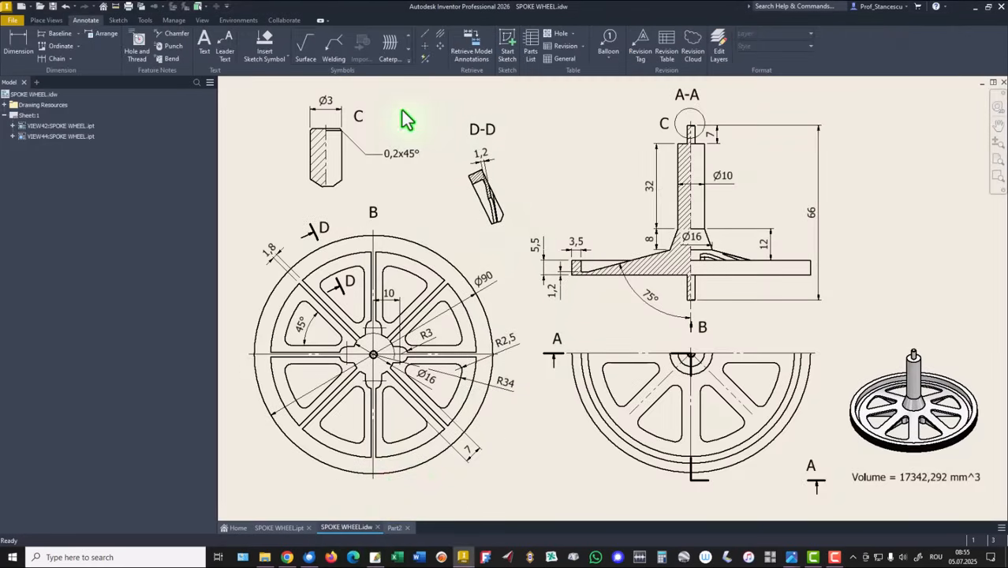
{"action": "left_click", "coordinate": [402, 153]}
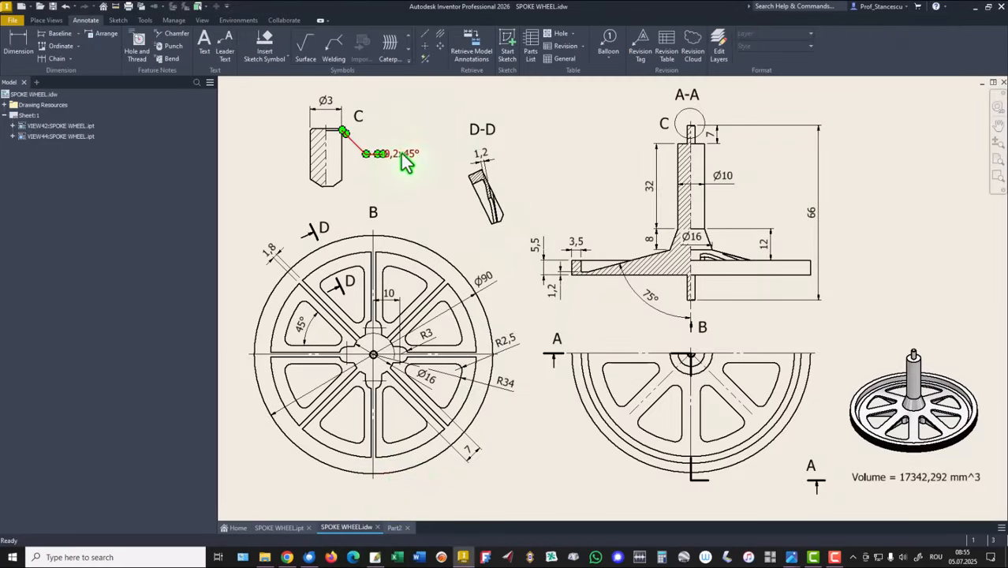
{"action": "mouse_move", "coordinate": [410, 168]}
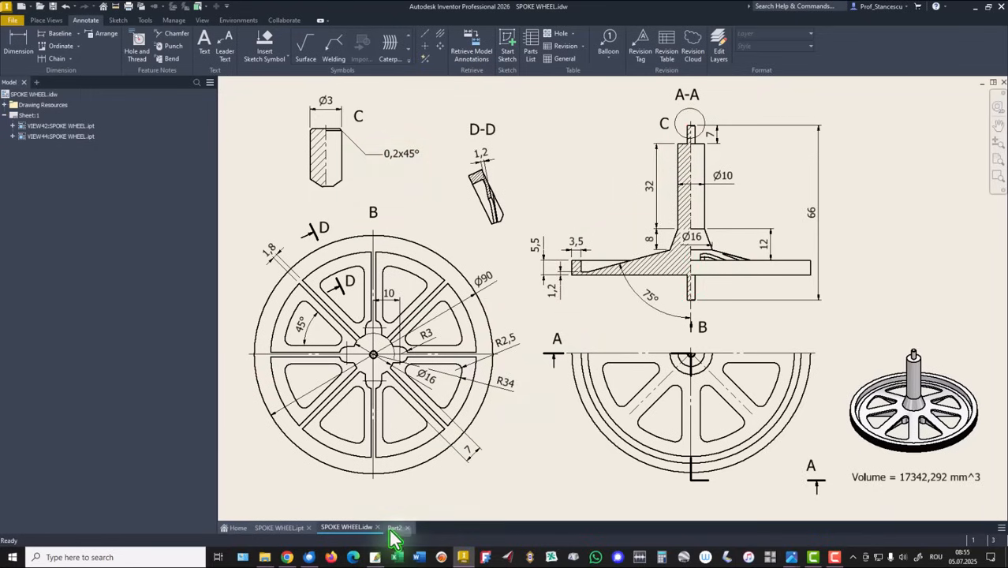
{"action": "left_click", "coordinate": [397, 527]}
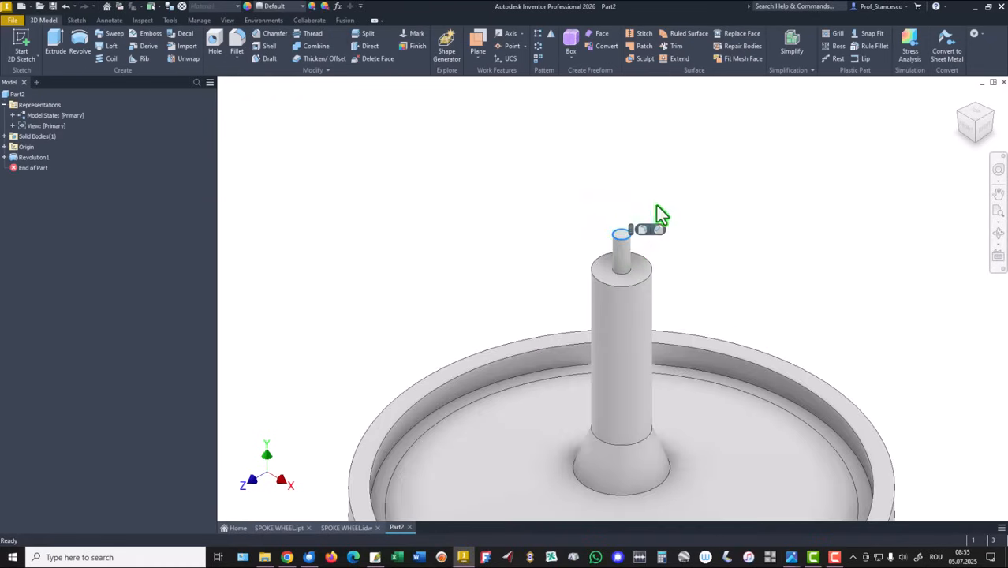
{"action": "left_click", "coordinate": [275, 33]}
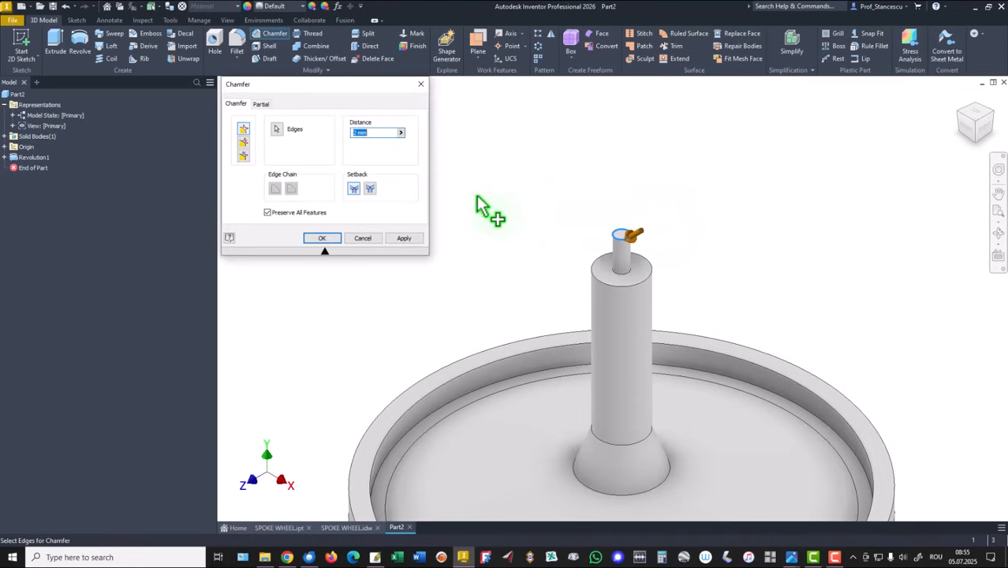
{"action": "type", "text": "0.1"}
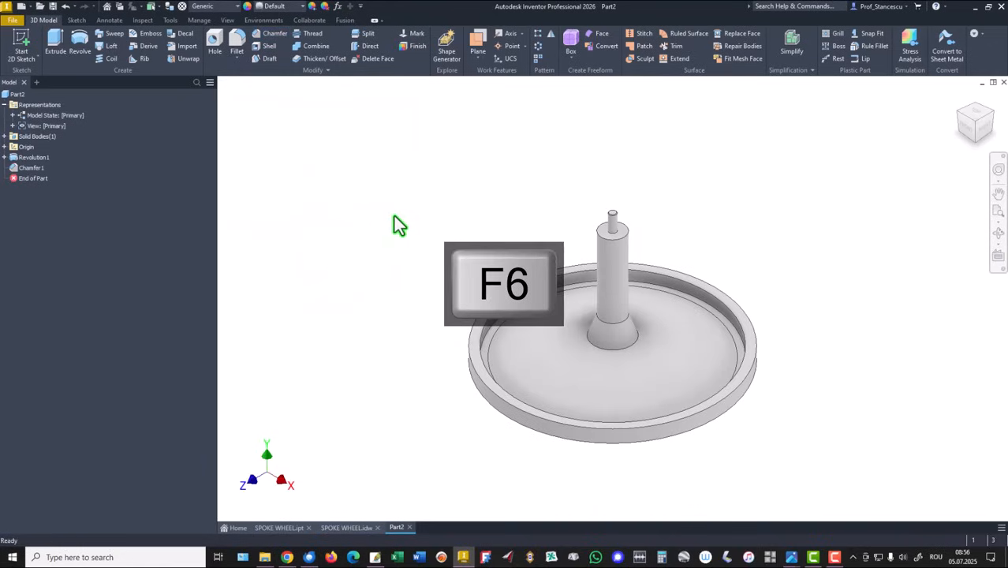
{"action": "left_click", "coordinate": [348, 527]}
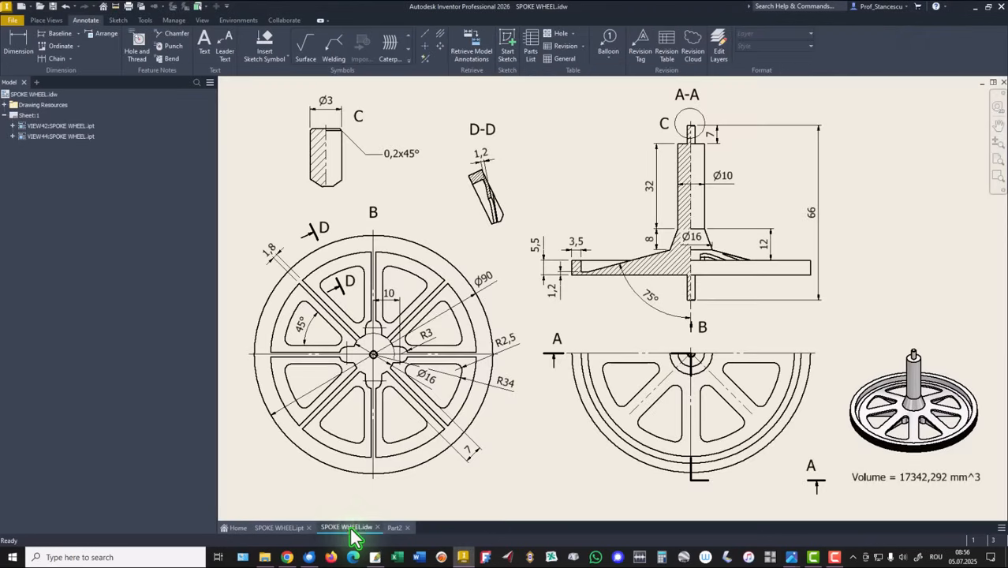
{"action": "left_click", "coordinate": [426, 373]}
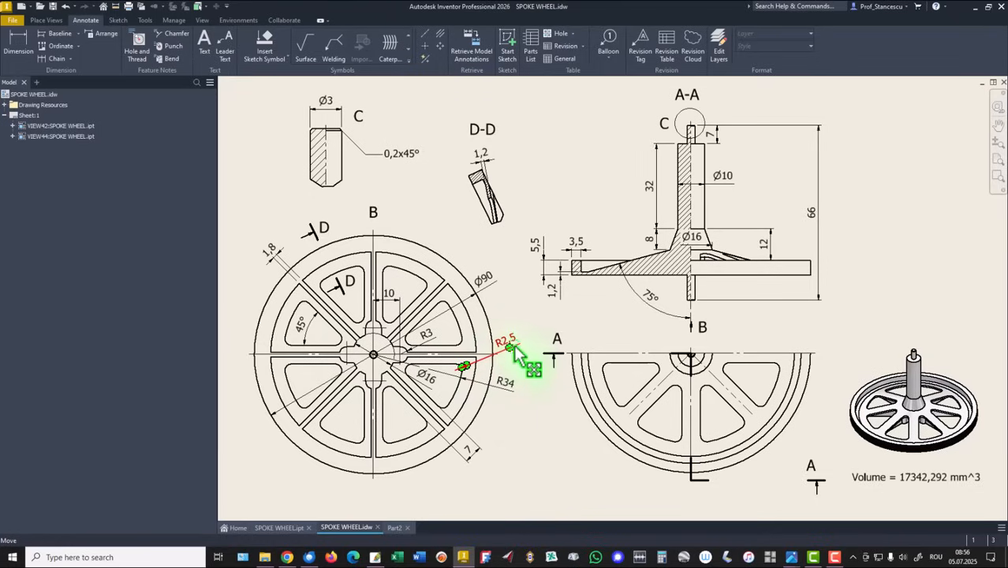
{"action": "left_click_drag", "start_coordinate": [517, 359], "coordinate": [458, 430]}
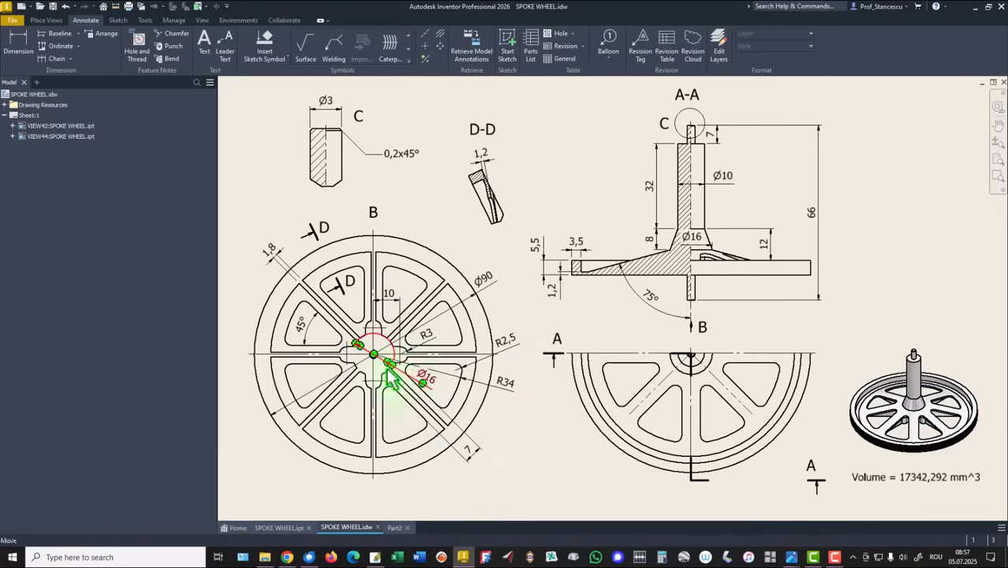
{"action": "left_click_drag", "start_coordinate": [386, 379], "coordinate": [477, 457]}
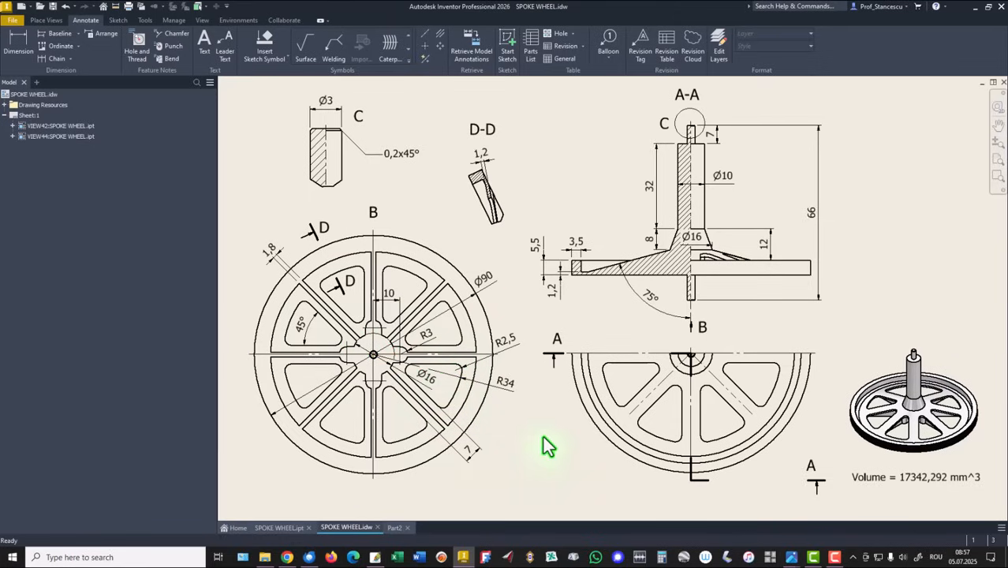
{"action": "left_click", "coordinate": [396, 527]}
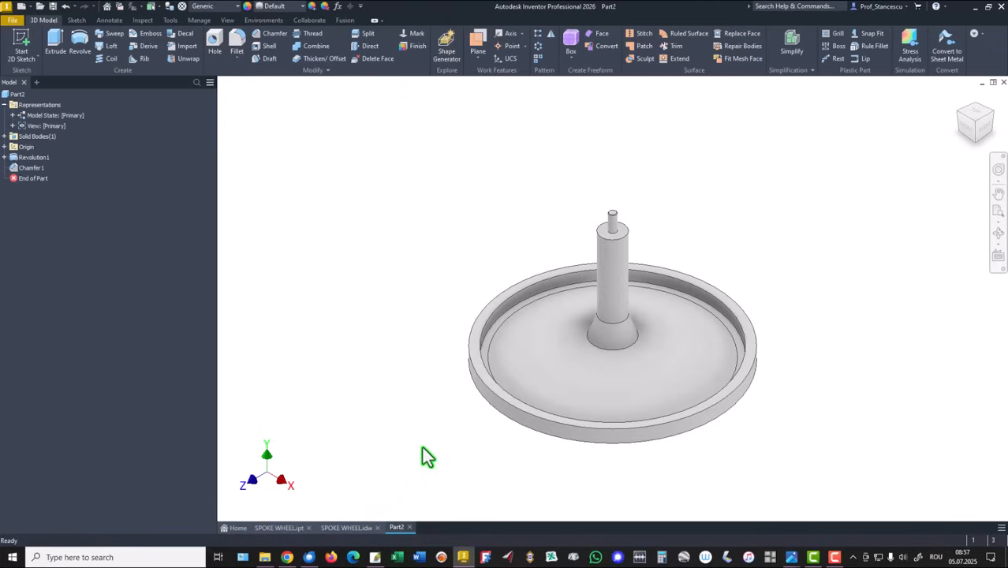
{"action": "mouse_move", "coordinate": [314, 167]}
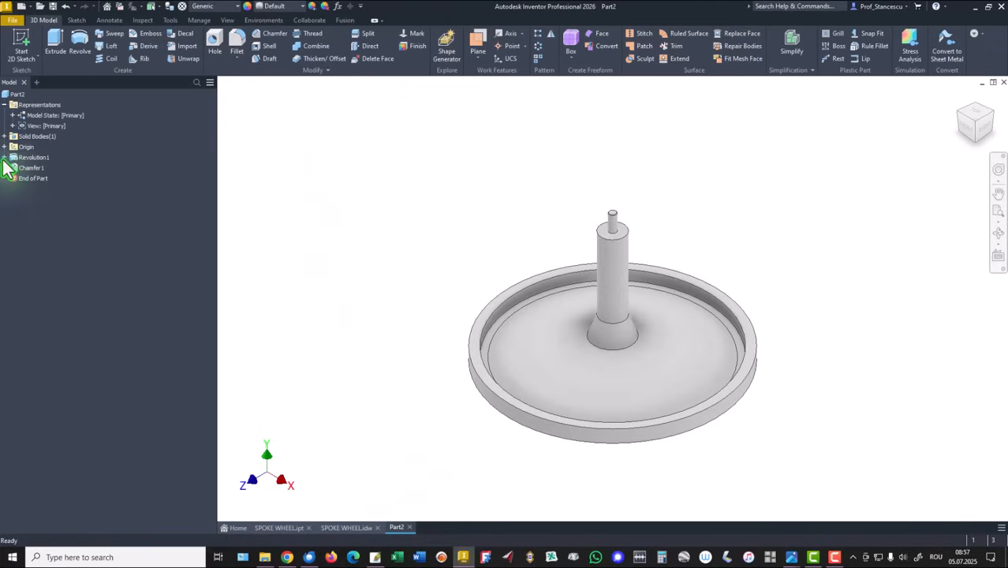
Step: Draw the two wedge lines on the wheel face below-right of the hub
{"action": "left_click", "coordinate": [39, 167]}
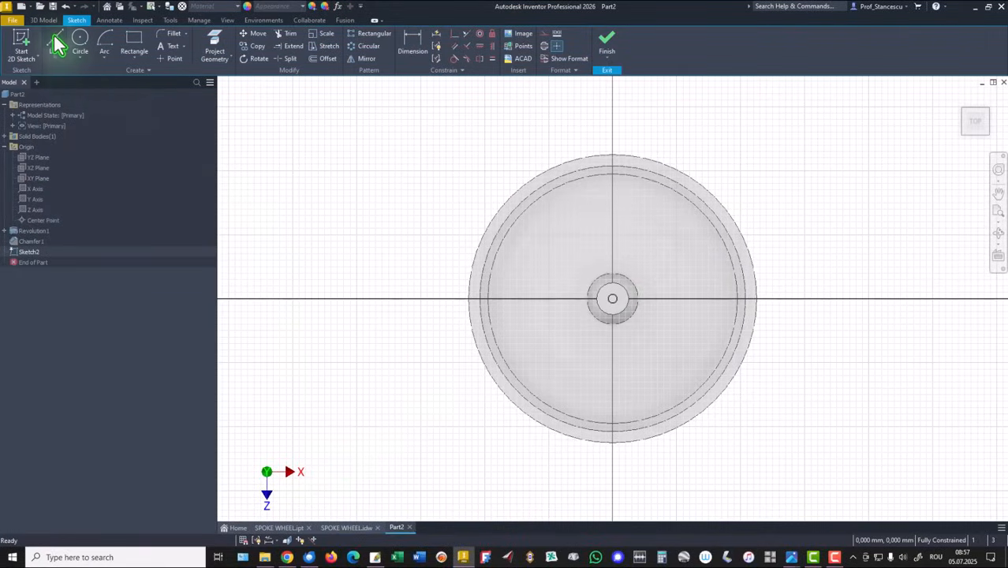
{"action": "left_click", "coordinate": [54, 44]}
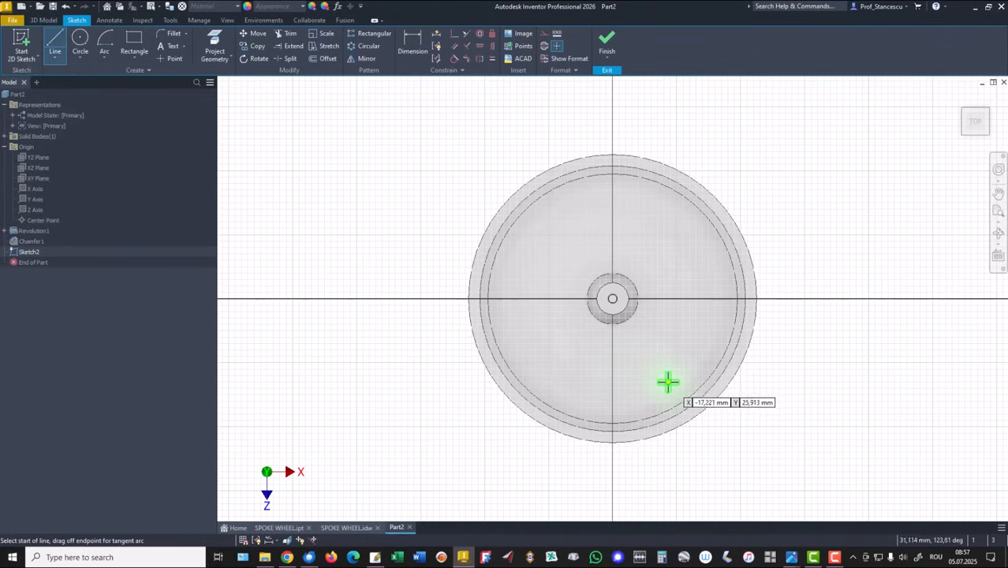
{"action": "left_click", "coordinate": [669, 382]}
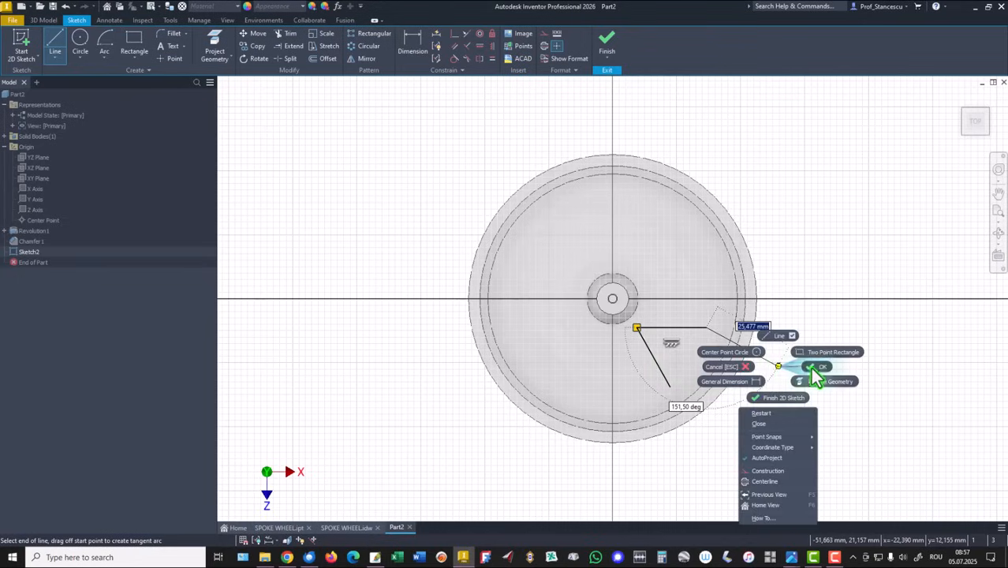
{"action": "left_click", "coordinate": [823, 366]}
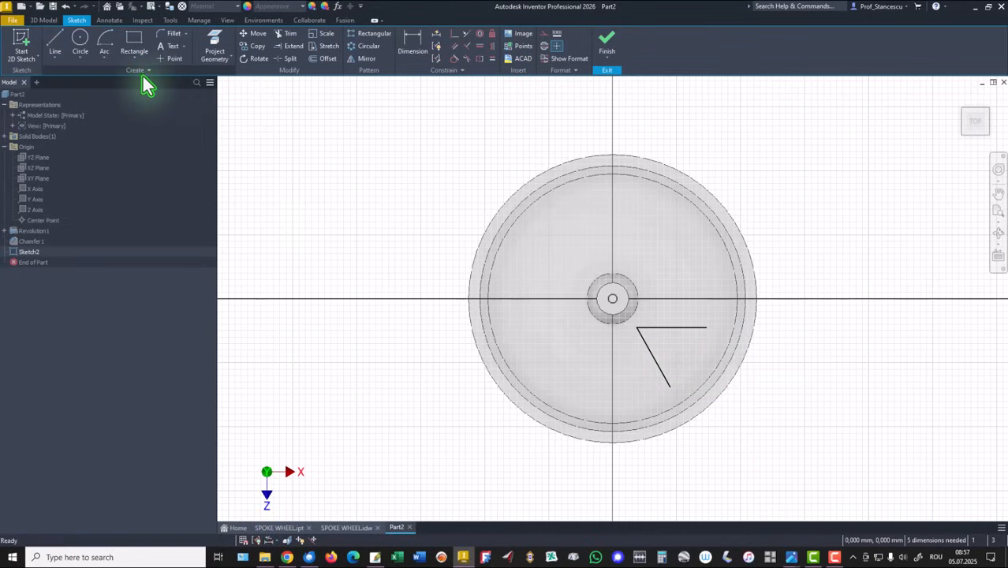
Step: Close the wedge with a center-point arc and trim the overhanging line end
{"action": "left_click", "coordinate": [104, 52]}
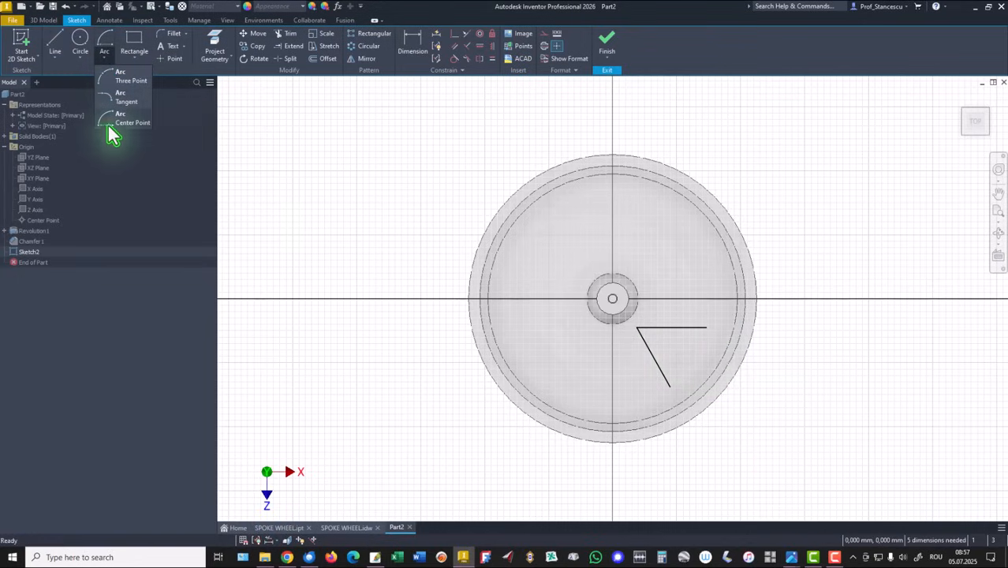
{"action": "left_click", "coordinate": [132, 118]}
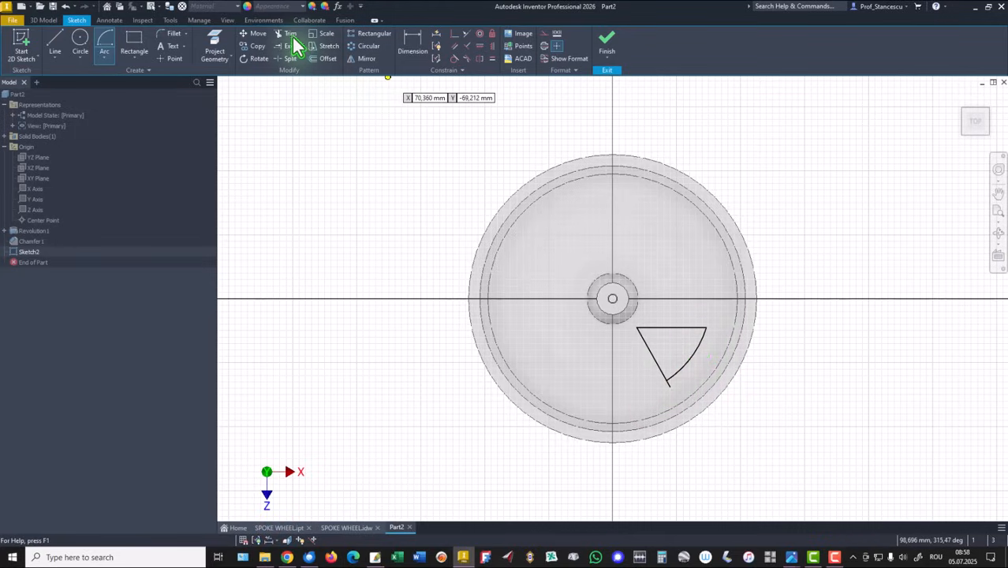
{"action": "left_click", "coordinate": [290, 33]}
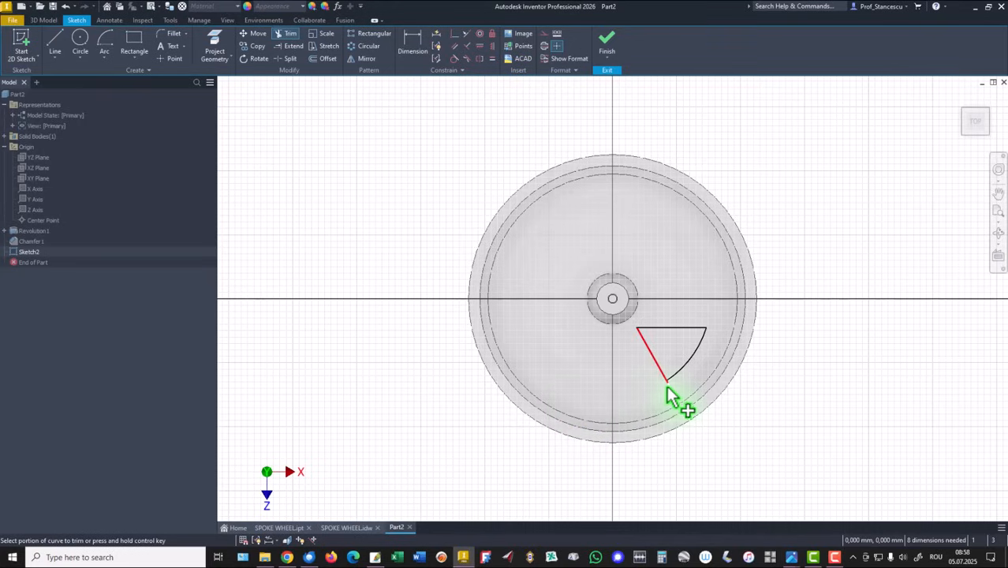
{"action": "left_click", "coordinate": [671, 383]}
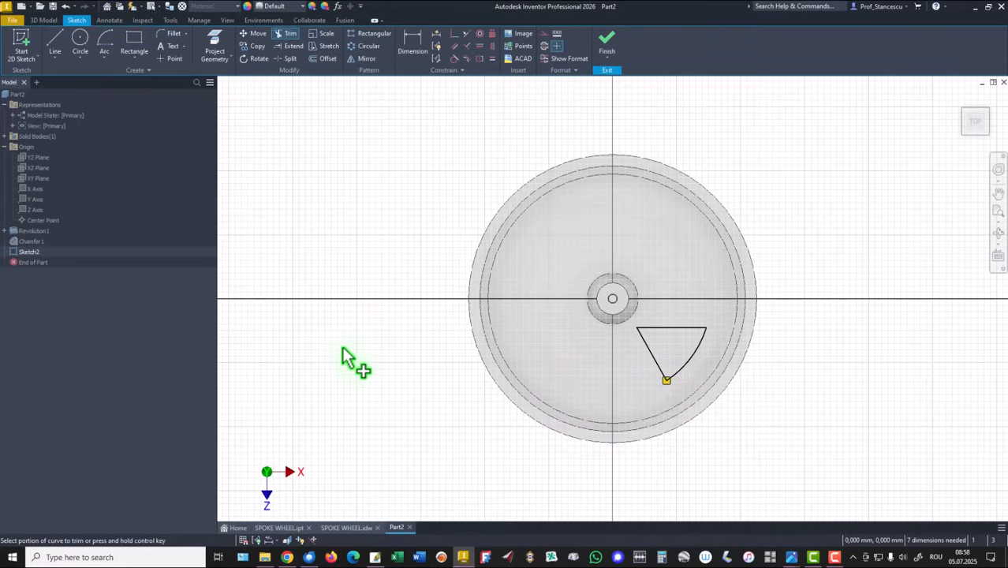
{"action": "mouse_move", "coordinate": [347, 111]}
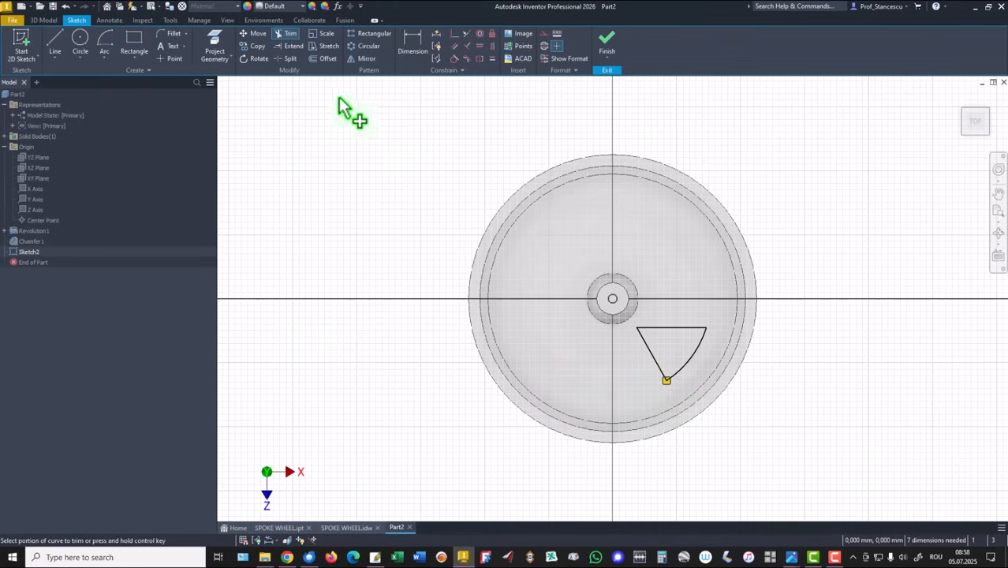
{"action": "left_click", "coordinate": [412, 46]}
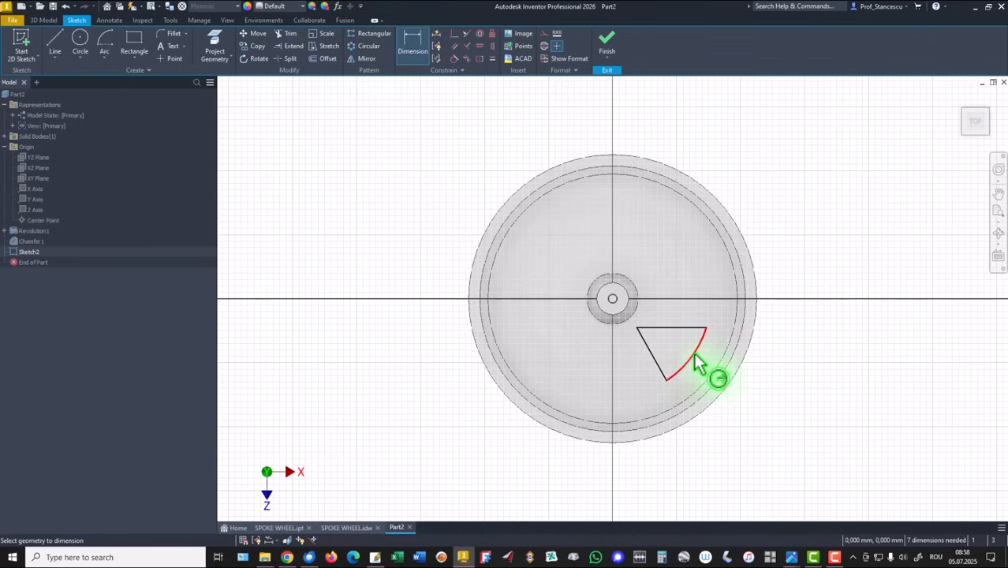
Step: Set the wedge arc radius to 34 and fillet its three corners at 2,5
{"action": "left_click", "coordinate": [698, 363]}
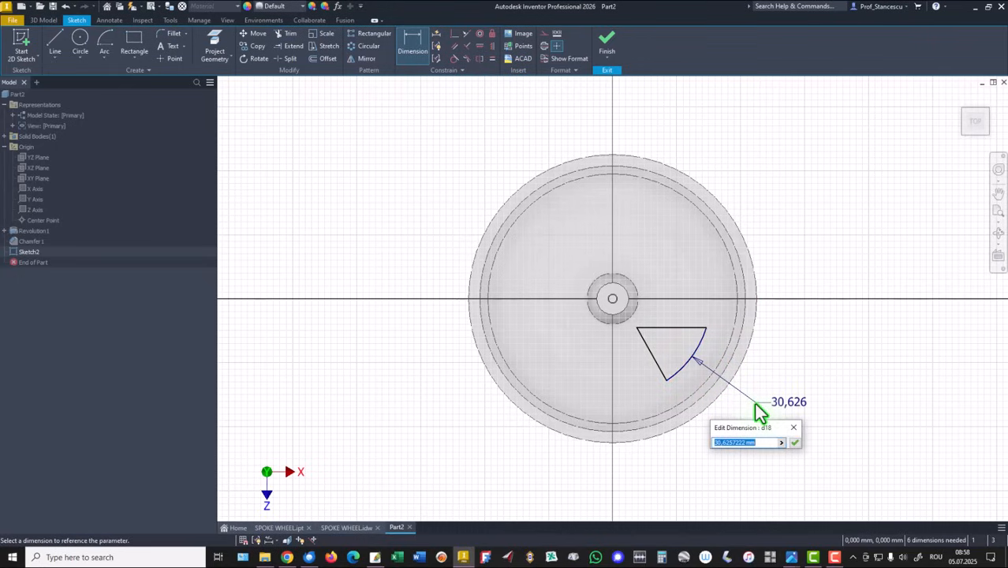
{"action": "type", "text": "34"}
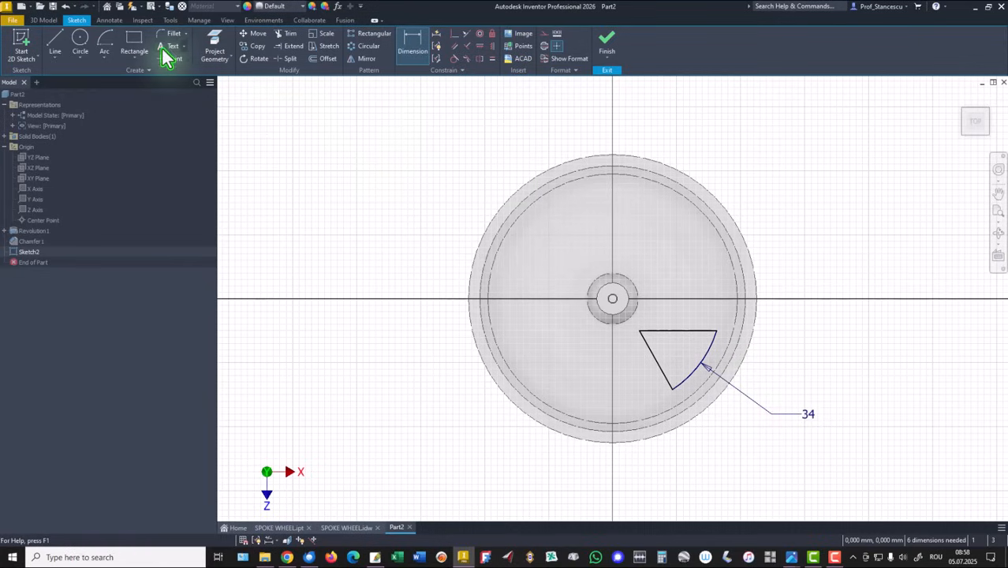
{"action": "left_click", "coordinate": [174, 33]}
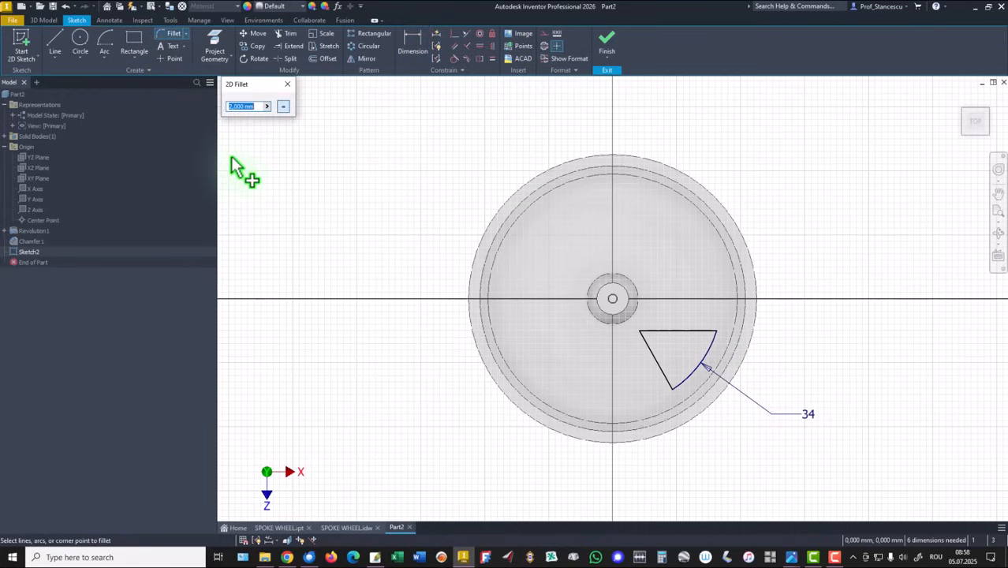
{"action": "type", "text": "2,5"}
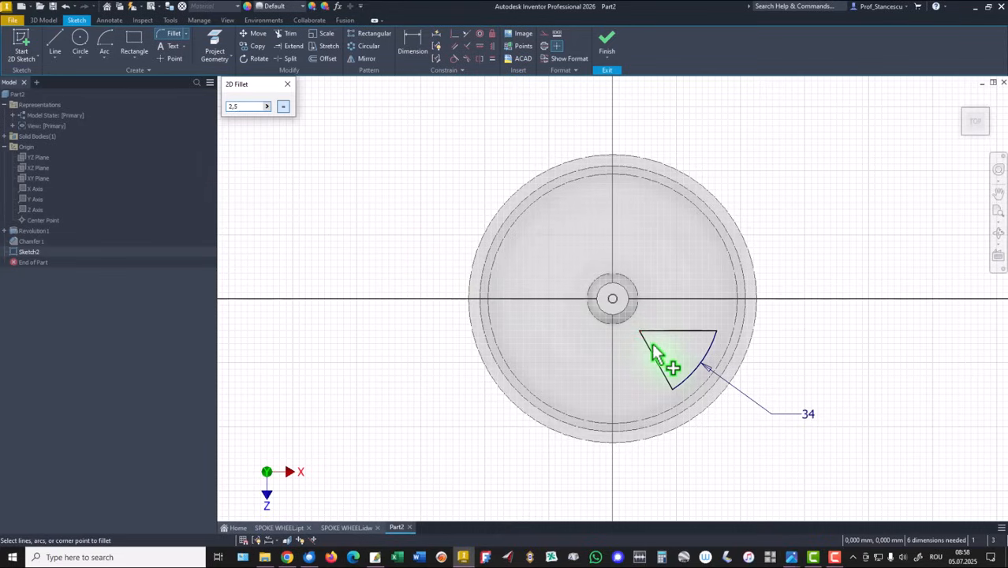
{"action": "left_click", "coordinate": [639, 331]}
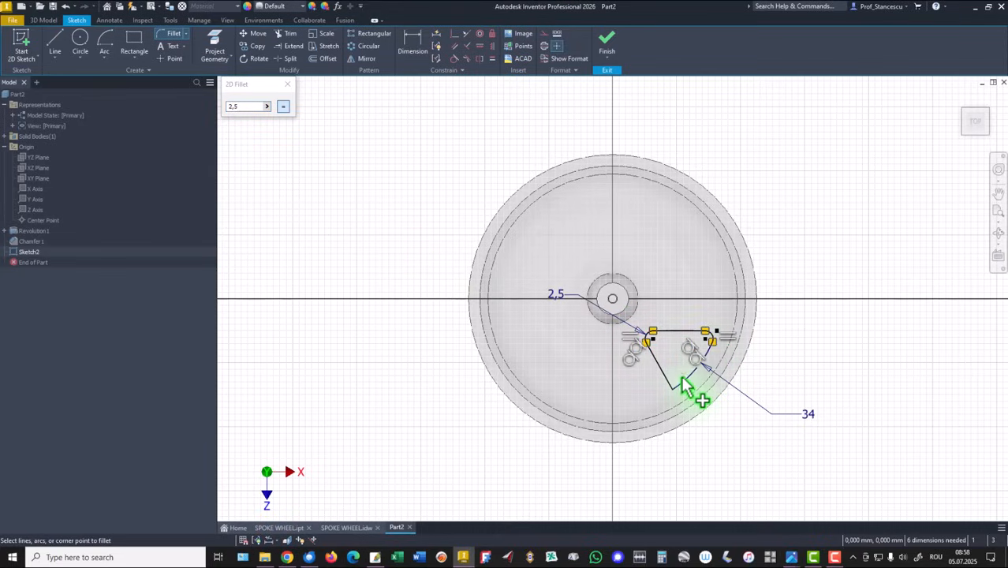
{"action": "left_click", "coordinate": [682, 386]}
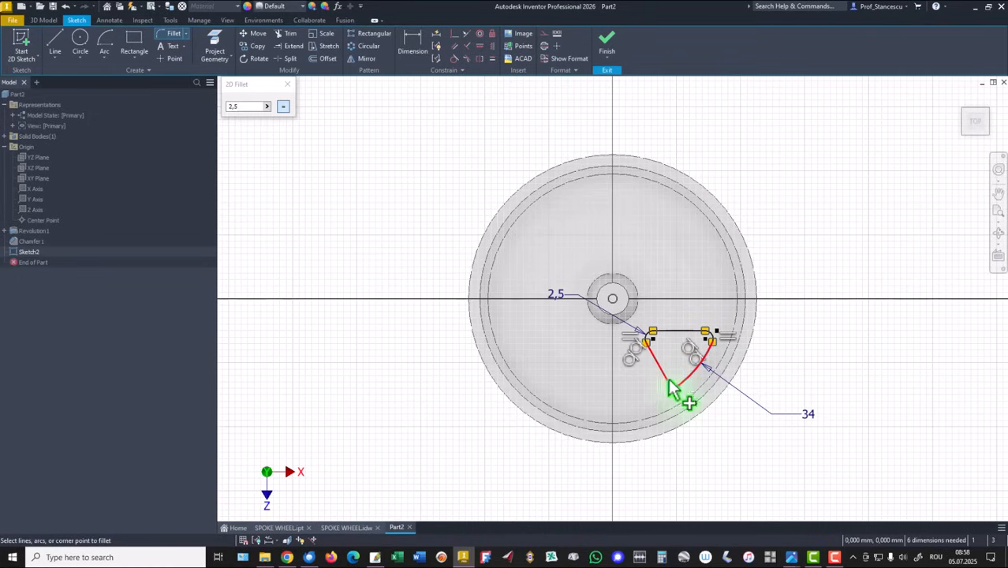
{"action": "left_click", "coordinate": [675, 387]}
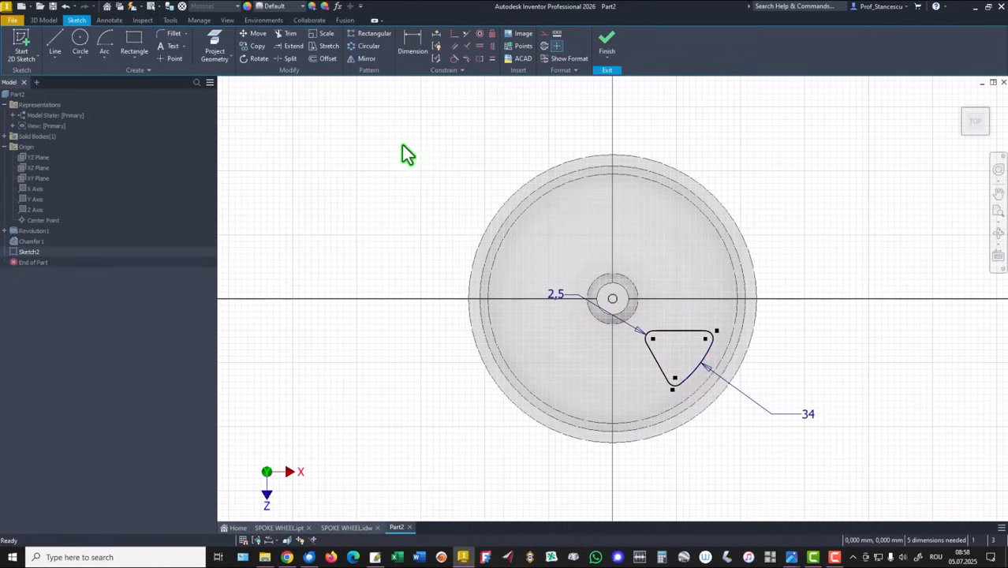
{"action": "mouse_move", "coordinate": [380, 187]}
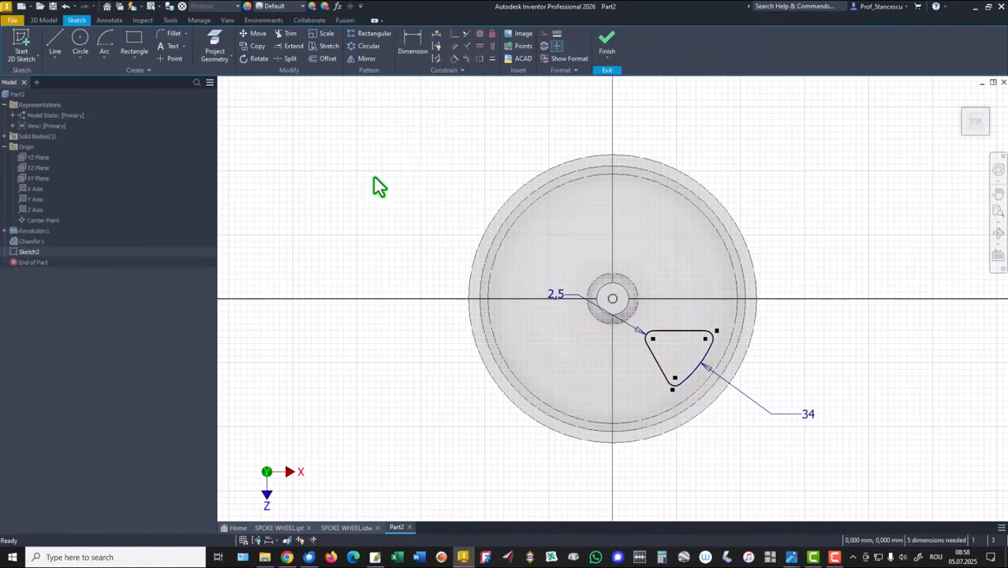
{"action": "mouse_move", "coordinate": [359, 123]}
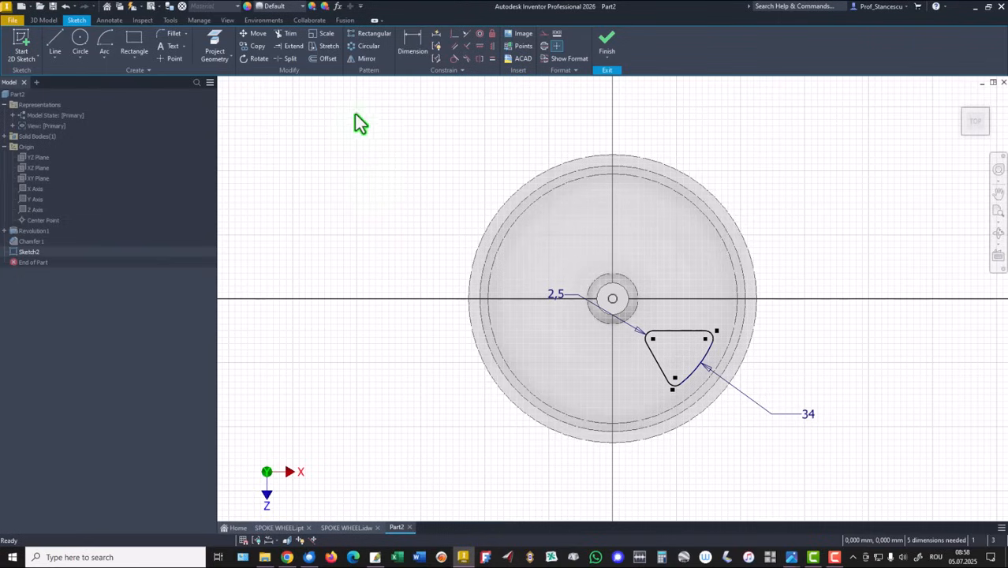
{"action": "mouse_move", "coordinate": [363, 155]}
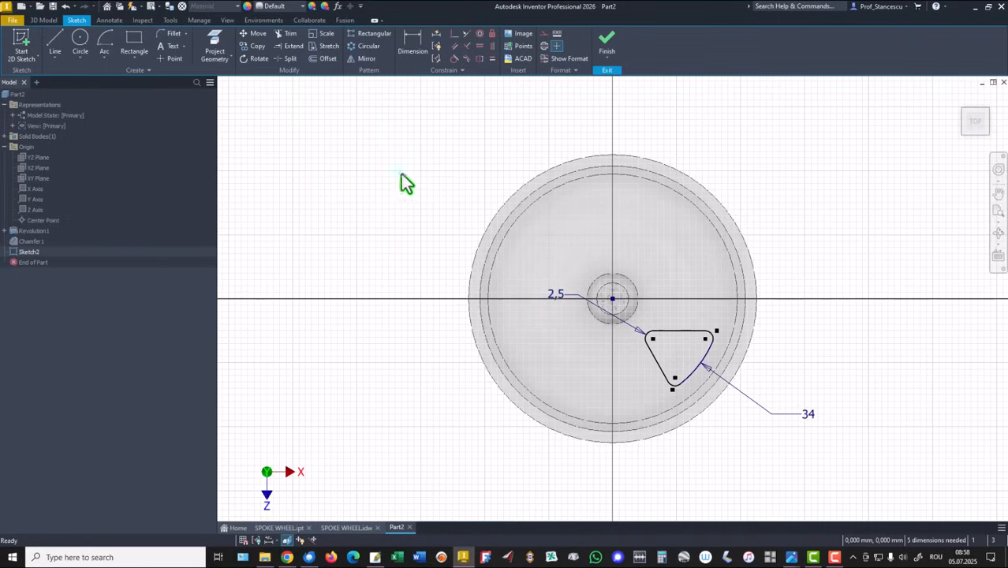
Step: Dimension the wedge's top edge and slanted side 3,5 offset with a 45° angle, then finish the sketch
{"action": "left_click", "coordinate": [413, 45]}
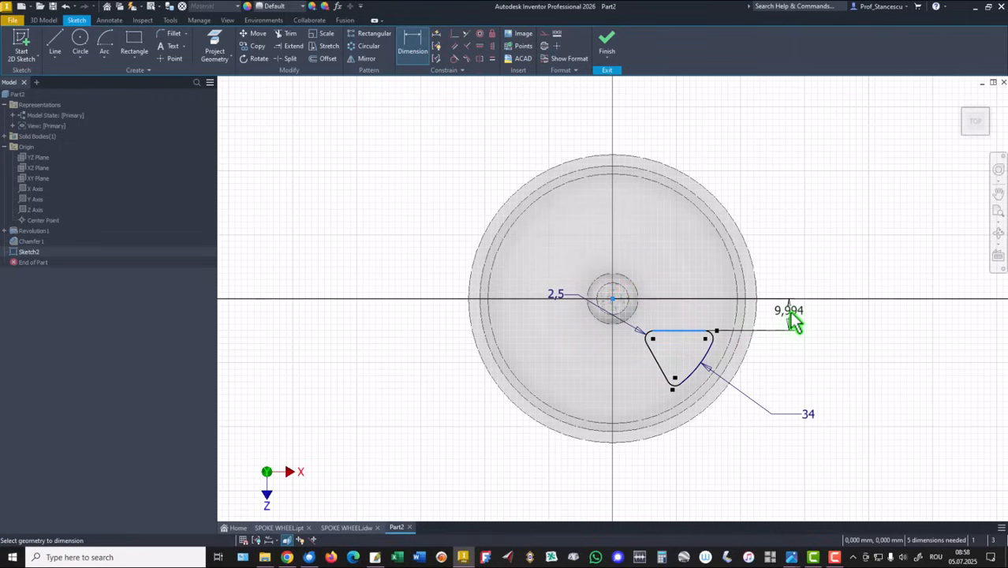
{"action": "left_click", "coordinate": [788, 310]}
{"action": "type", "text": "3,5"}
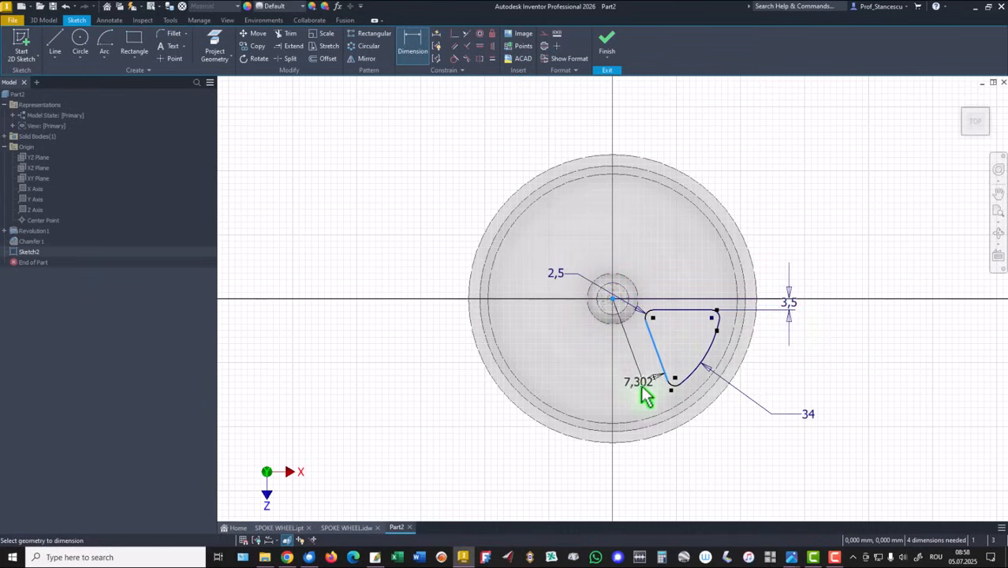
{"action": "left_click", "coordinate": [639, 381]}
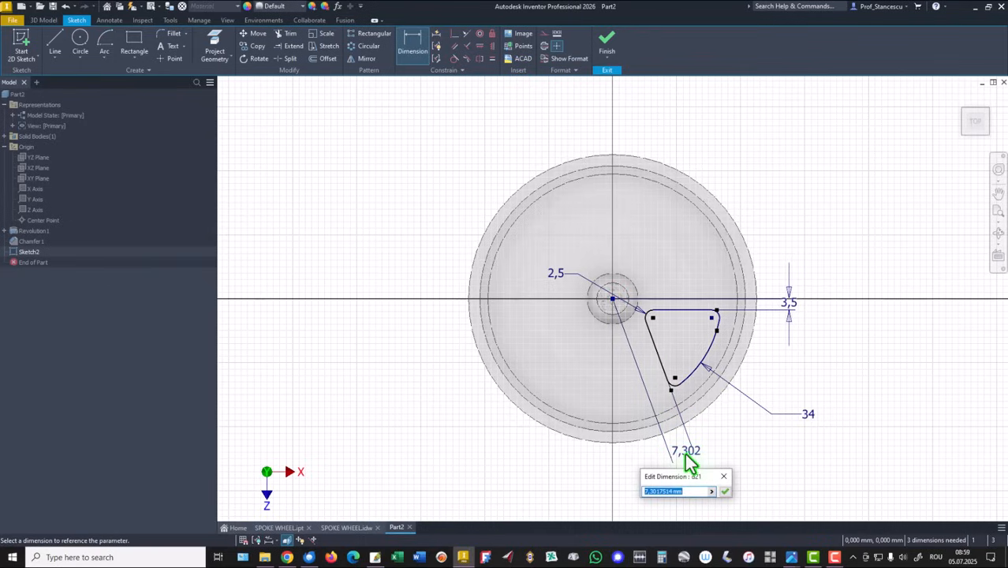
{"action": "left_click", "coordinate": [788, 302]}
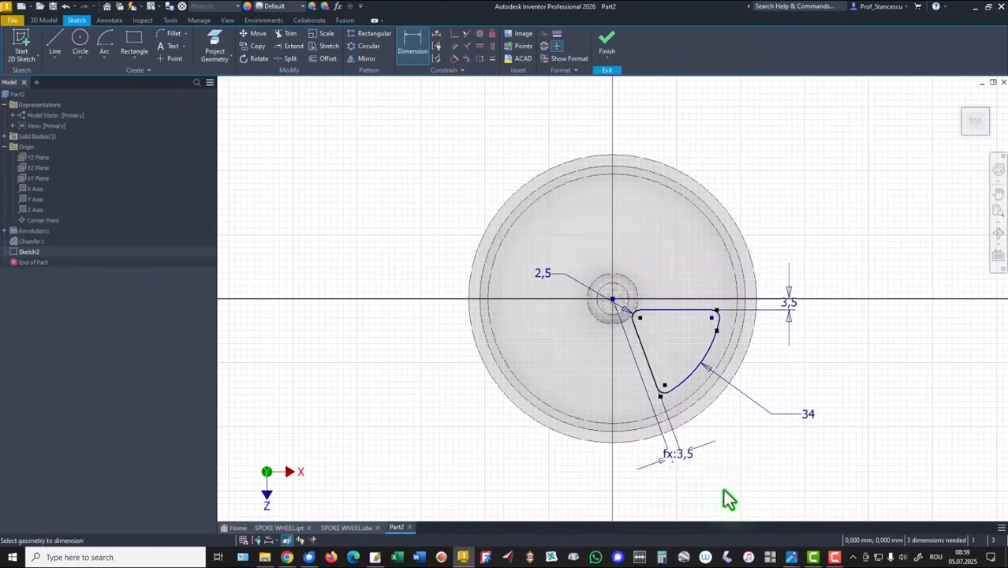
{"action": "mouse_move", "coordinate": [790, 194]}
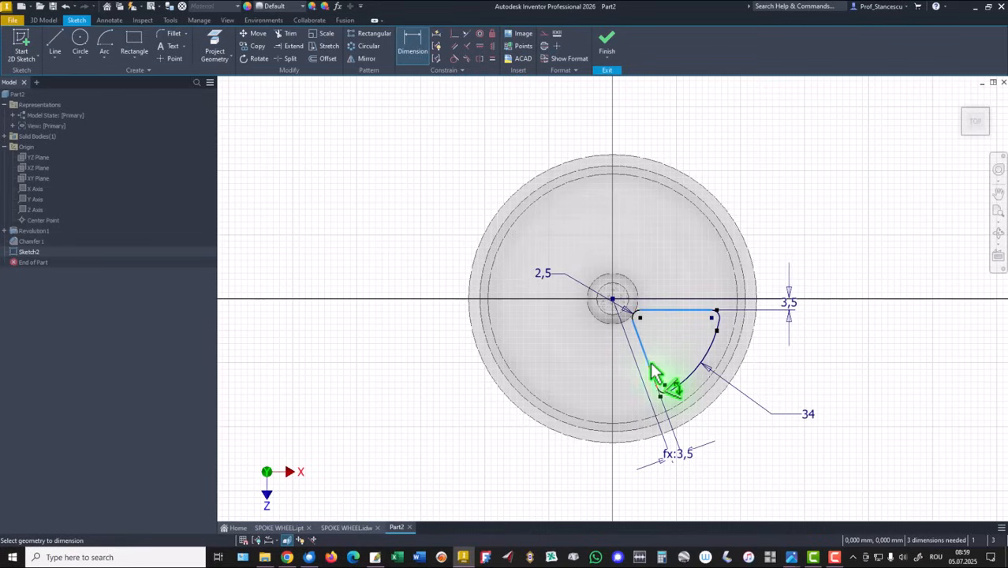
{"action": "left_click", "coordinate": [669, 347]}
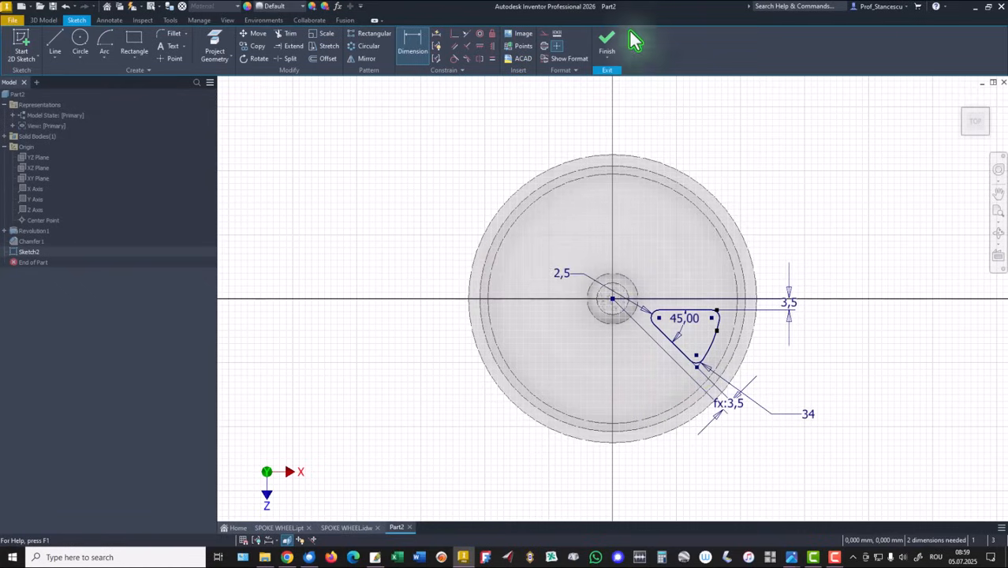
{"action": "left_click", "coordinate": [606, 38]}
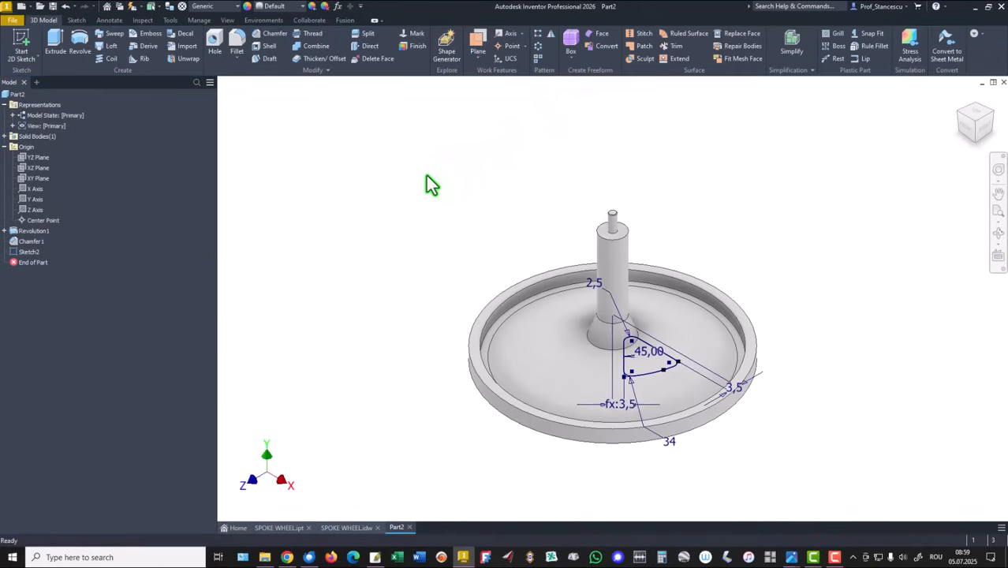
Step: Cut the wedge profile through the wheel's web as Extrusion1 and select the cutout
{"action": "left_click", "coordinate": [55, 43]}
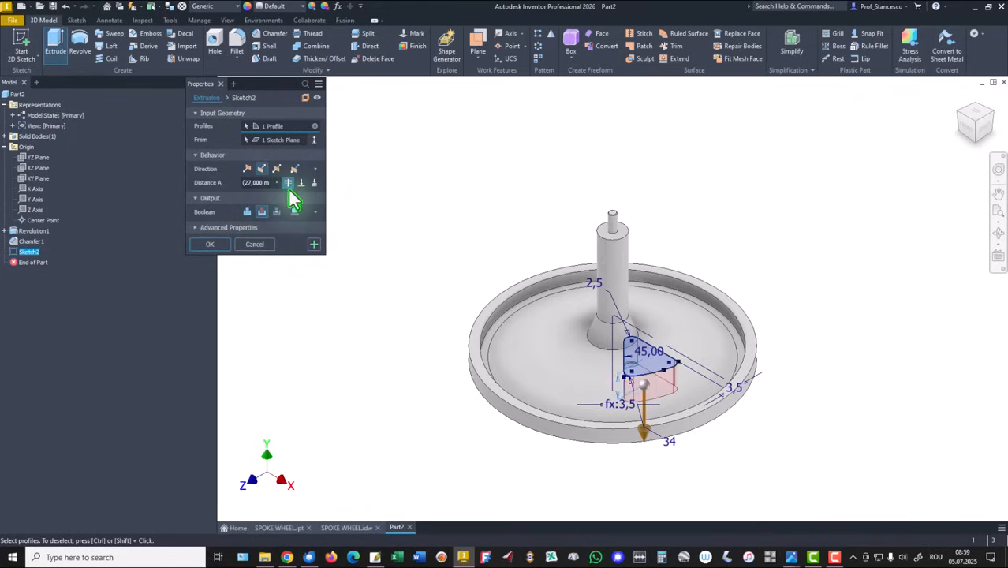
{"action": "left_click", "coordinate": [210, 243]}
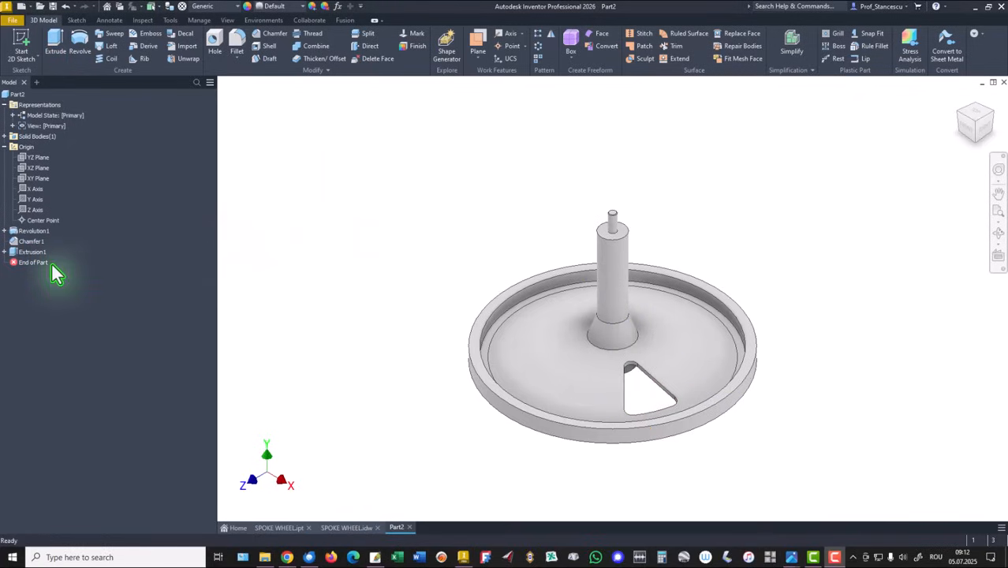
{"action": "left_click", "coordinate": [32, 251]}
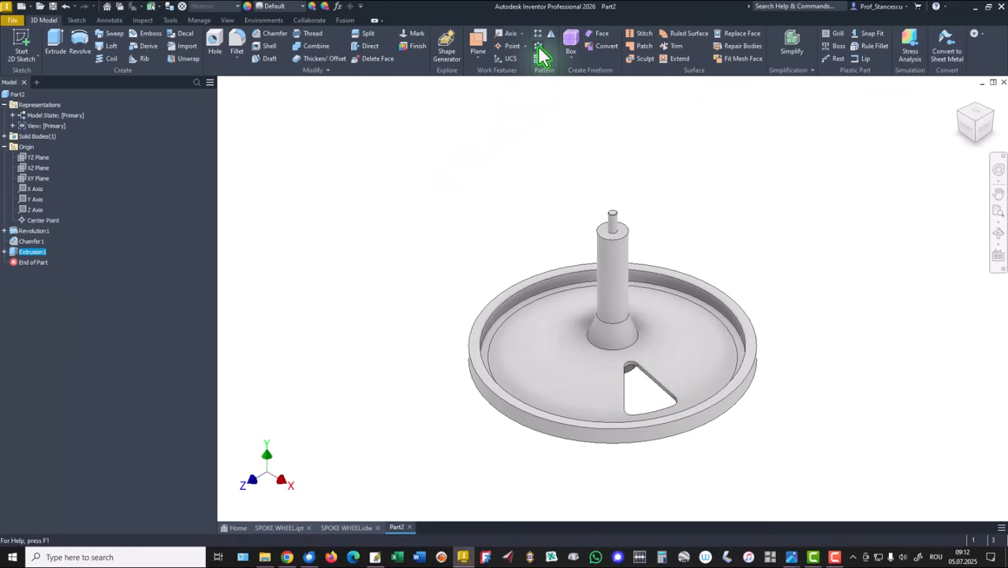
Step: Pattern the triangular opening eight times around the hub and view the SPOKE WHEEL part
{"action": "left_click", "coordinate": [543, 52]}
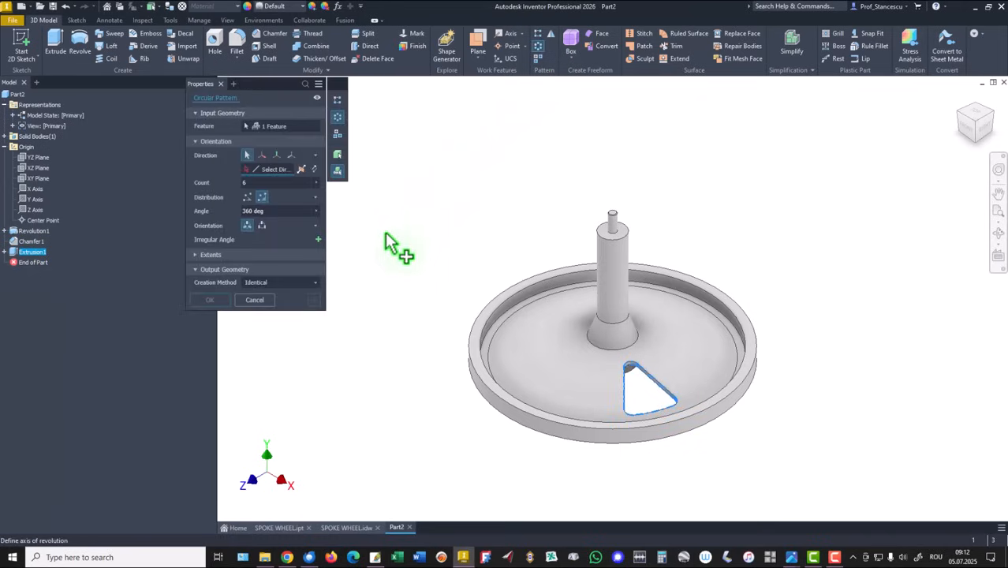
{"action": "mouse_move", "coordinate": [540, 268]}
{"action": "type", "text": "8"}
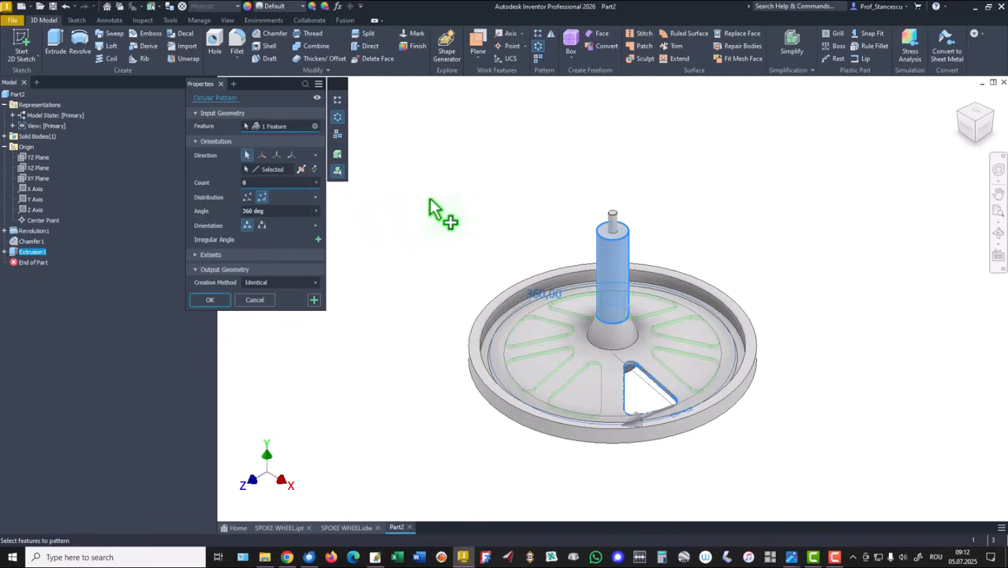
{"action": "left_click", "coordinate": [210, 299]}
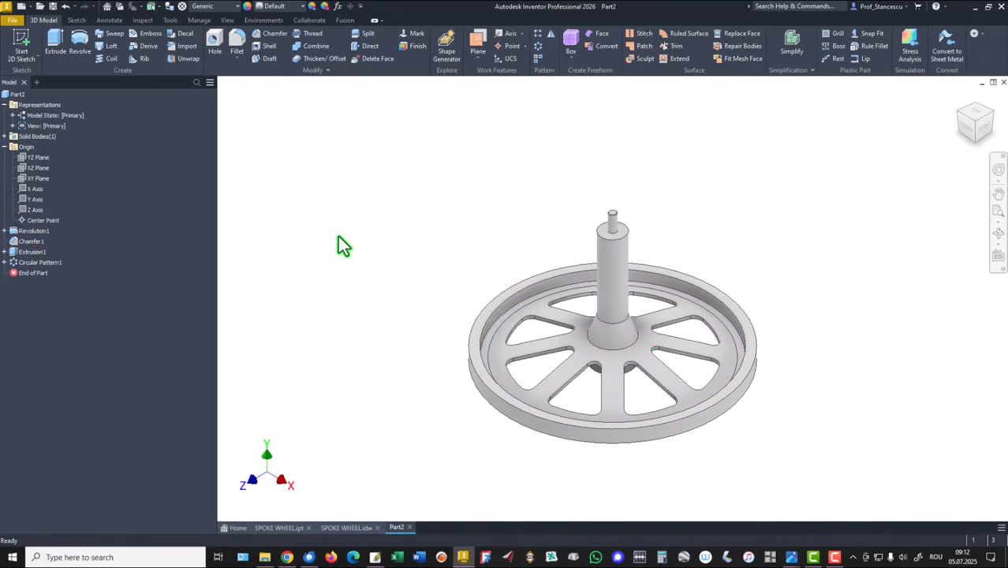
{"action": "mouse_move", "coordinate": [363, 288]}
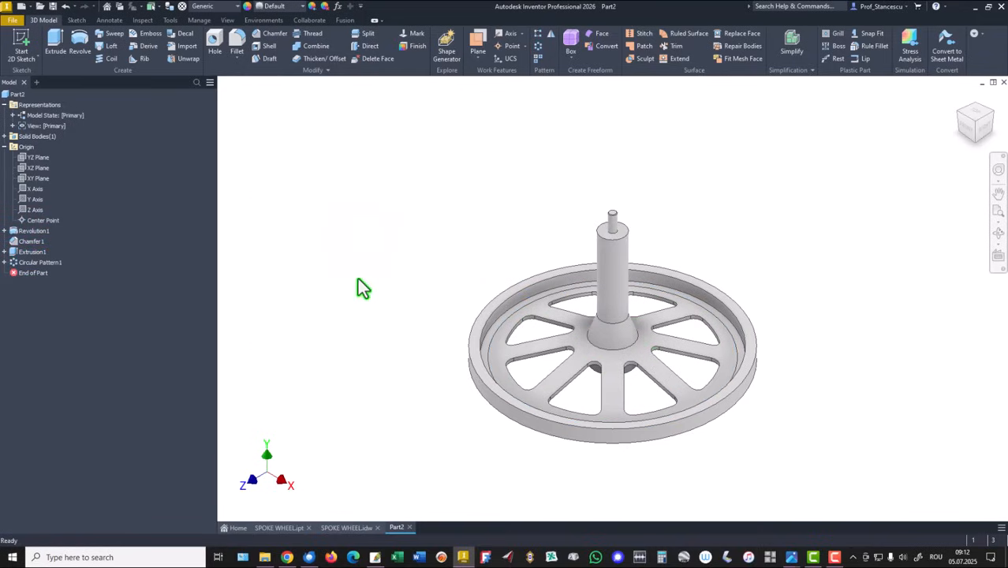
{"action": "left_click", "coordinate": [278, 527]}
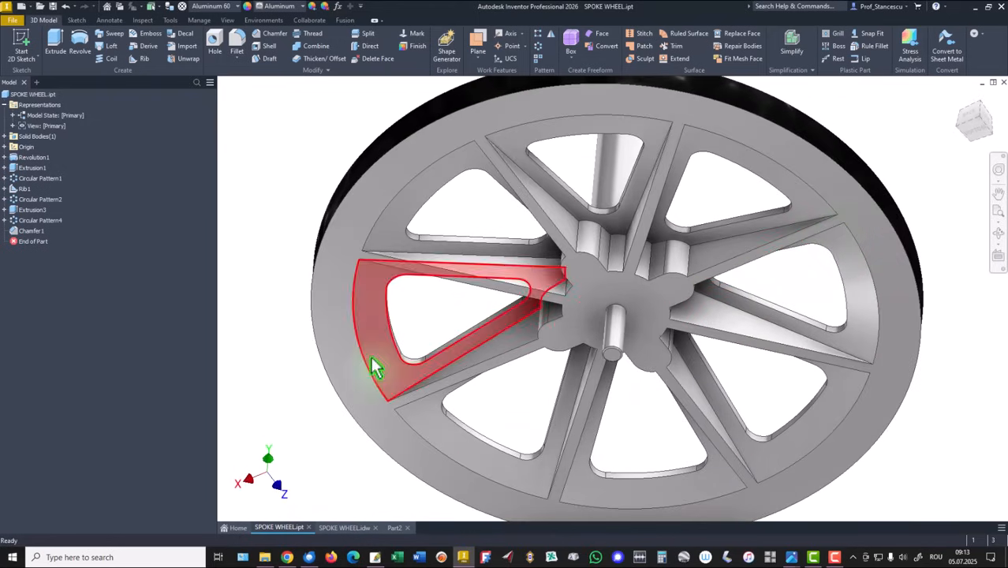
Step: Back in Part2, sketch on the front plane with the wheel's bottom edge projected
{"action": "key", "text": "f6"}
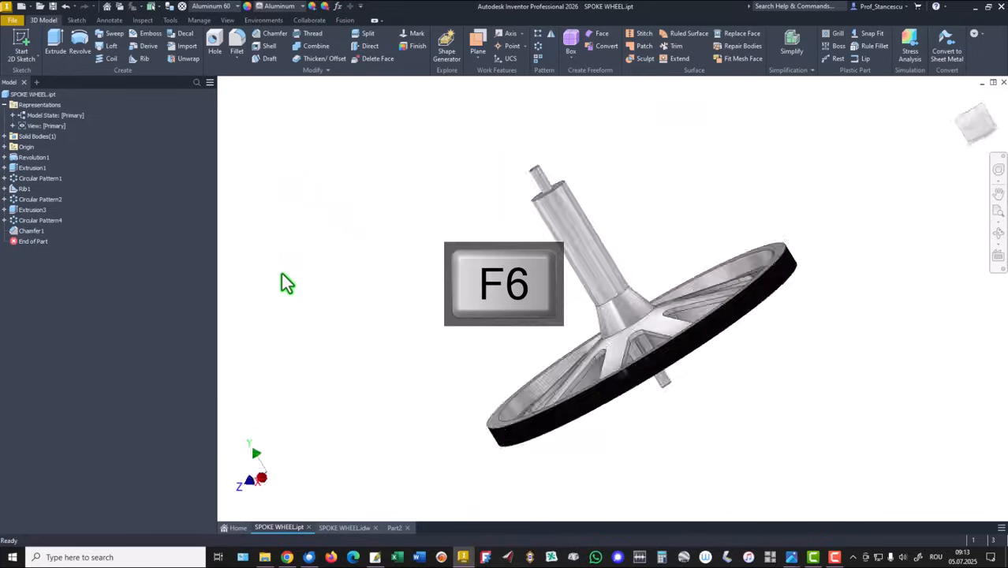
{"action": "left_click", "coordinate": [397, 527]}
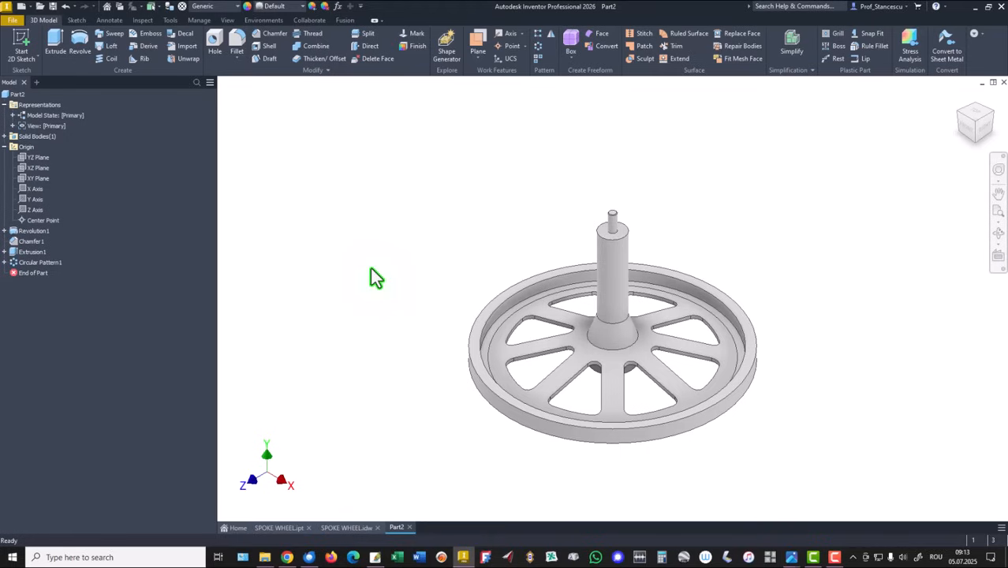
{"action": "mouse_move", "coordinate": [103, 180]}
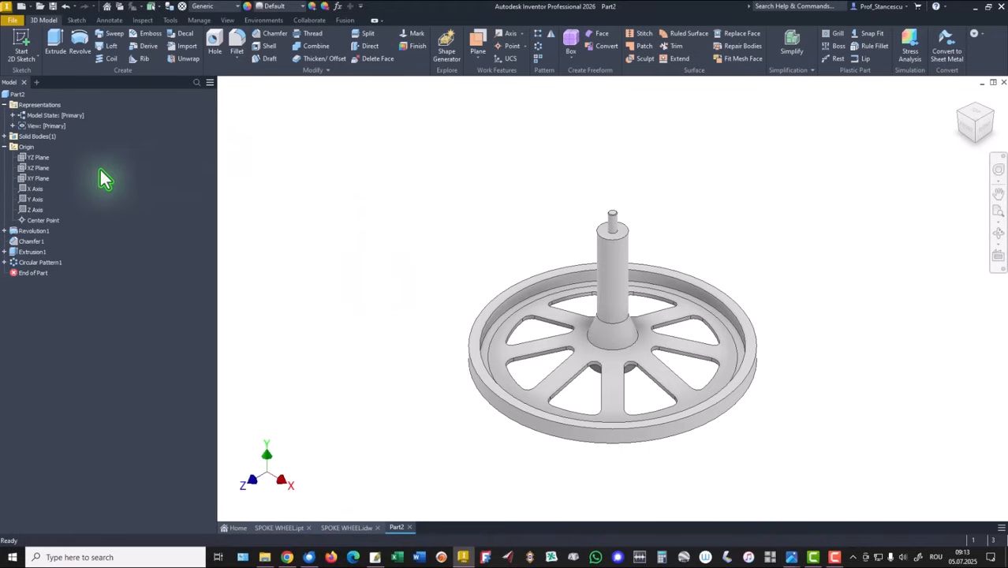
{"action": "left_click", "coordinate": [37, 178]}
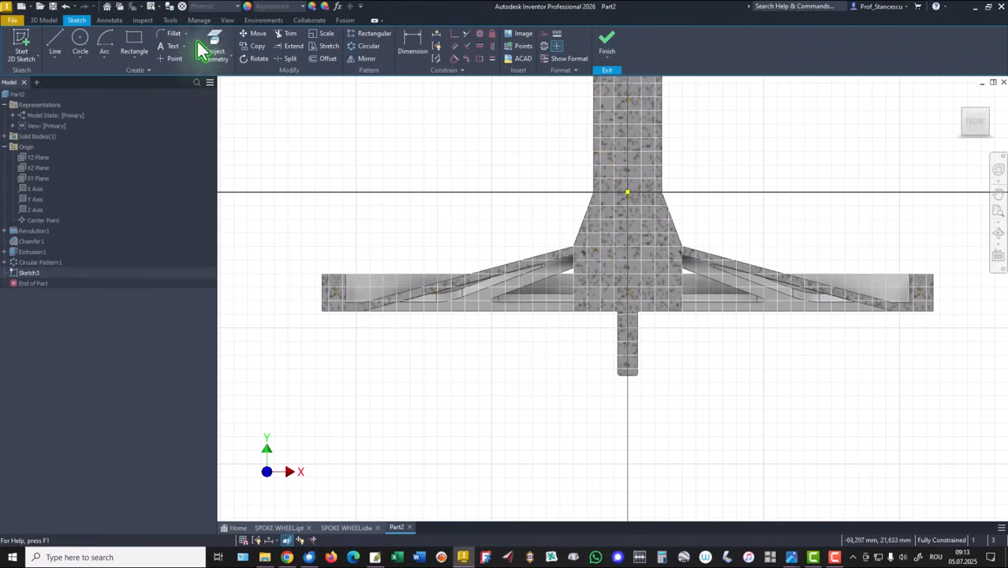
{"action": "left_click", "coordinate": [215, 57]}
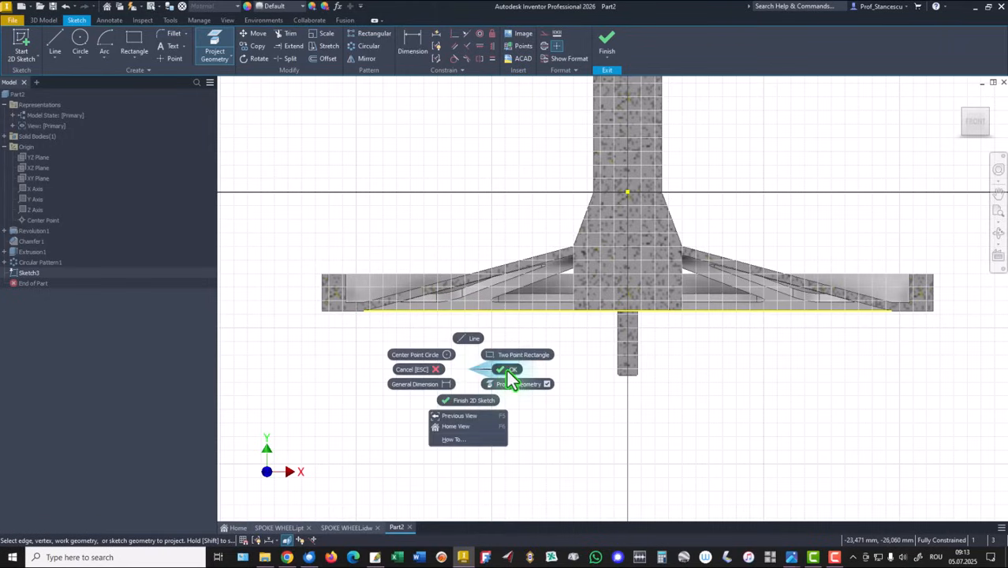
{"action": "left_click", "coordinate": [502, 369]}
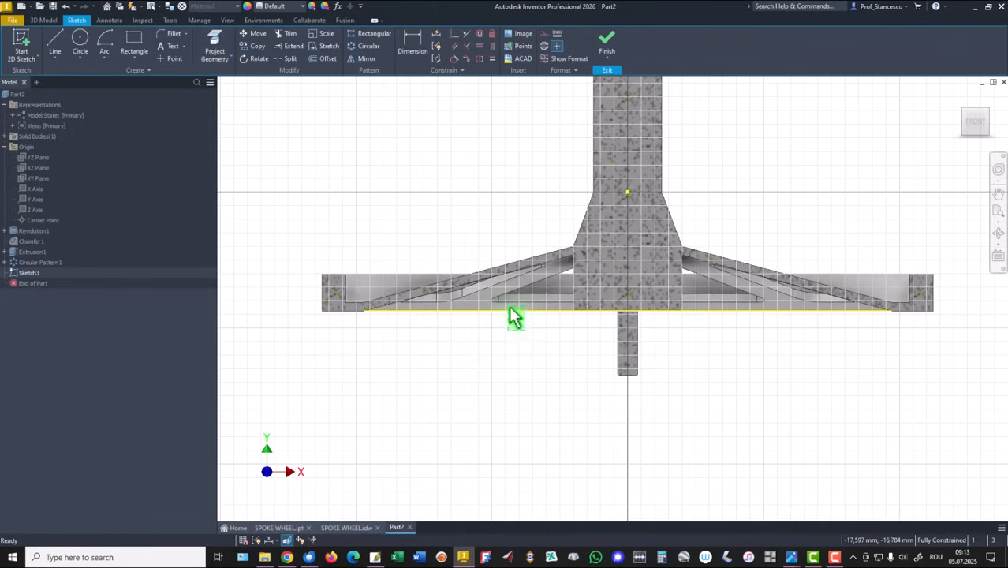
{"action": "right_click", "coordinate": [513, 316]}
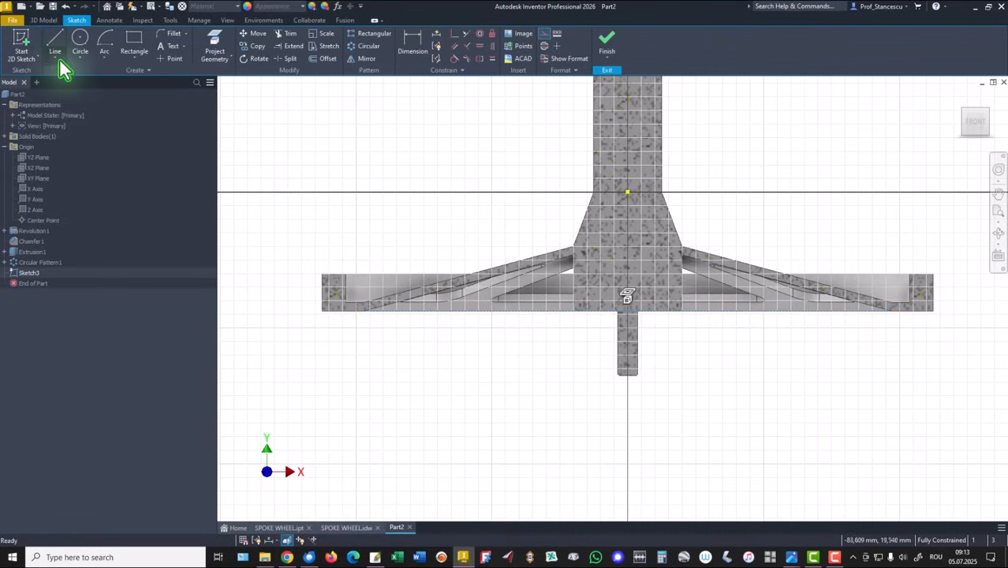
{"action": "left_click", "coordinate": [54, 43]}
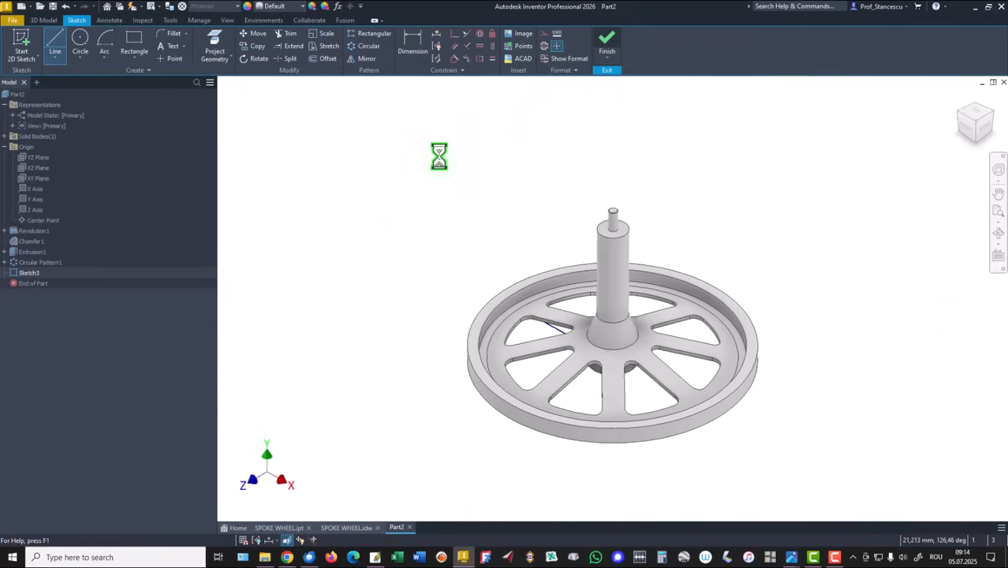
Step: Turn the sketched line into a 1,8-thick rib along one spoke
{"action": "left_click", "coordinate": [606, 40]}
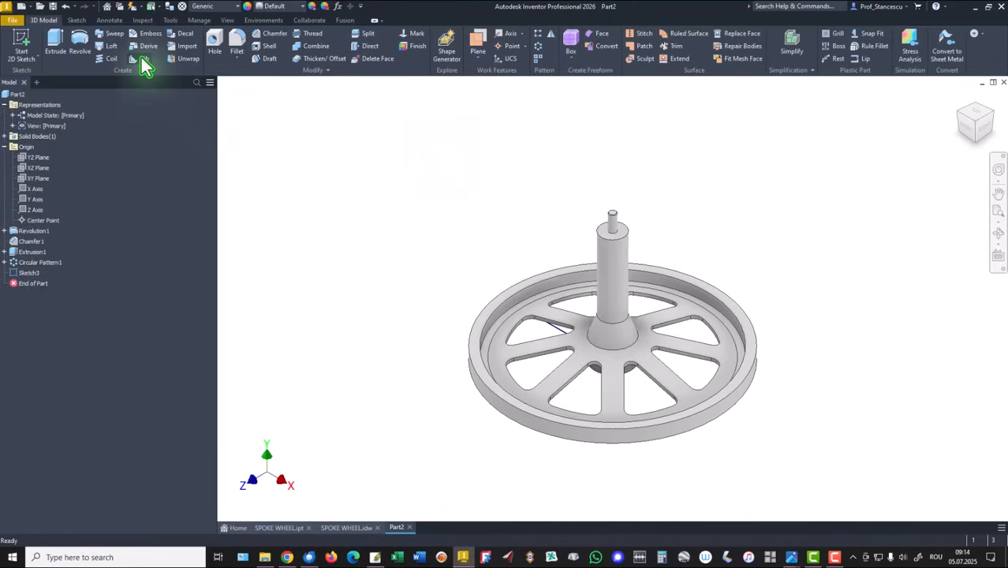
{"action": "left_click", "coordinate": [144, 59]}
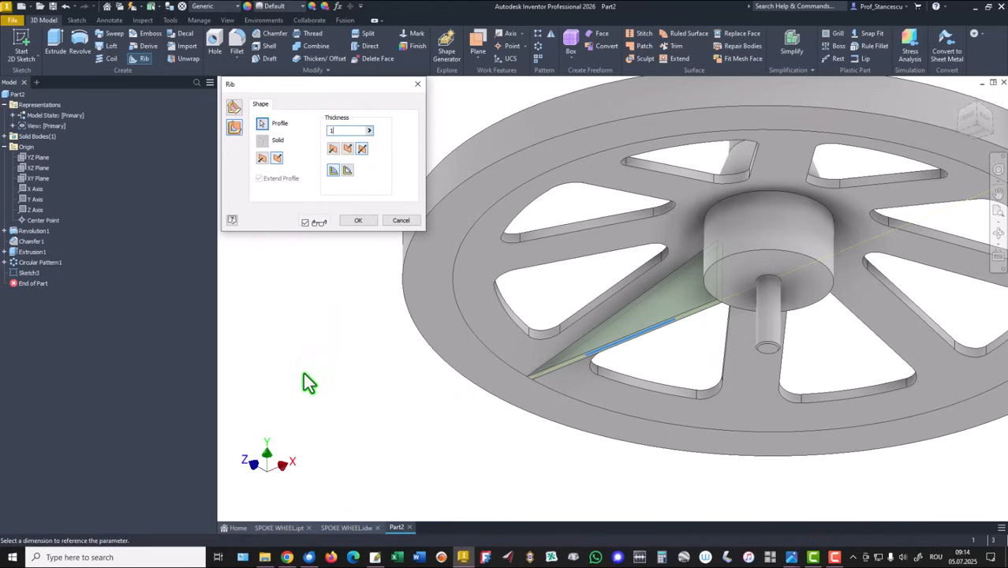
{"action": "type", "text": "1,8"}
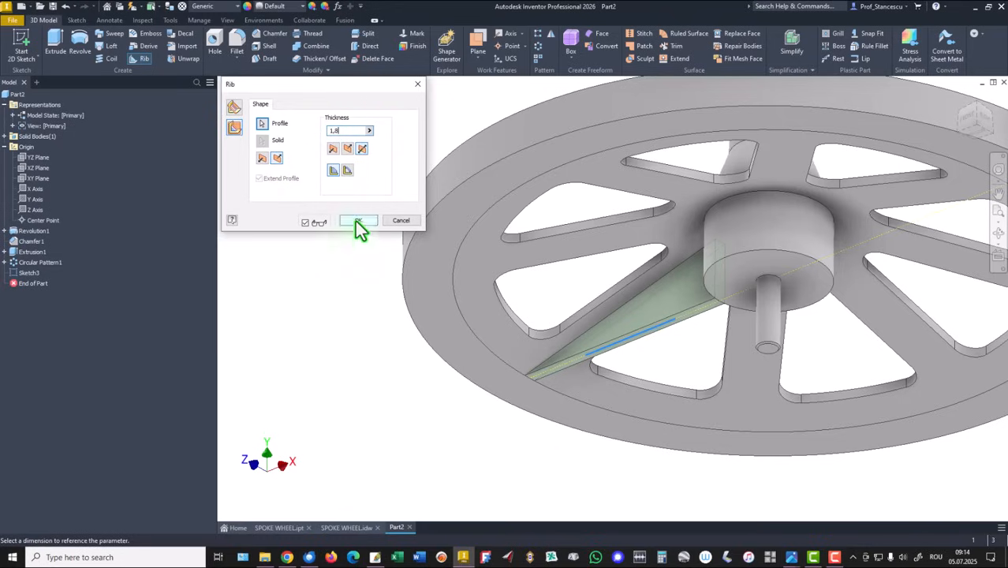
{"action": "left_click", "coordinate": [359, 220]}
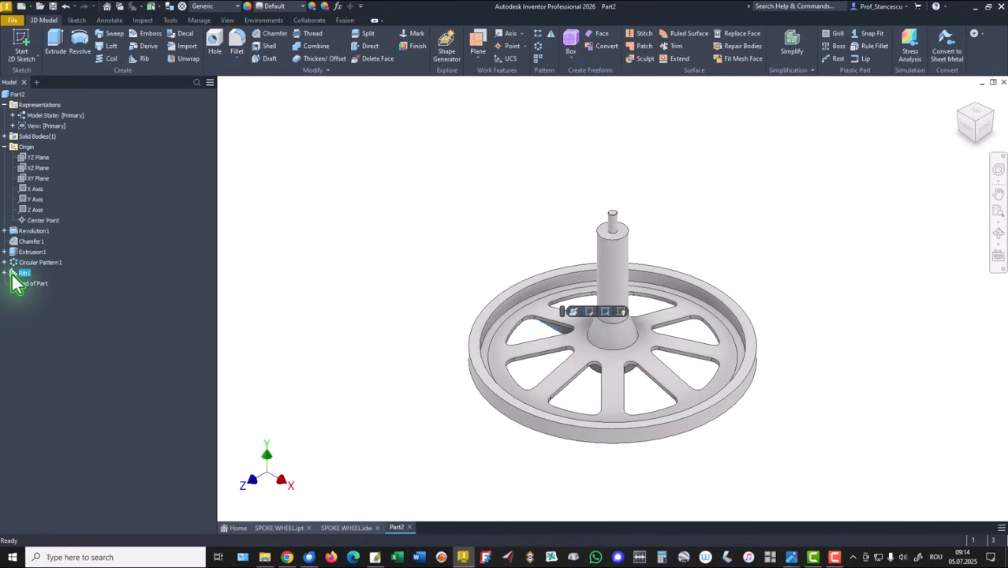
Step: Pattern Rib1 eight times around the shaft axis, then bring up the SPOKE WHEEL drawing
{"action": "right_click", "coordinate": [24, 272]}
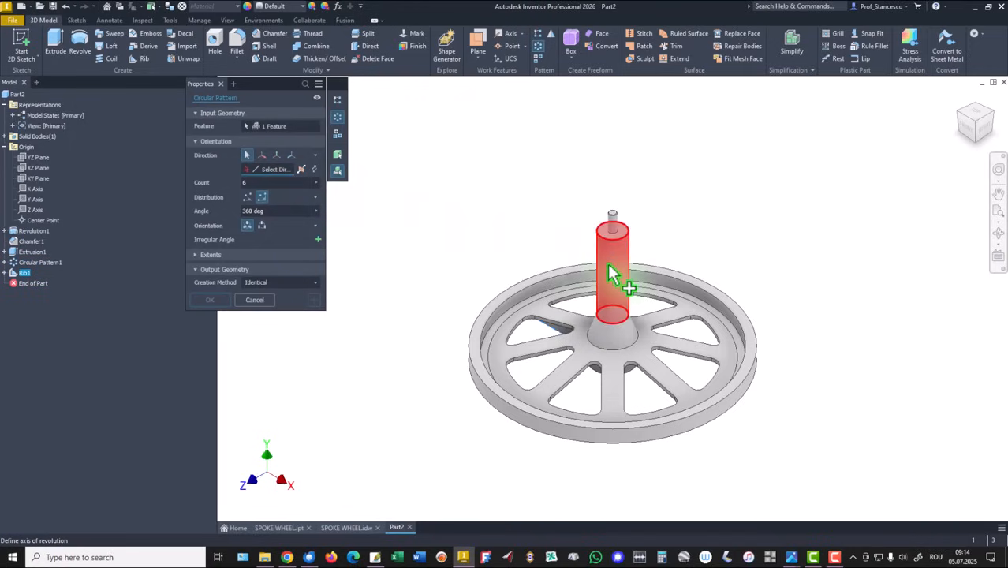
{"action": "left_click", "coordinate": [613, 268]}
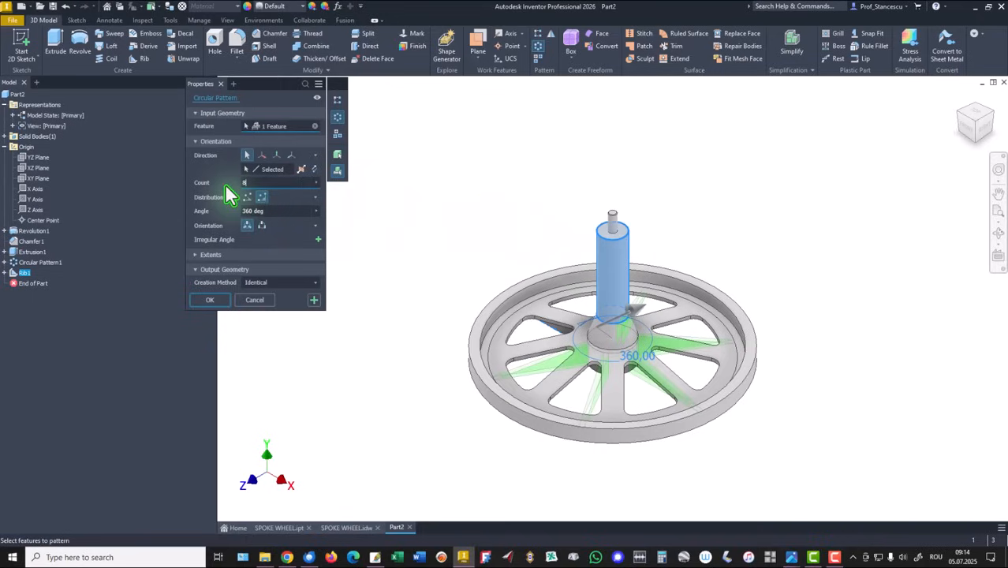
{"action": "left_click", "coordinate": [210, 299]}
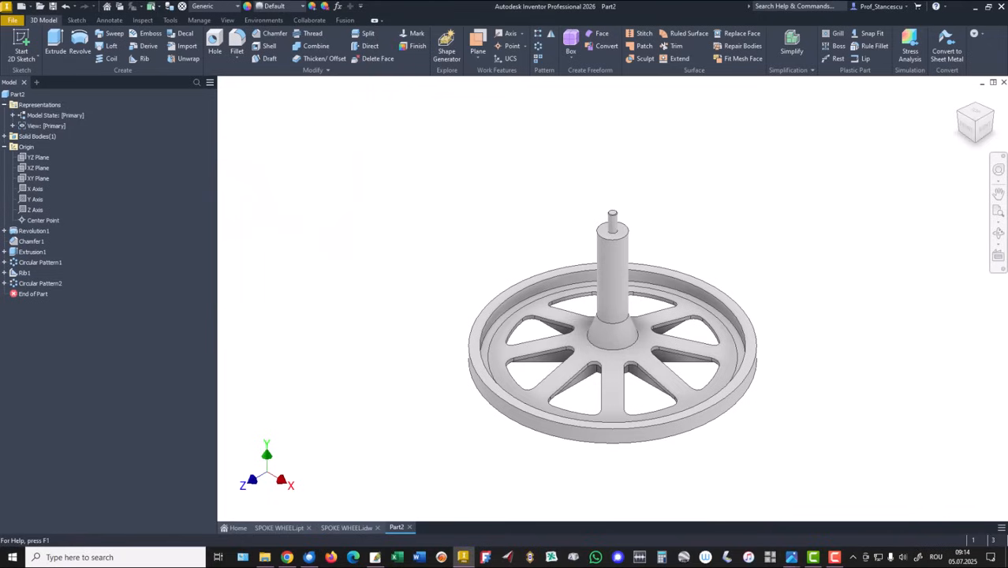
{"action": "left_click", "coordinate": [347, 527]}
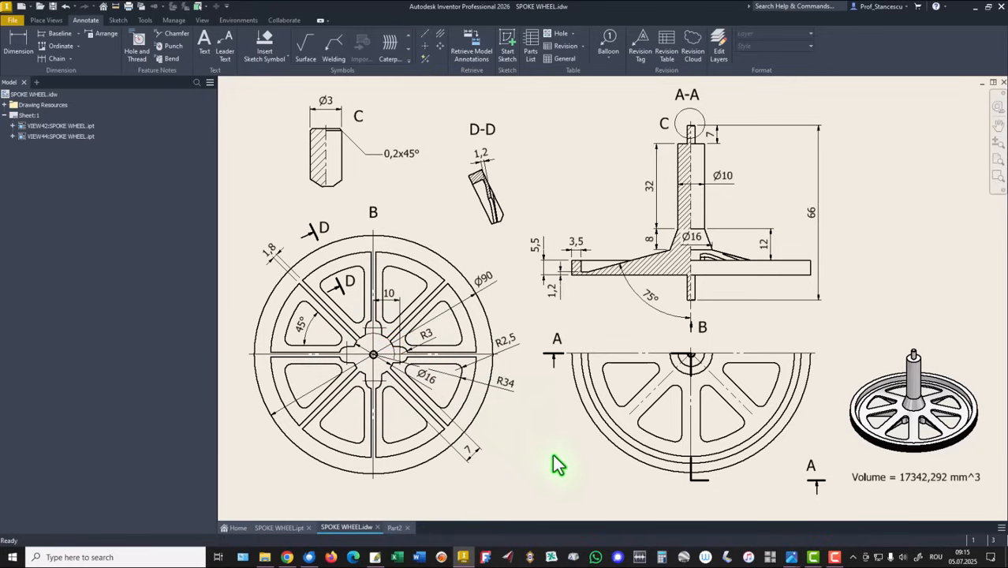
Step: Check the SPOKE WHEEL reference part in Home View, then return to Part2
{"action": "left_click", "coordinate": [279, 527]}
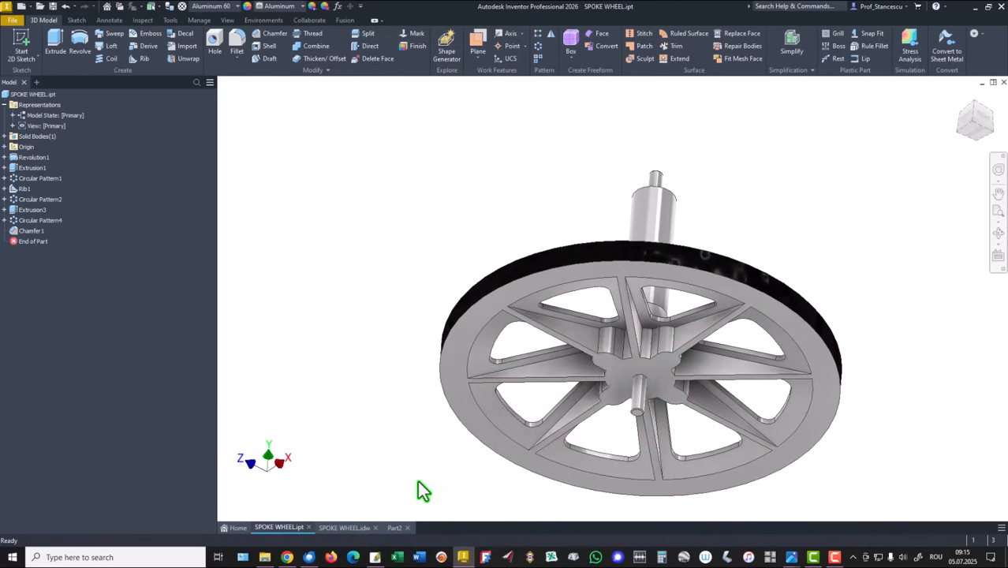
{"action": "key", "text": "f6"}
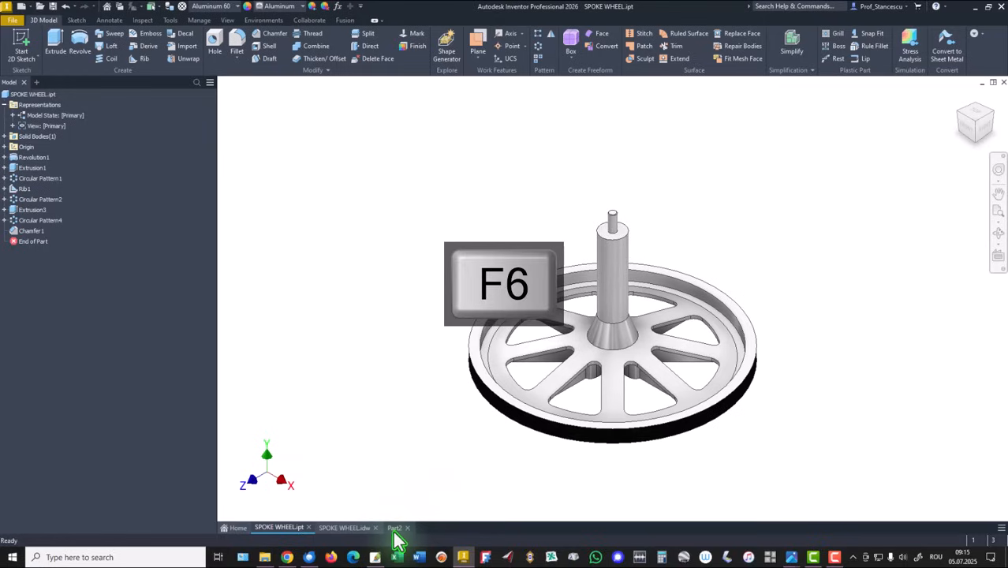
{"action": "left_click", "coordinate": [396, 527]}
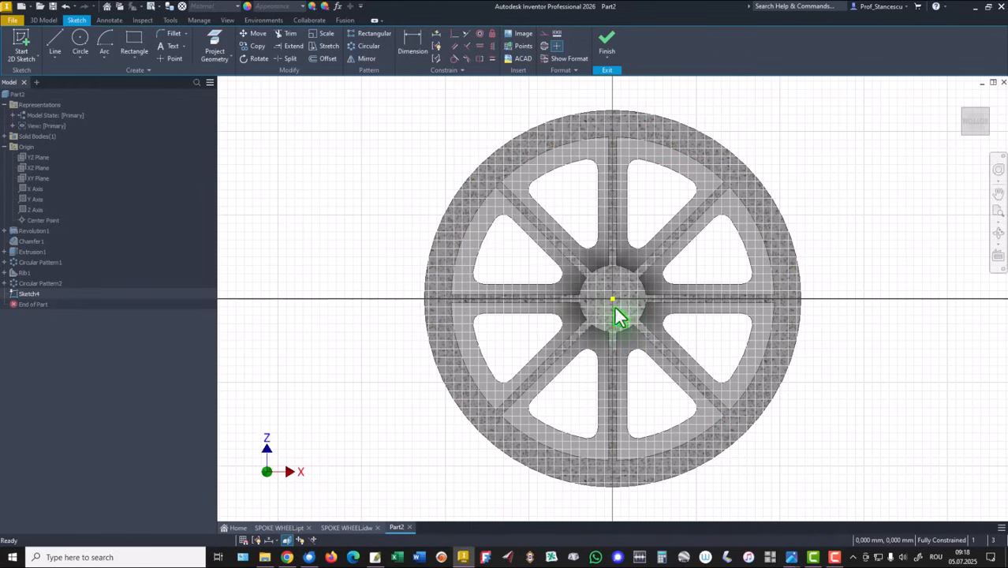
{"action": "mouse_move", "coordinate": [67, 44]}
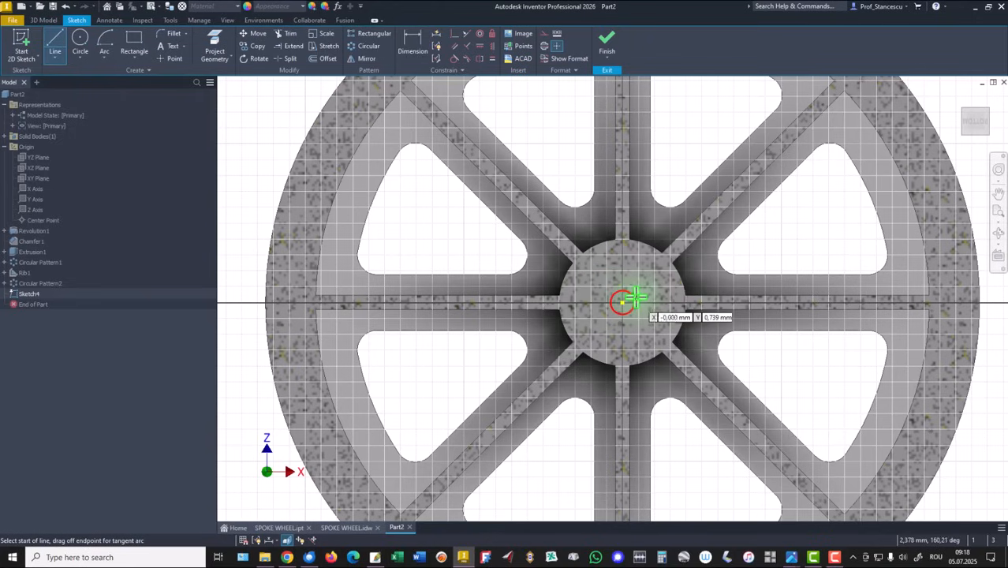
{"action": "mouse_move", "coordinate": [639, 288]}
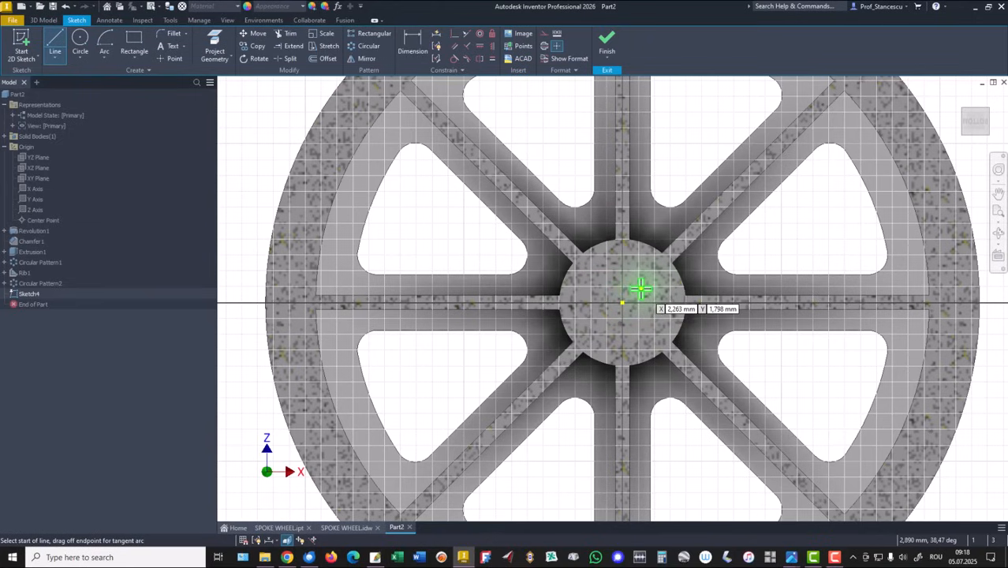
Step: Draw a line-and-arc slot at the hub, dimension it 10 and R3, and finish Sketch4
{"action": "left_click", "coordinate": [640, 289]}
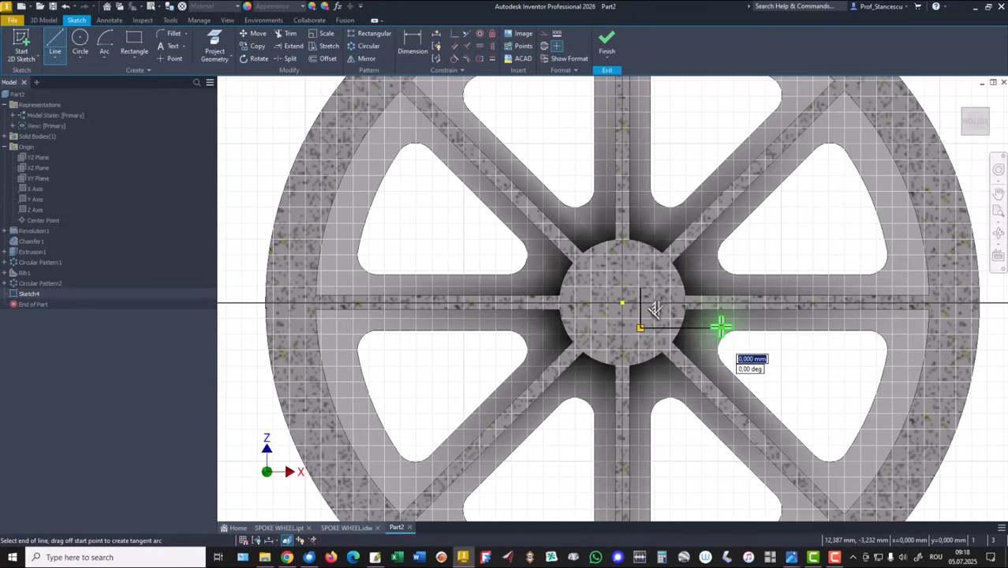
{"action": "left_click_drag", "start_coordinate": [722, 326], "coordinate": [726, 276]}
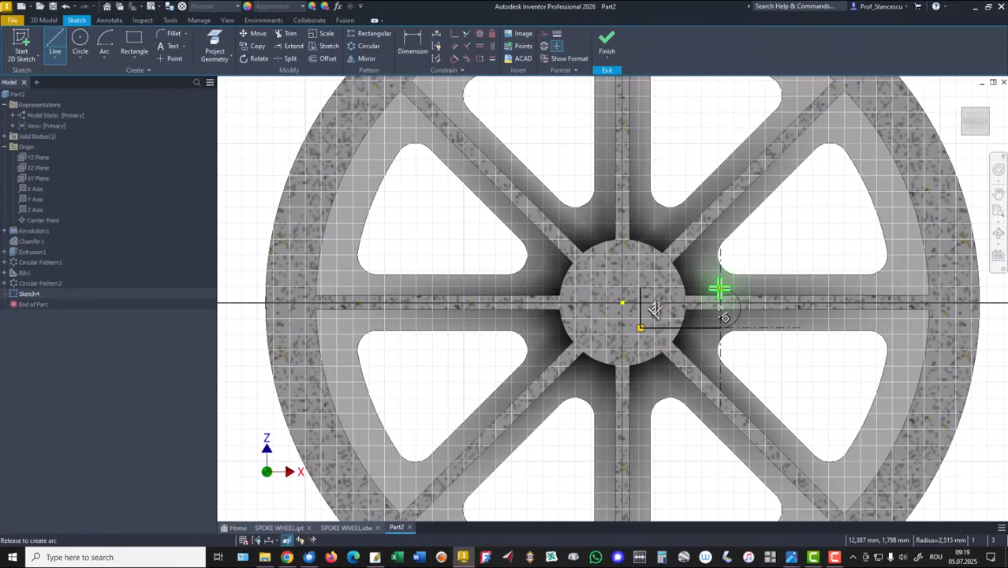
{"action": "left_click_drag", "start_coordinate": [720, 288], "coordinate": [641, 288]}
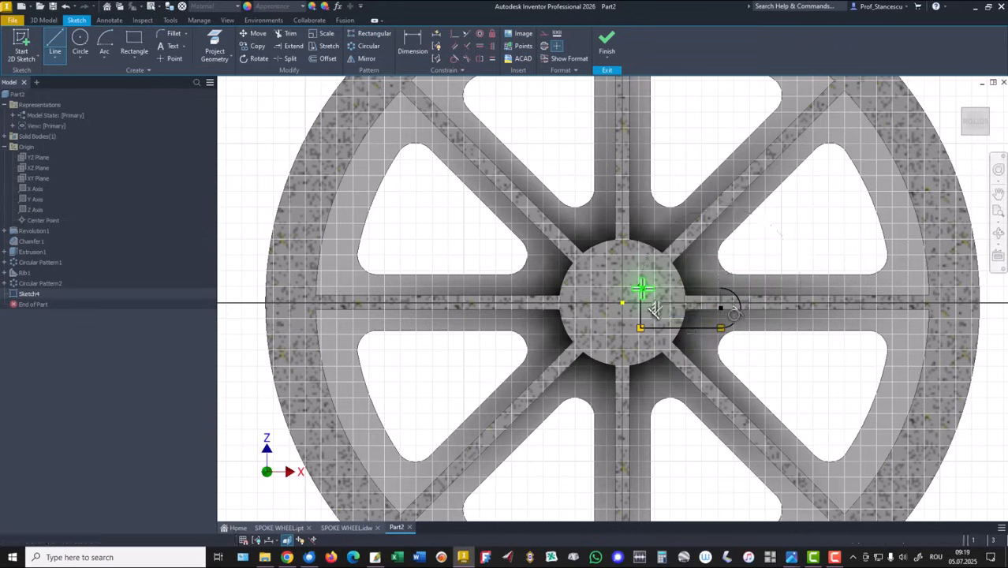
{"action": "left_click", "coordinate": [412, 45]}
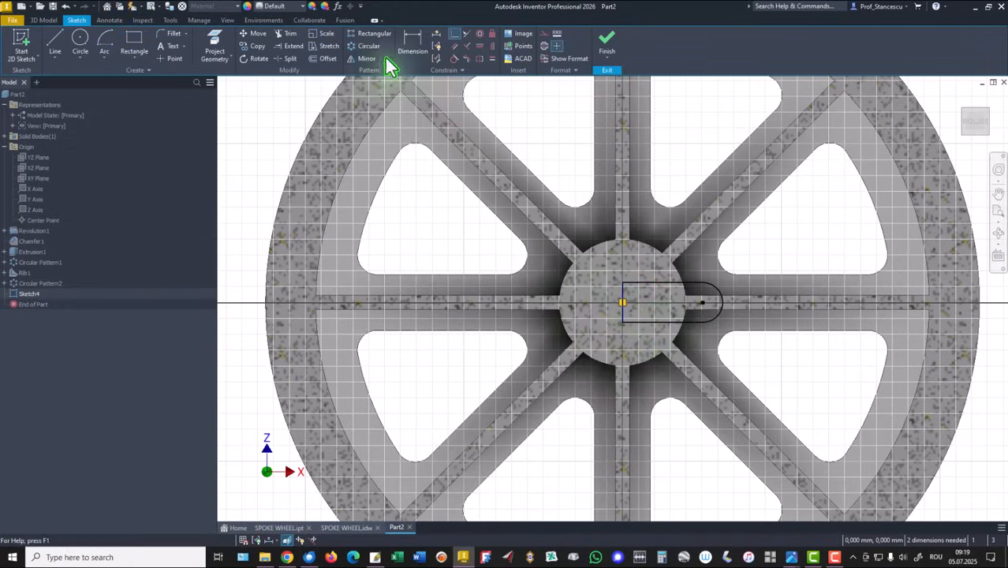
{"action": "left_click", "coordinate": [412, 50]}
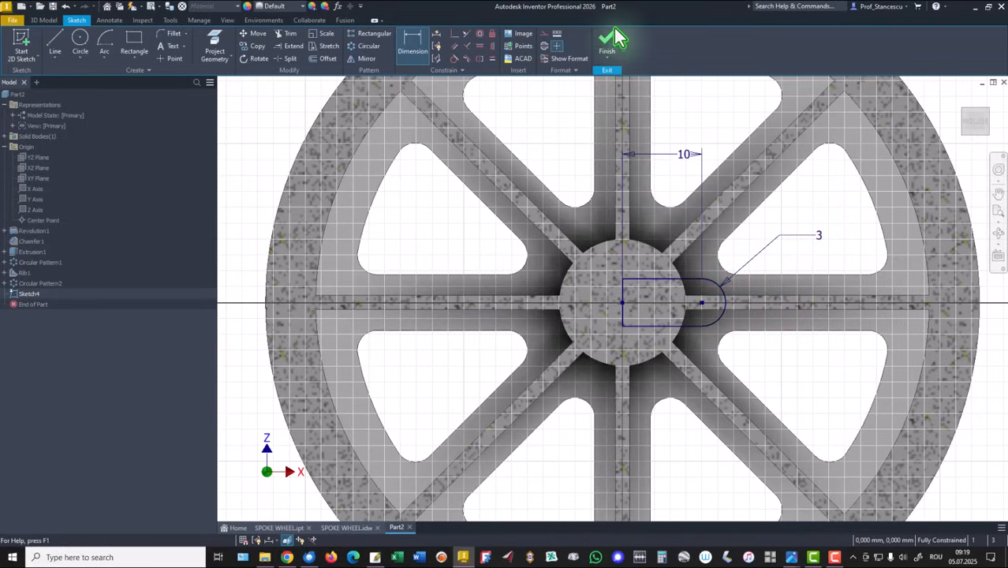
{"action": "left_click", "coordinate": [607, 43]}
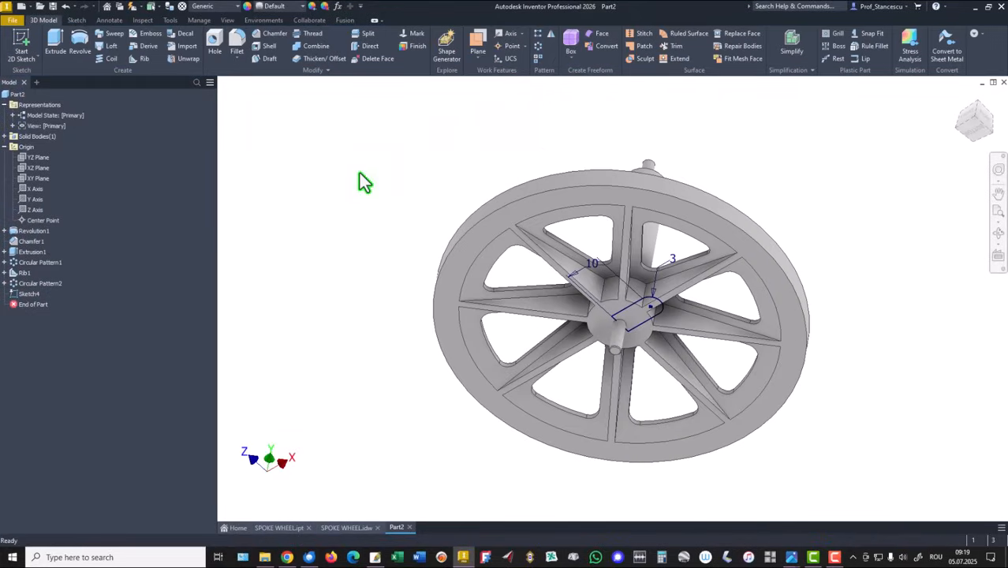
{"action": "mouse_move", "coordinate": [70, 105]}
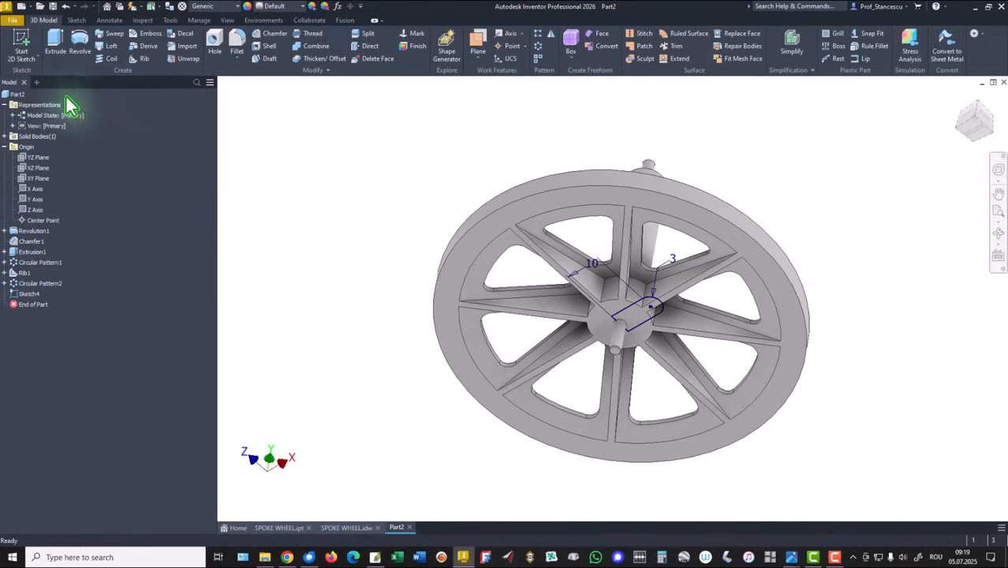
Step: Extrude the slot profile to a face as boss Extrusion2 and select it
{"action": "left_click", "coordinate": [54, 44]}
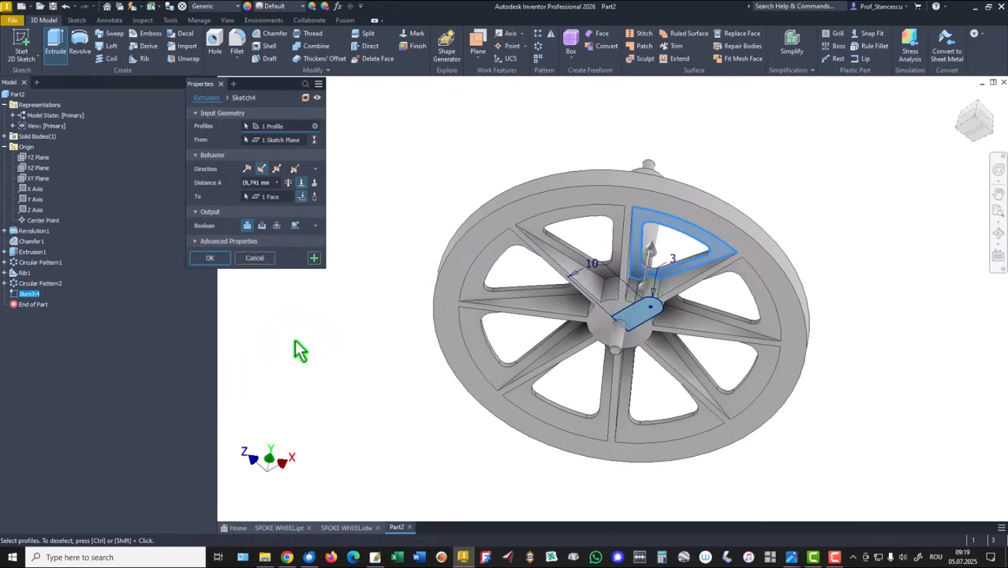
{"action": "mouse_move", "coordinate": [308, 251]}
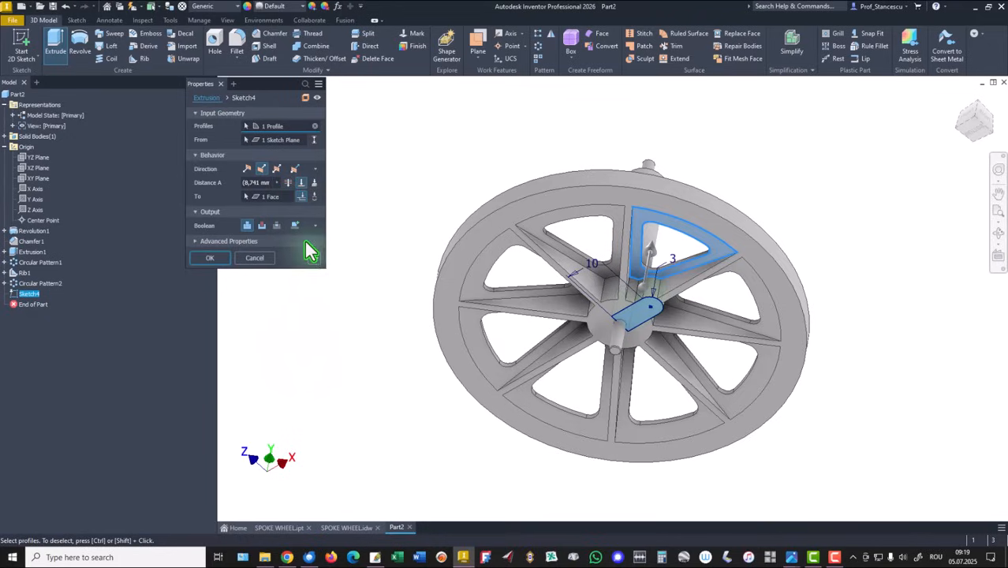
{"action": "left_click", "coordinate": [210, 258]}
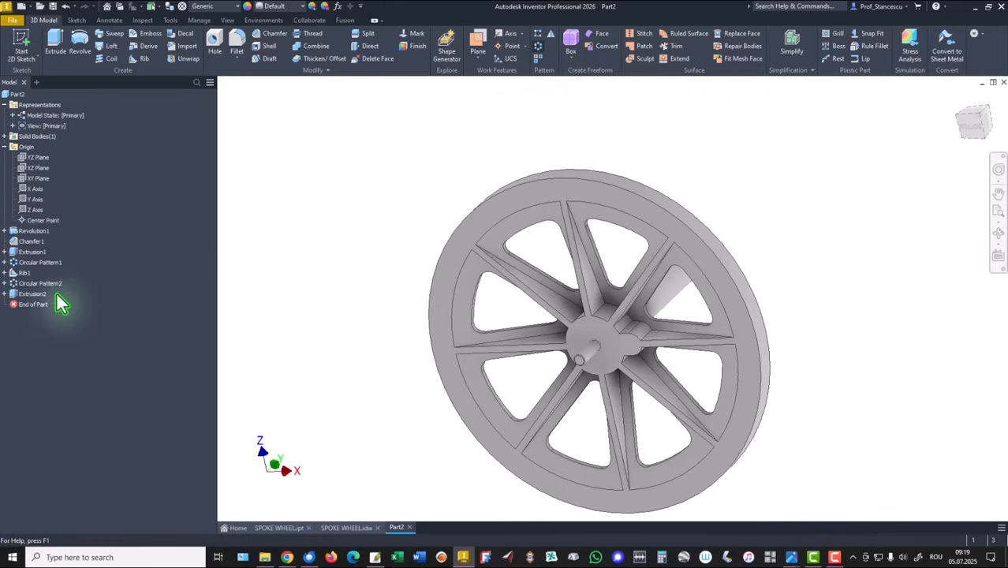
{"action": "double_click", "coordinate": [32, 294]}
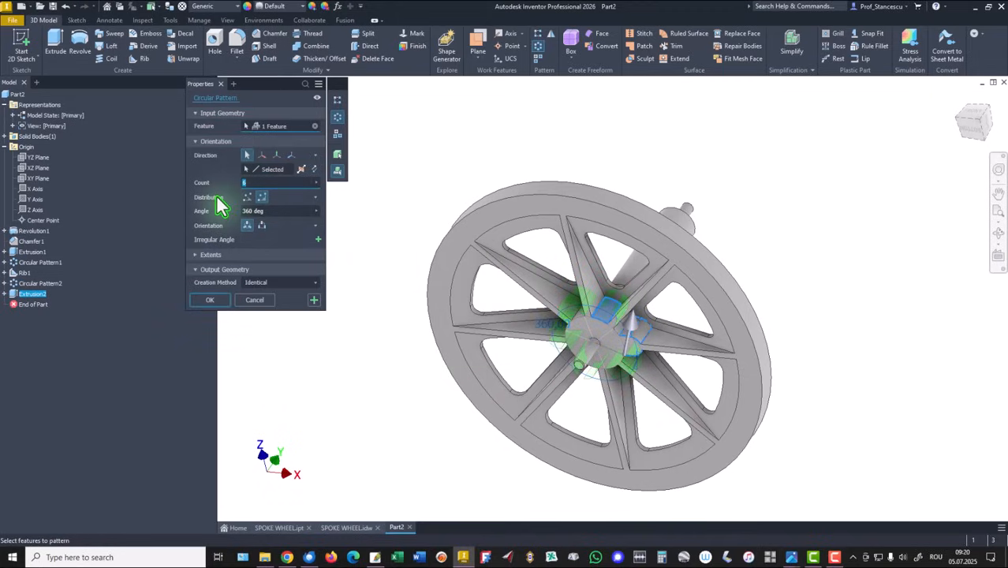
Step: Confirm the boss copy count for Circular Pattern3 around the hub
{"action": "left_click", "coordinate": [210, 300]}
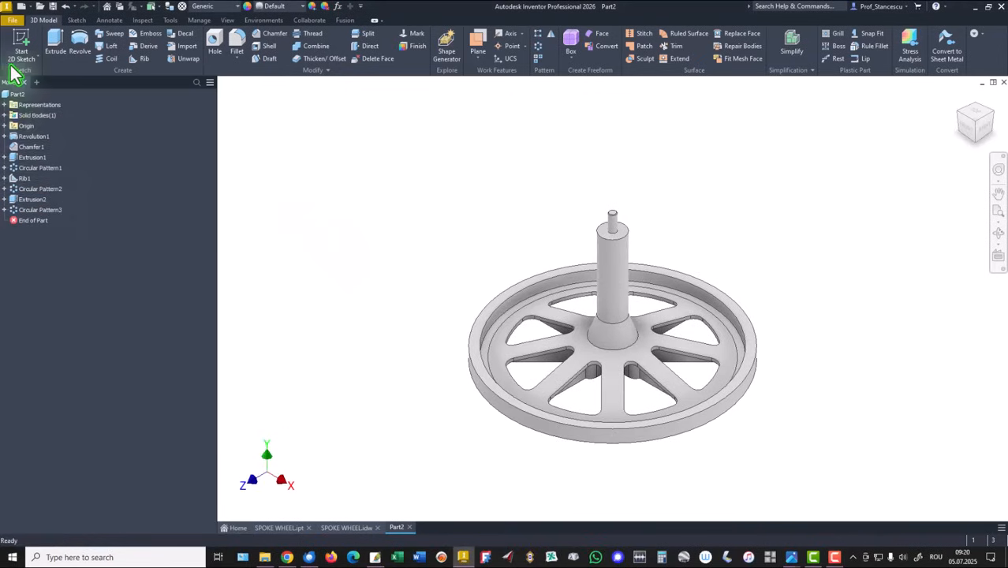
{"action": "left_click", "coordinate": [18, 94]}
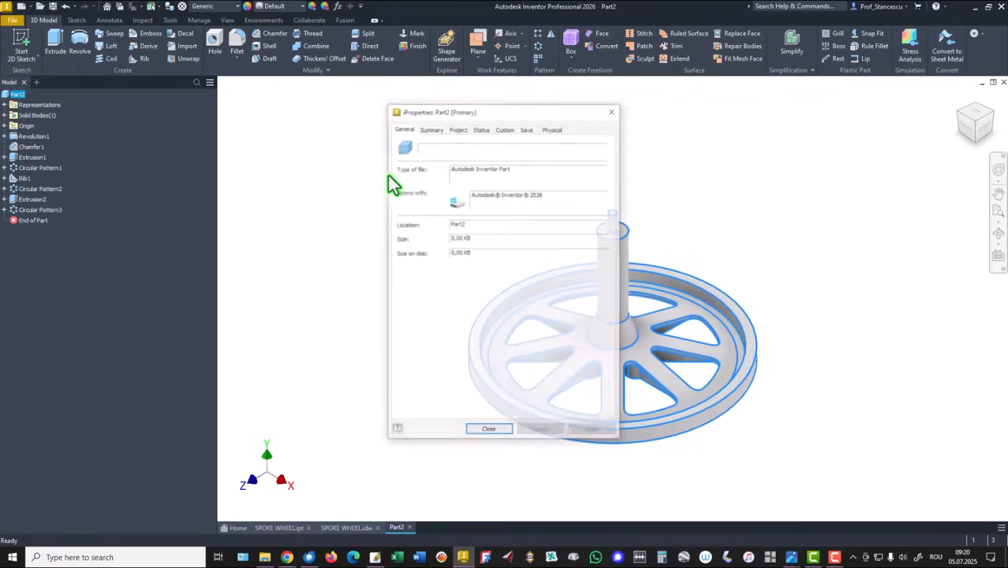
{"action": "left_click", "coordinate": [553, 128]}
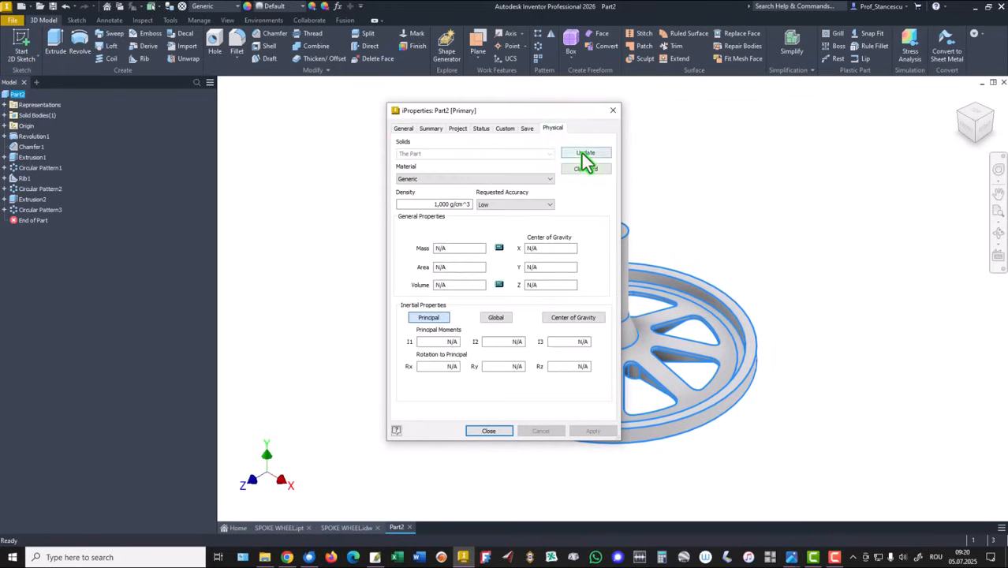
{"action": "left_click", "coordinate": [585, 153]}
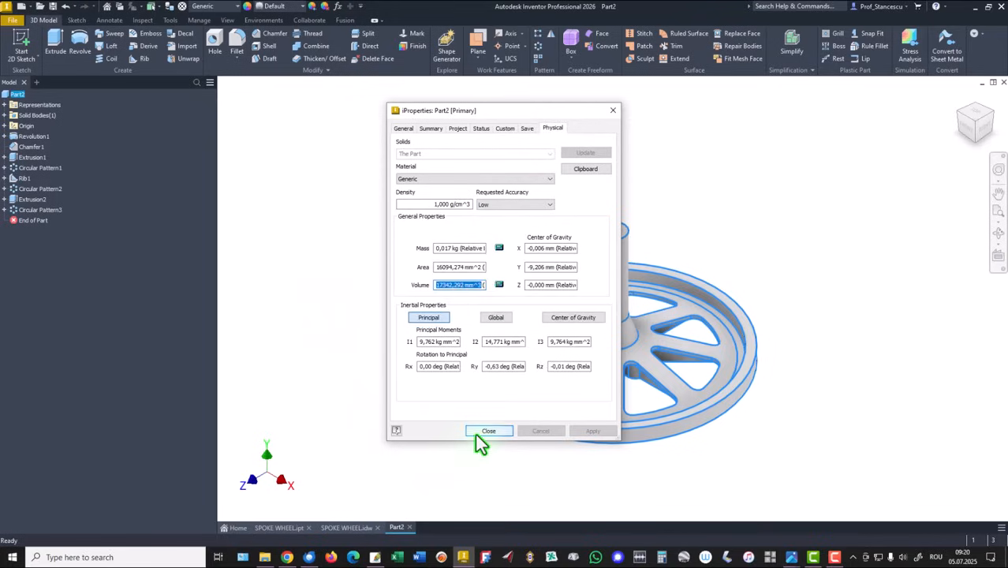
{"action": "left_click", "coordinate": [489, 431]}
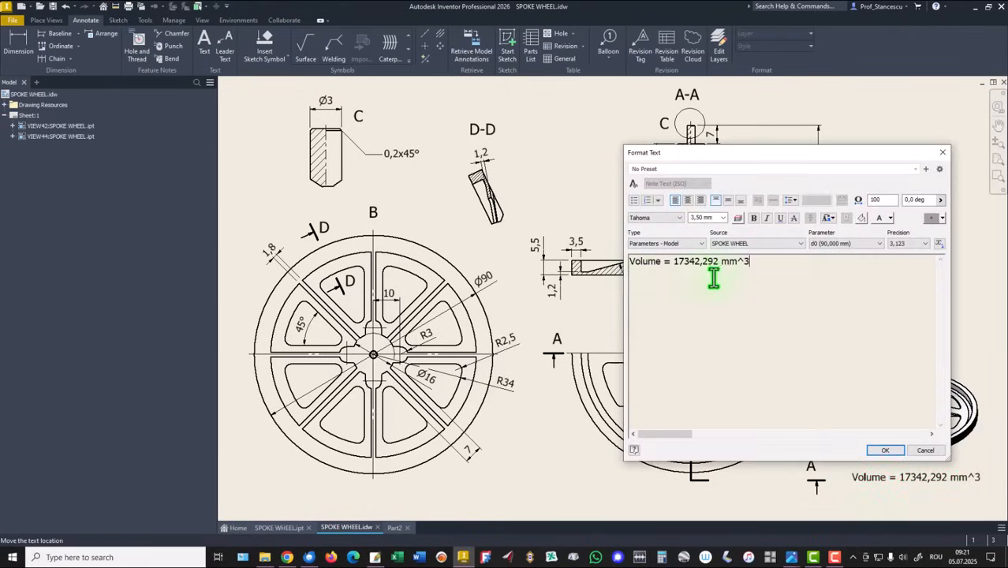
Step: Accept the drawing's volume note reading 17342,292 mm^3
{"action": "key", "text": "Enter"}
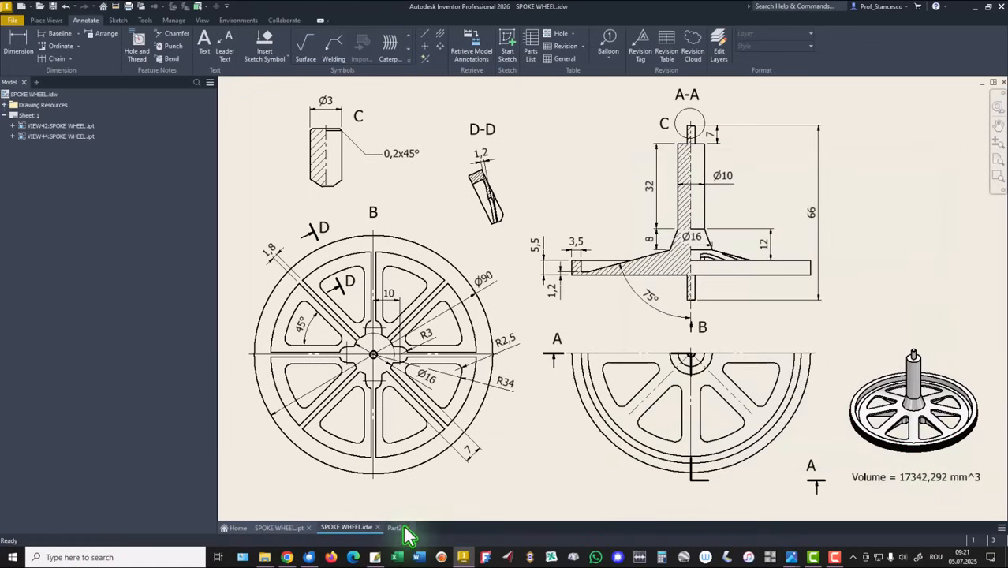
Step: In Part2, apply Aluminum 6061 material and change the view lighting
{"action": "left_click", "coordinate": [396, 527]}
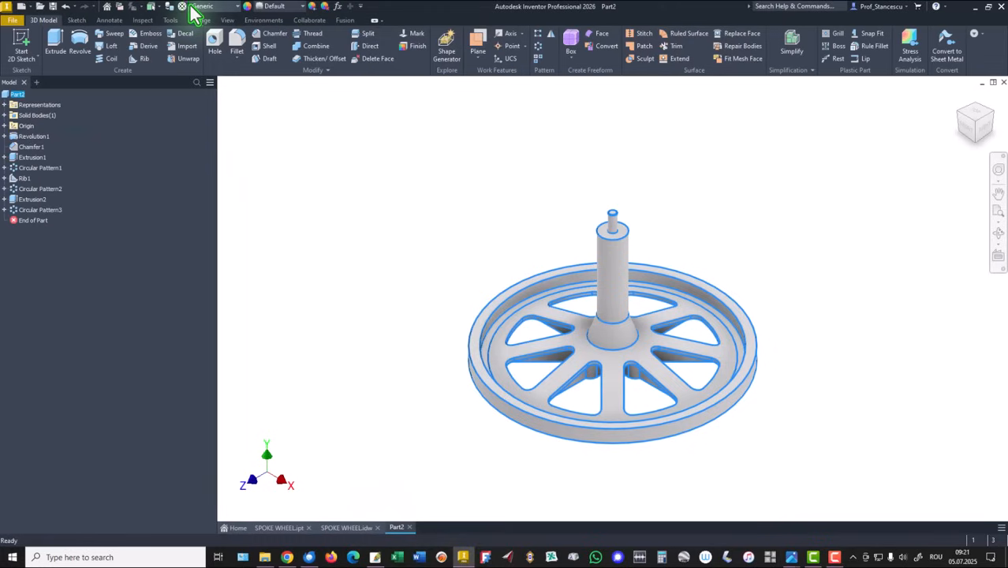
{"action": "mouse_move", "coordinate": [203, 22]}
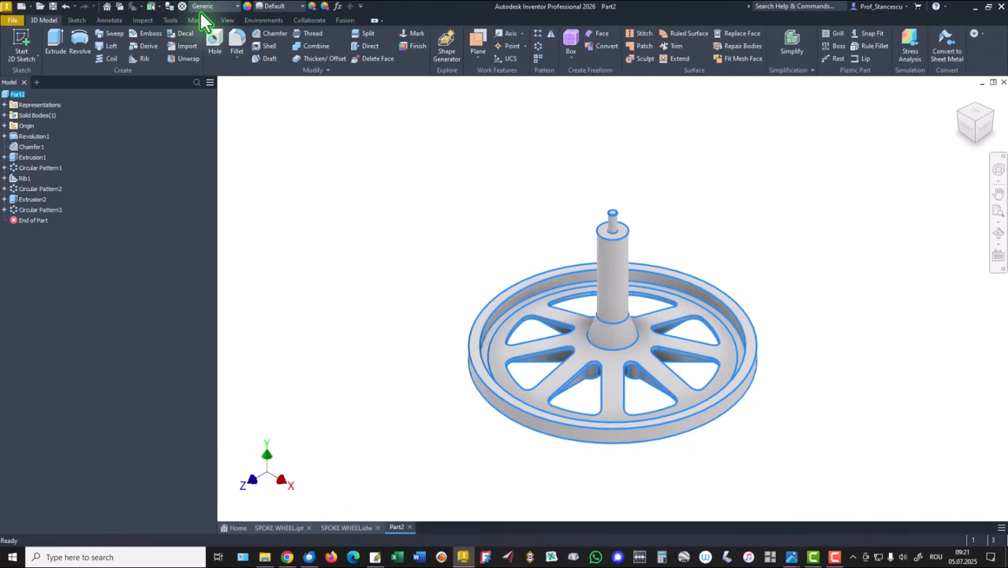
{"action": "left_click", "coordinate": [213, 6]}
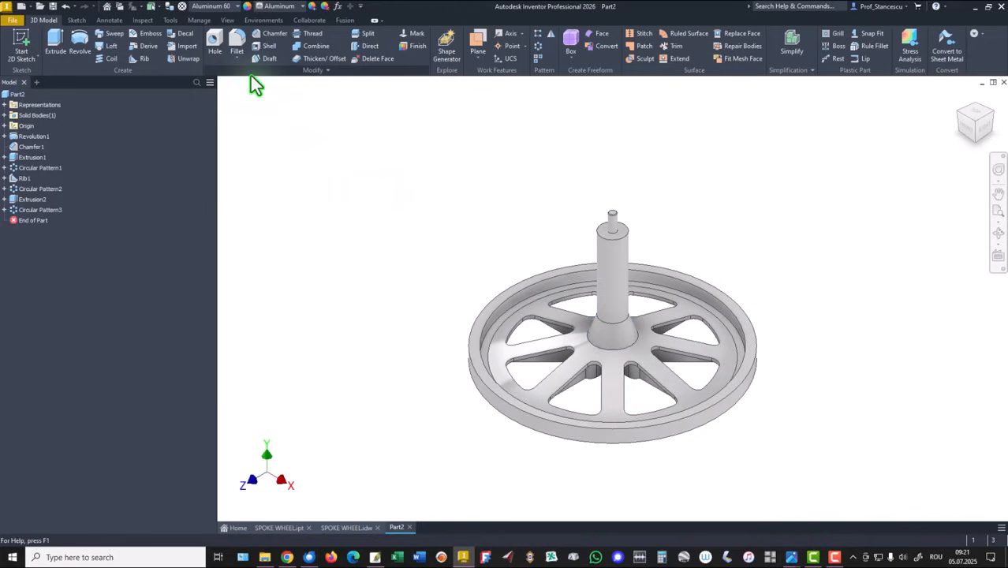
{"action": "mouse_move", "coordinate": [251, 80]}
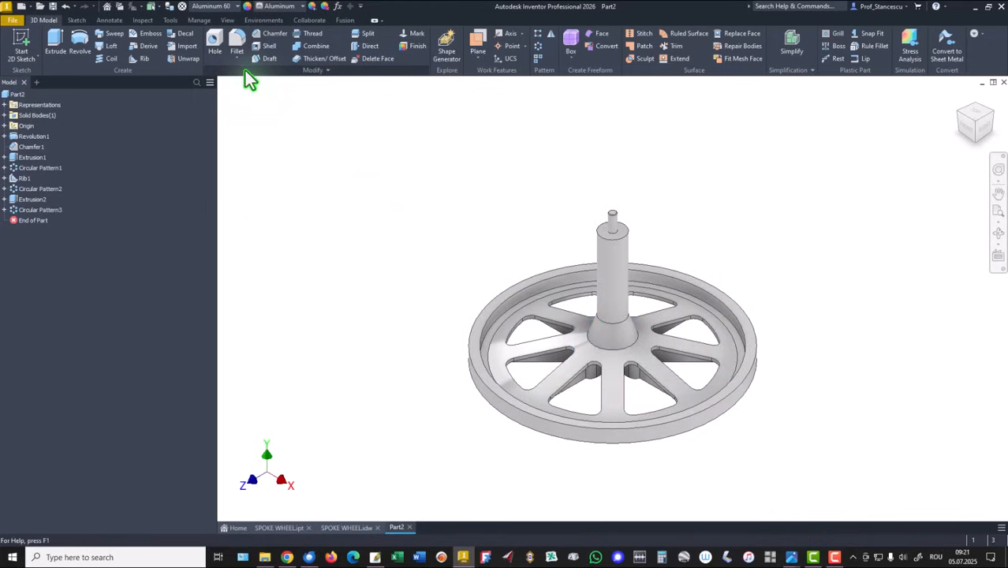
{"action": "left_click", "coordinate": [228, 19]}
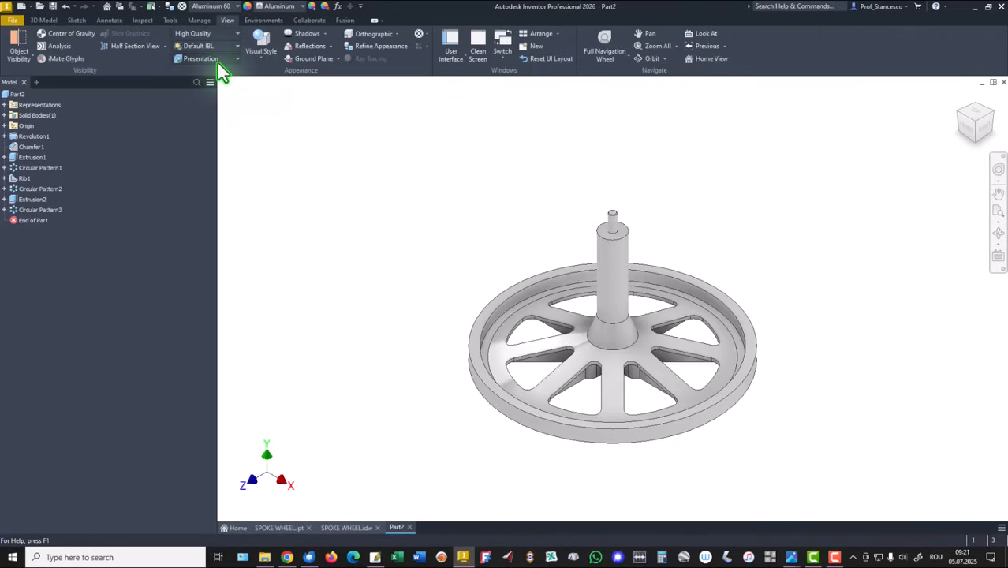
{"action": "left_click", "coordinate": [198, 45]}
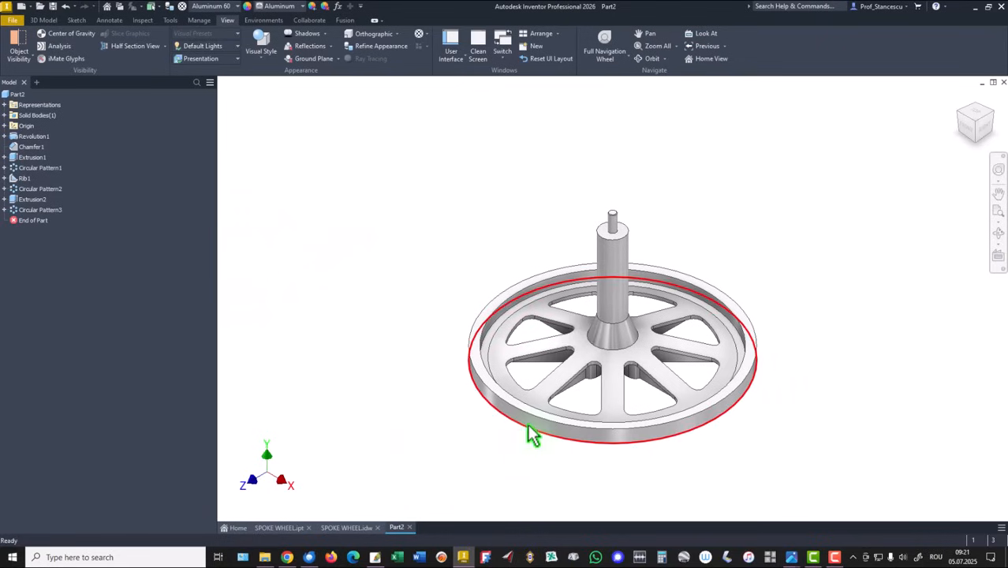
Step: Give the rim's outer side face a Black appearance
{"action": "left_click", "coordinate": [533, 432]}
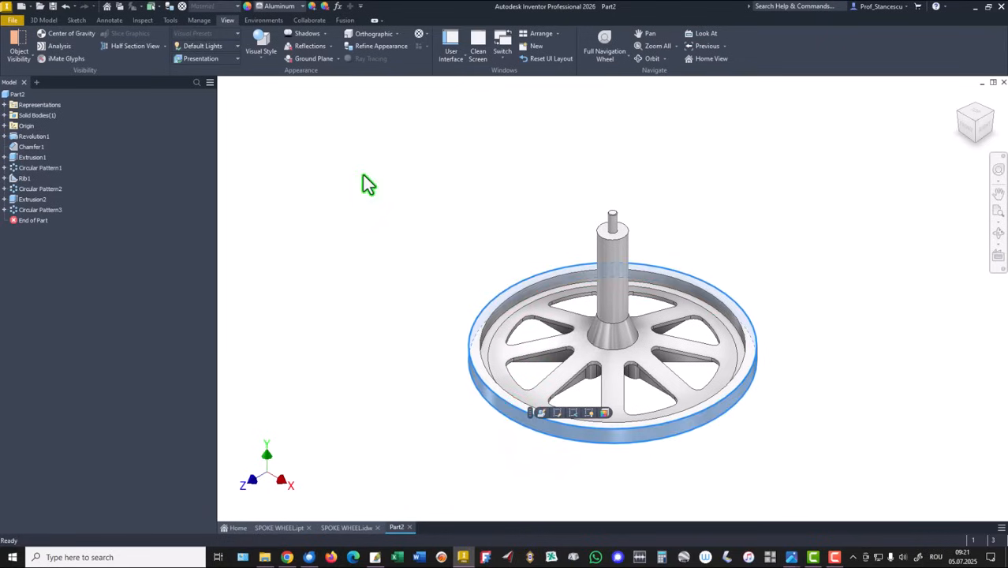
{"action": "left_click", "coordinate": [280, 7]}
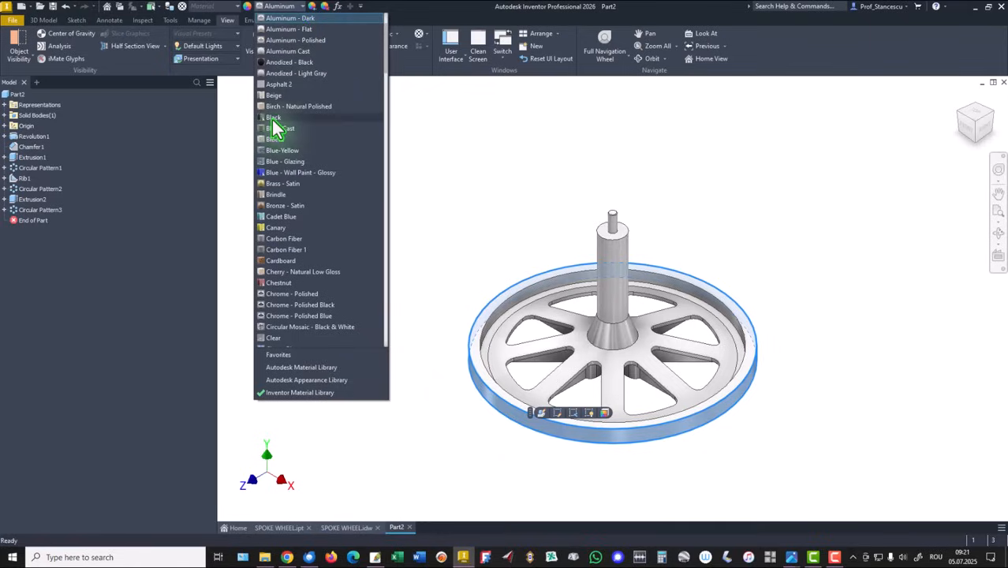
{"action": "left_click", "coordinate": [273, 117]}
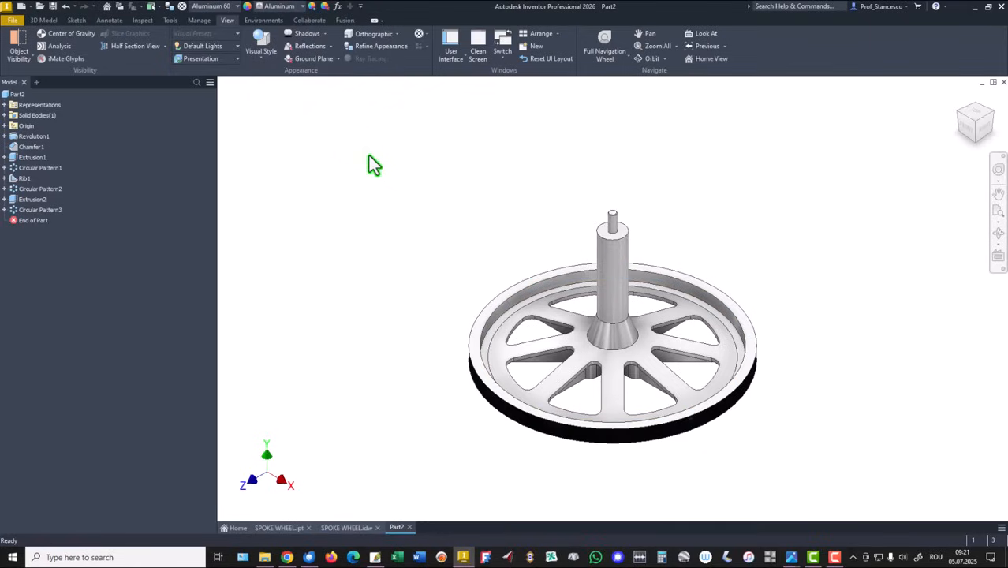